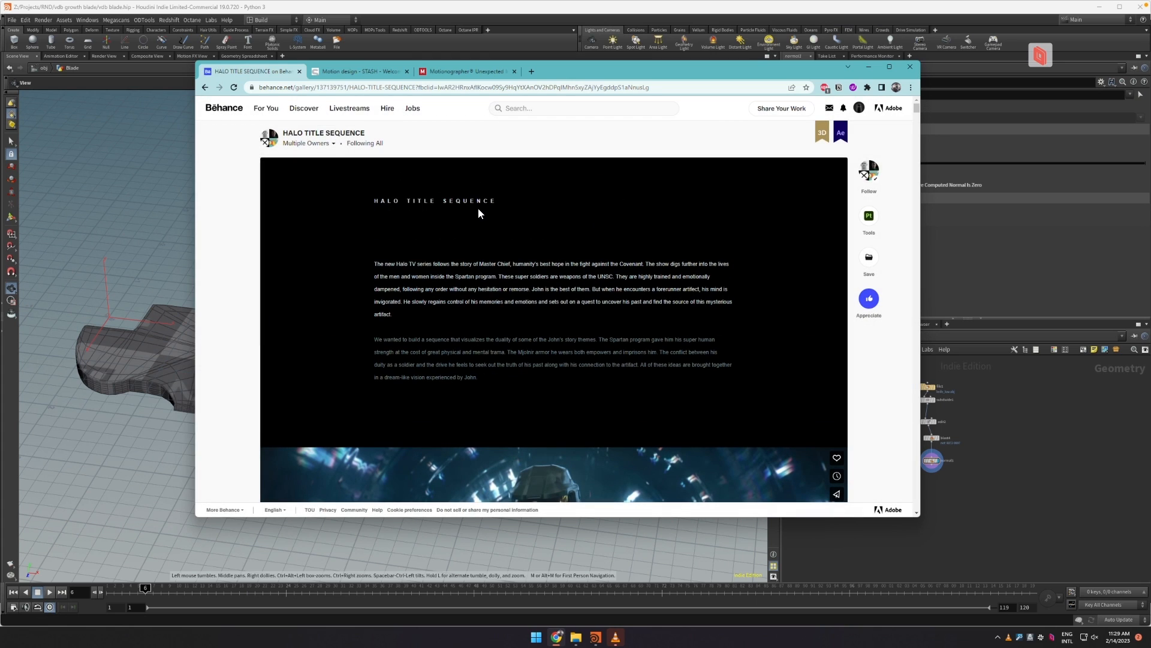
mouse_move(361, 264)
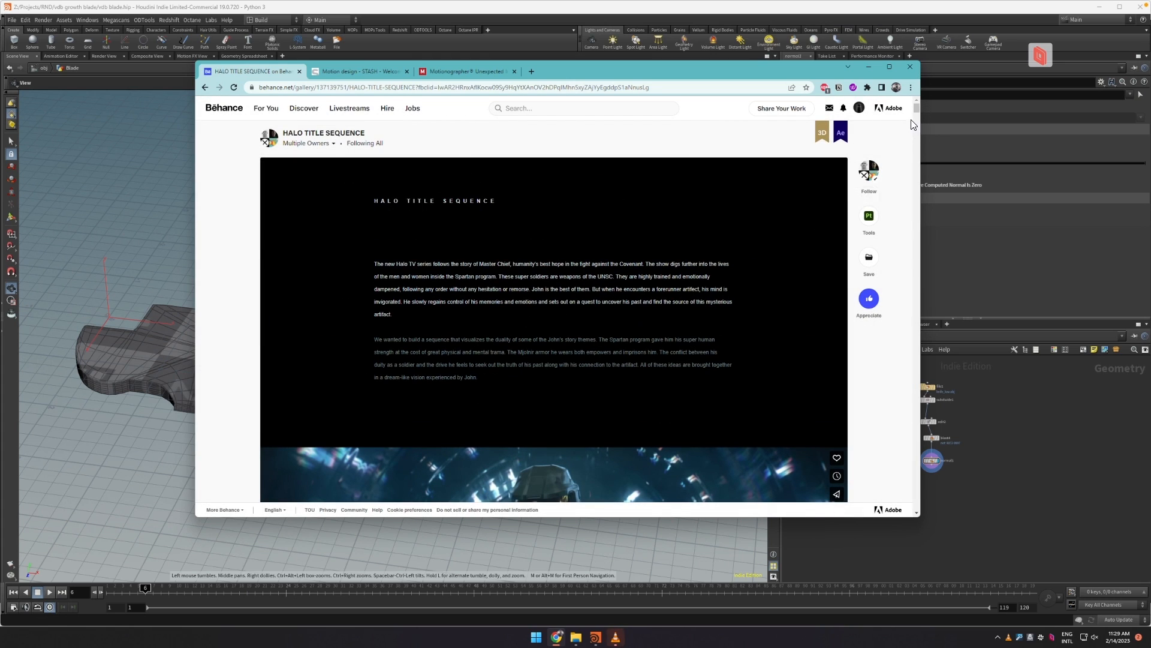
Add a Subdivide after normal1 with Depth 4 to smooth the blade.
scroll("down", 3)
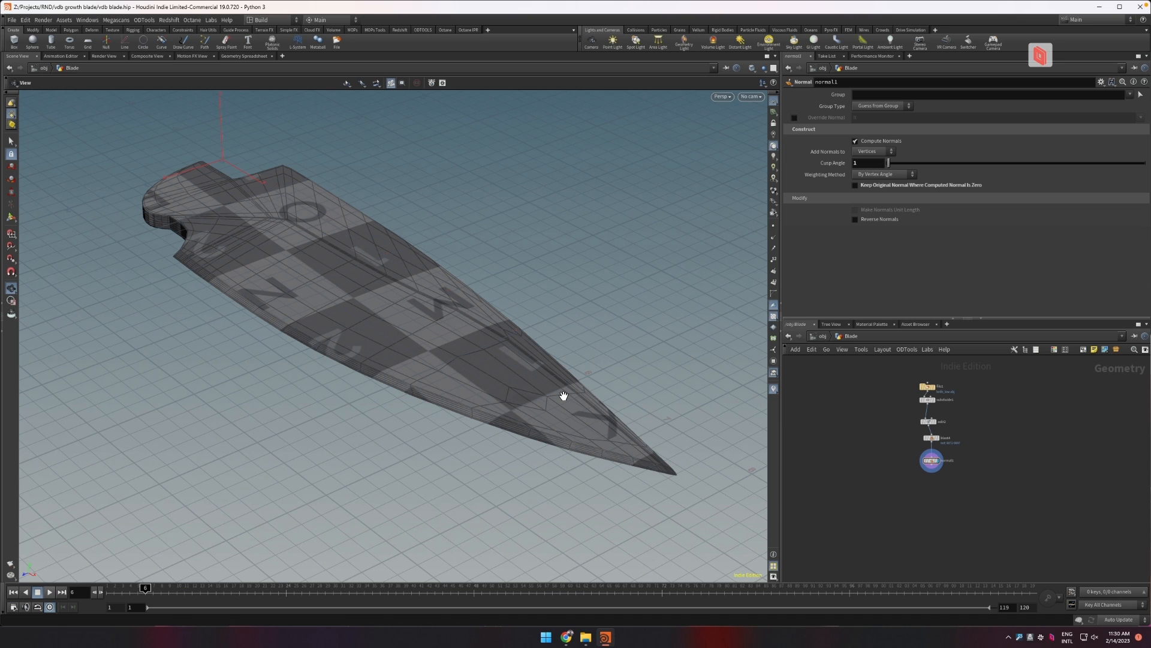
mouse_move(491, 382)
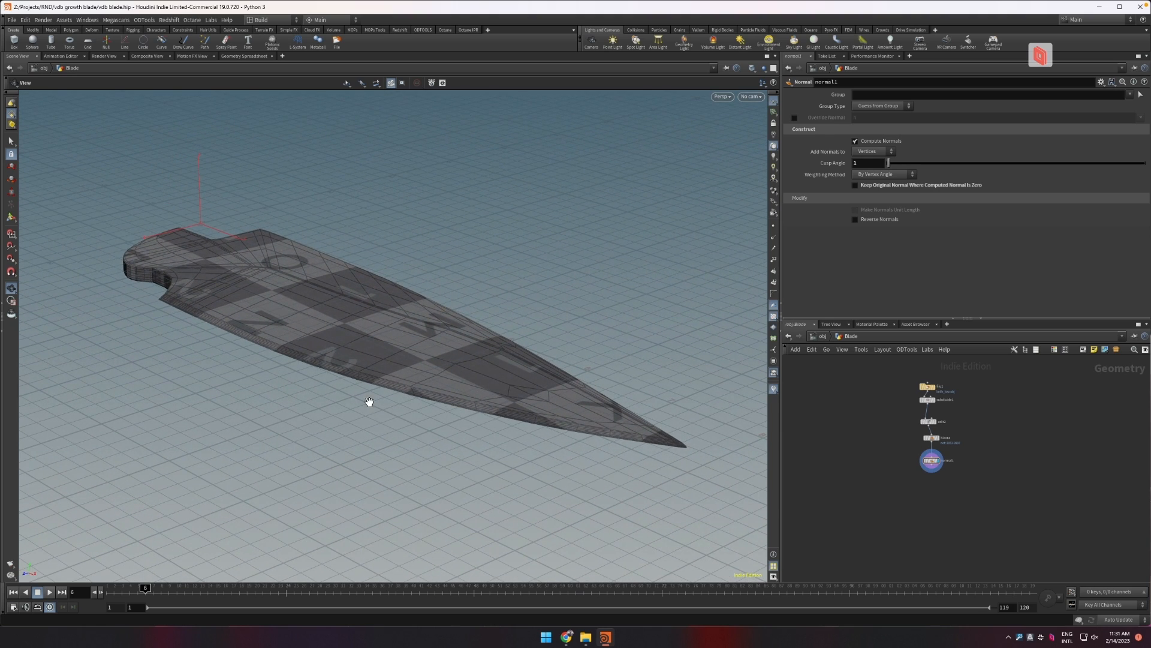
mouse_move(385, 332)
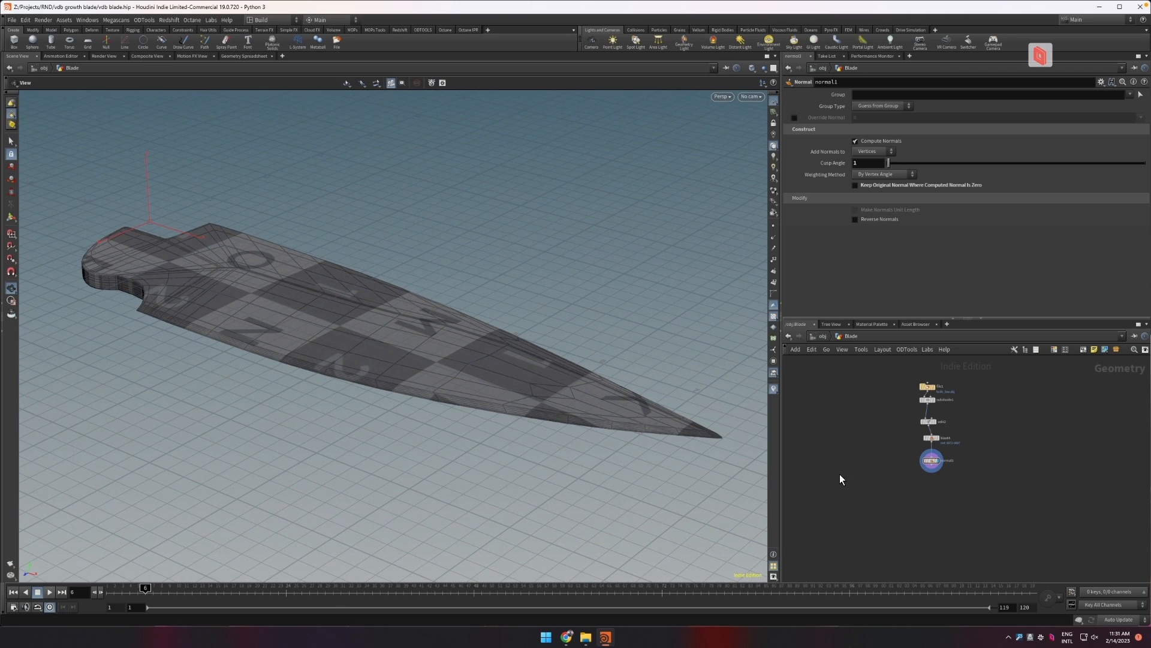
mouse_move(404, 360)
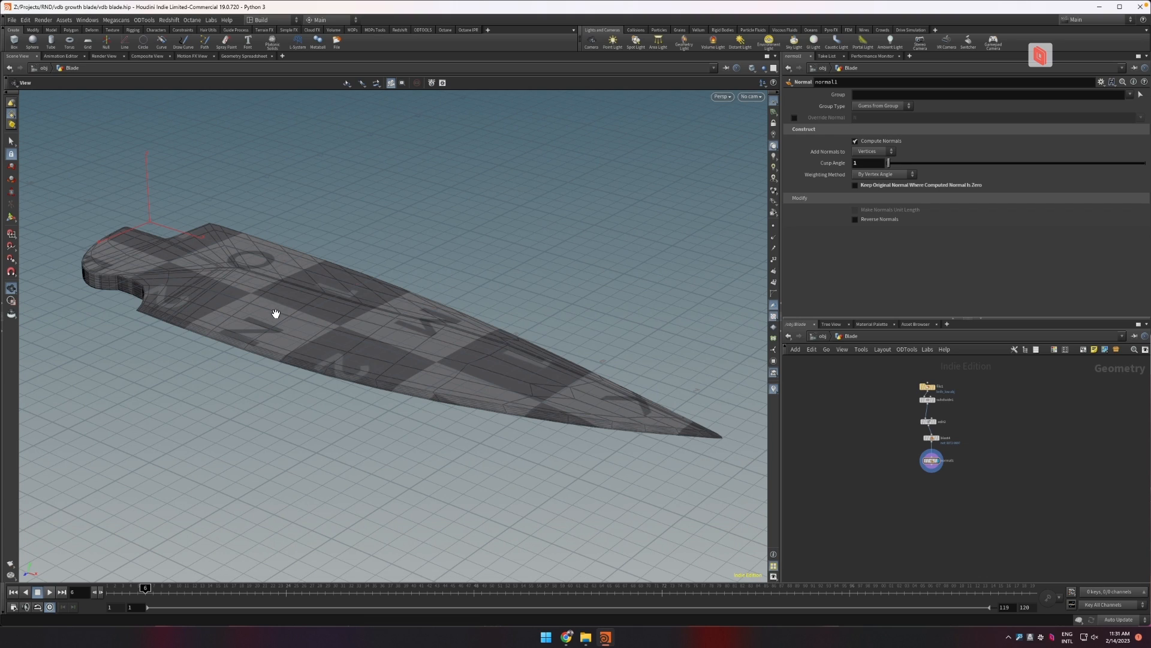
mouse_move(287, 336)
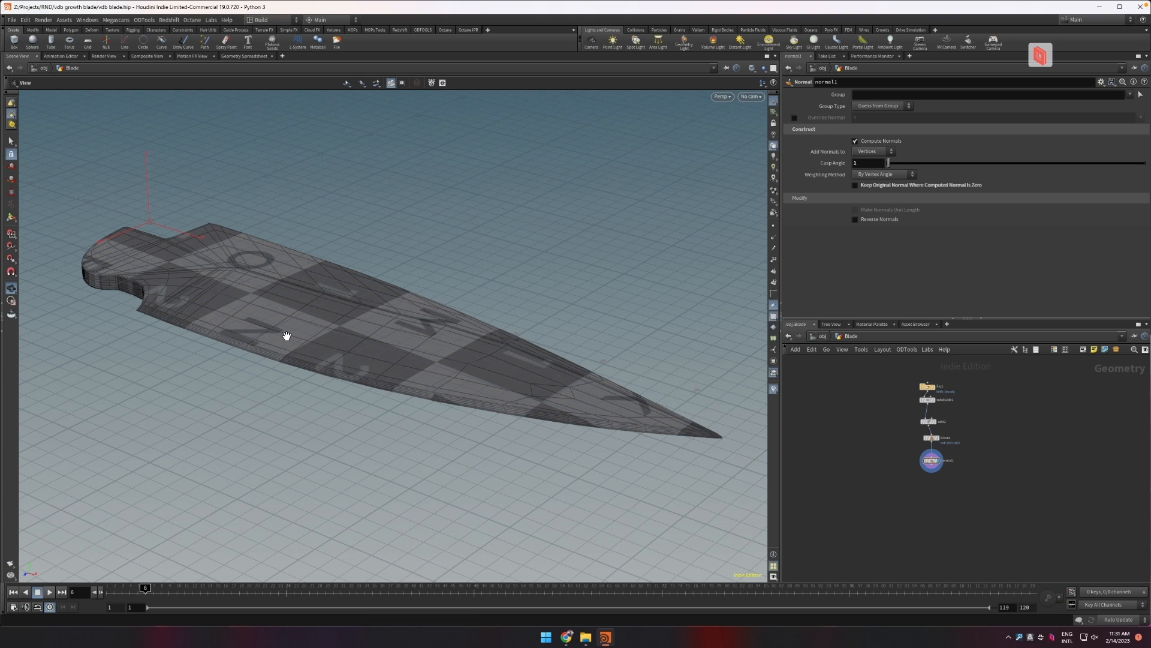
mouse_move(380, 361)
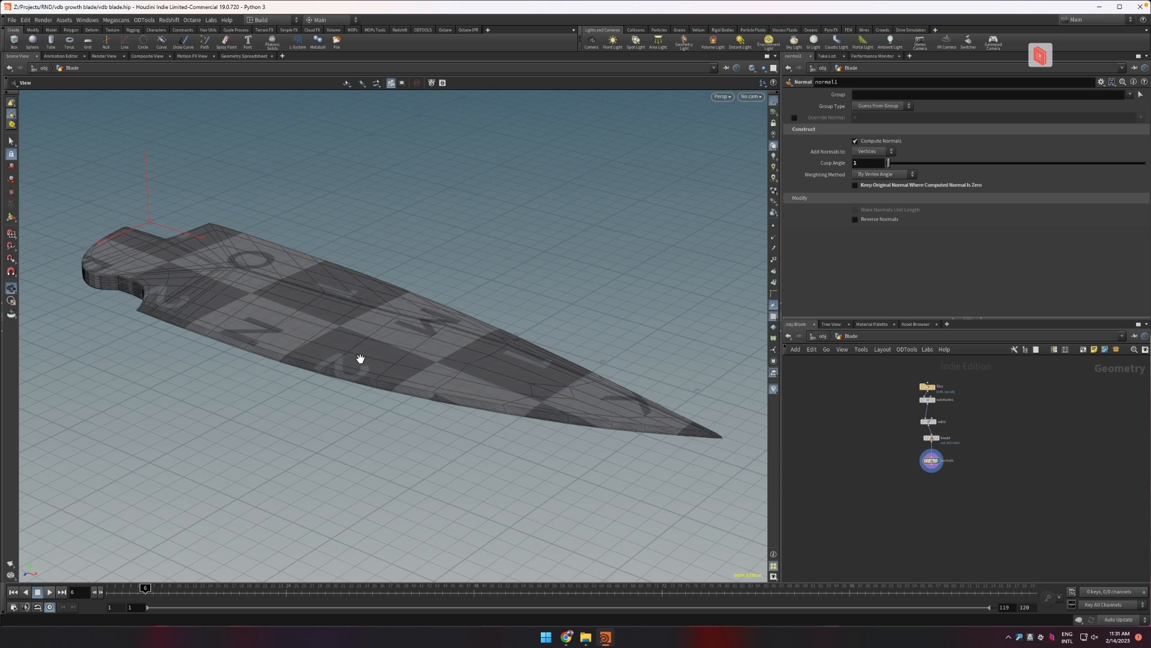
mouse_move(459, 344)
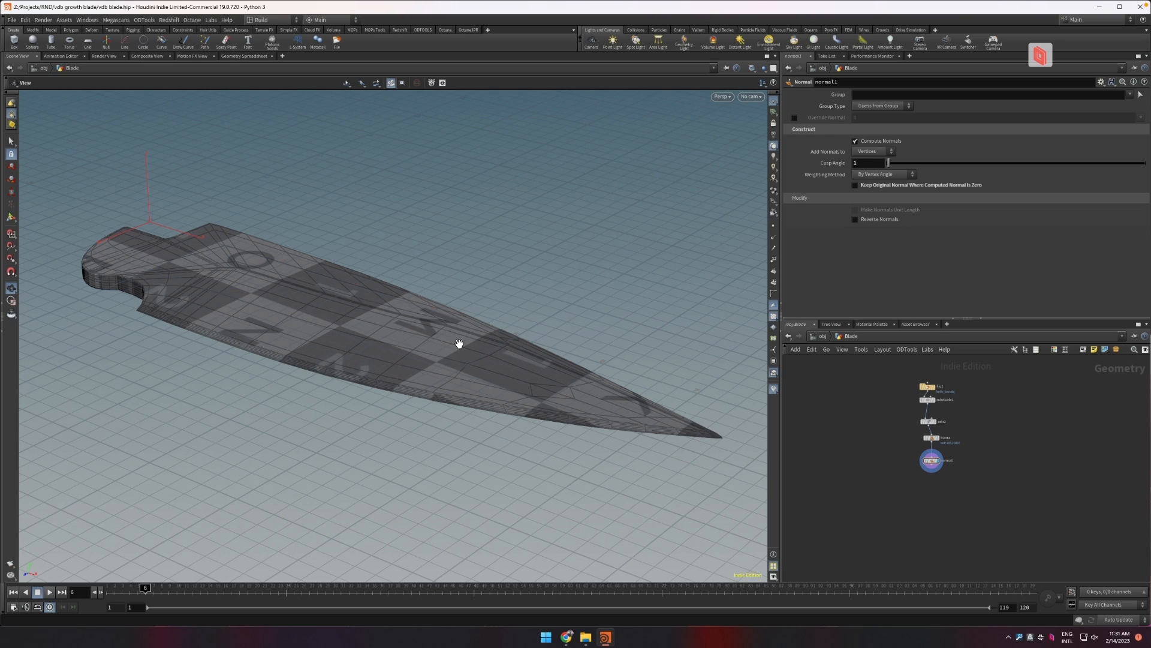
mouse_move(401, 361)
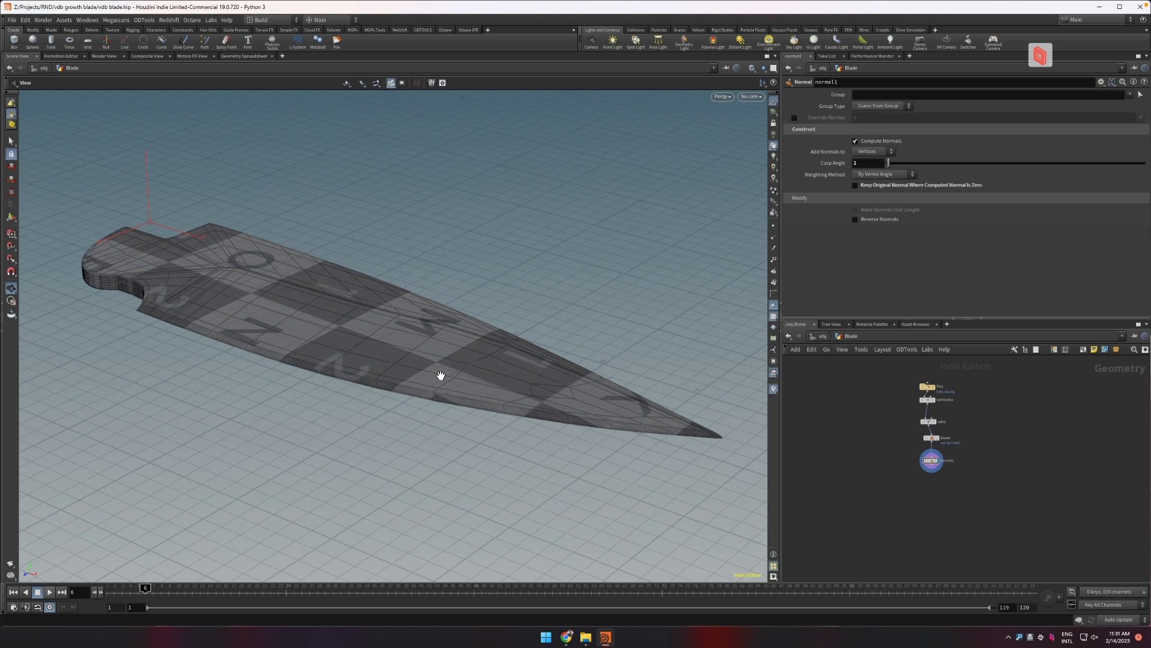
mouse_move(602, 389)
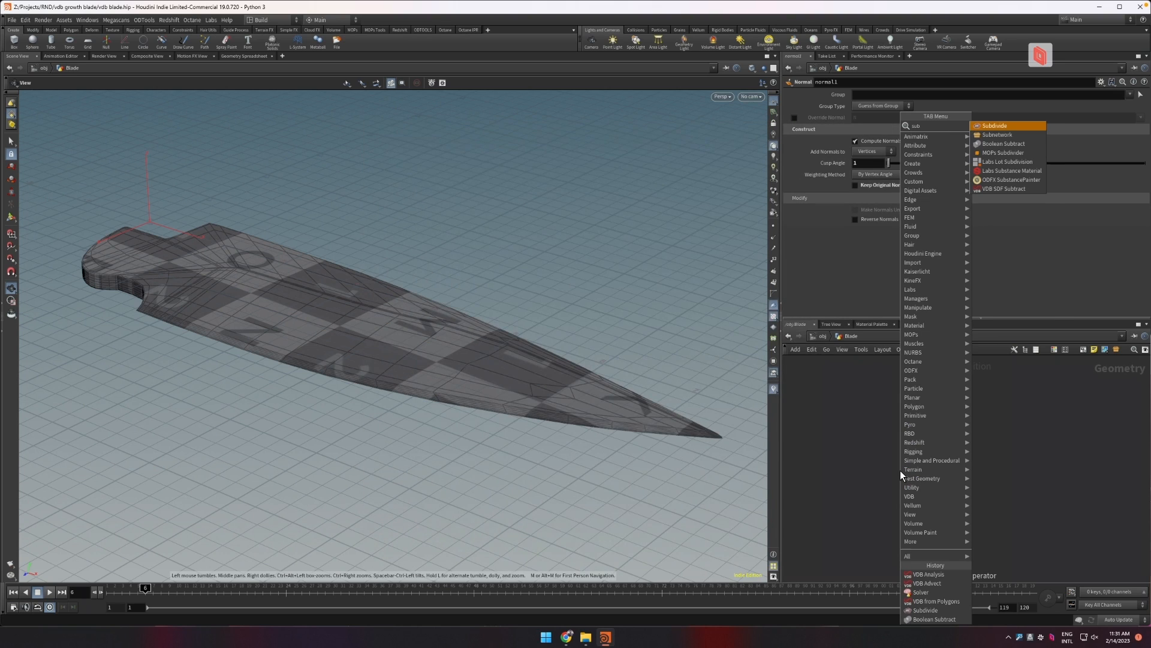
left_click(995, 126)
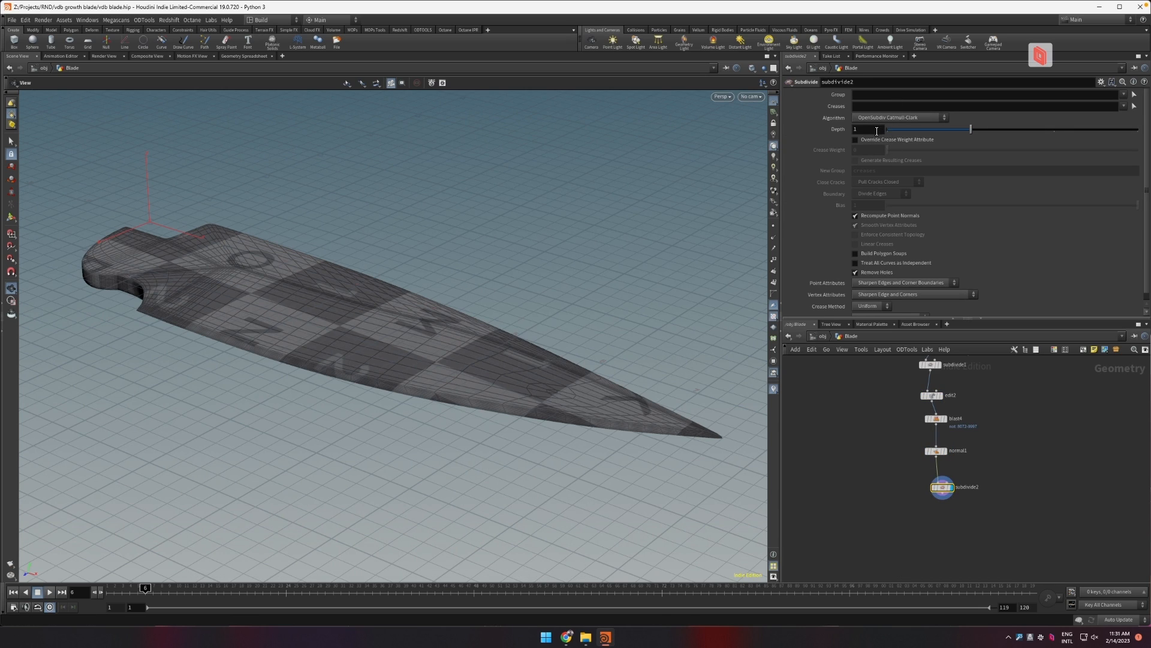
type("4")
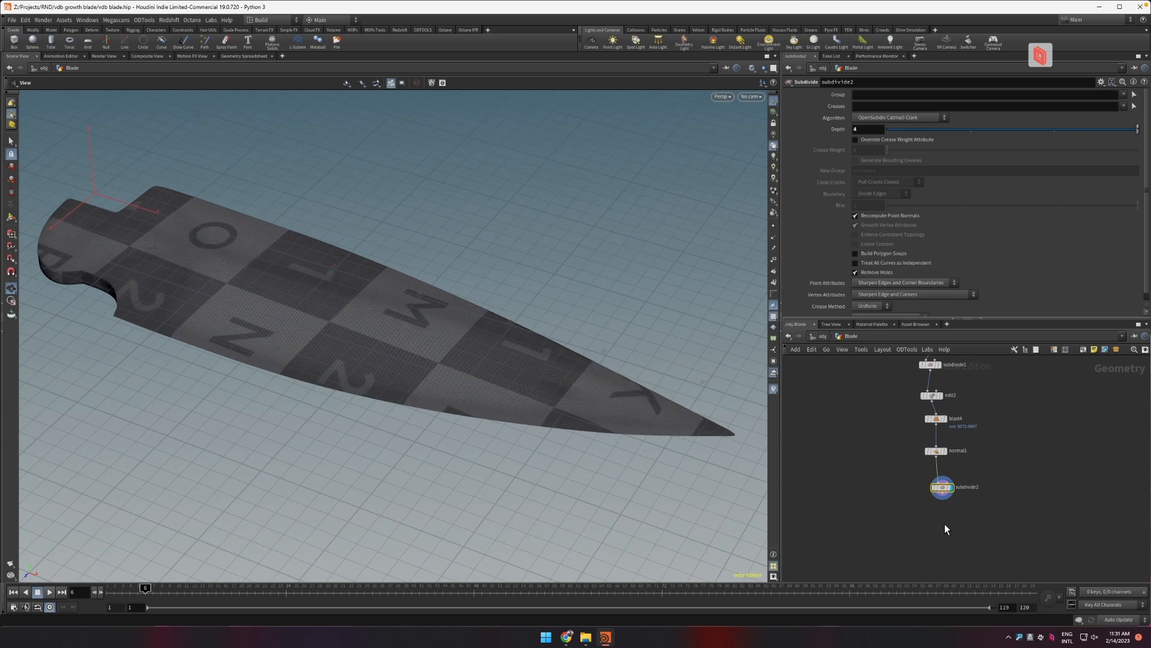
key("Tab")
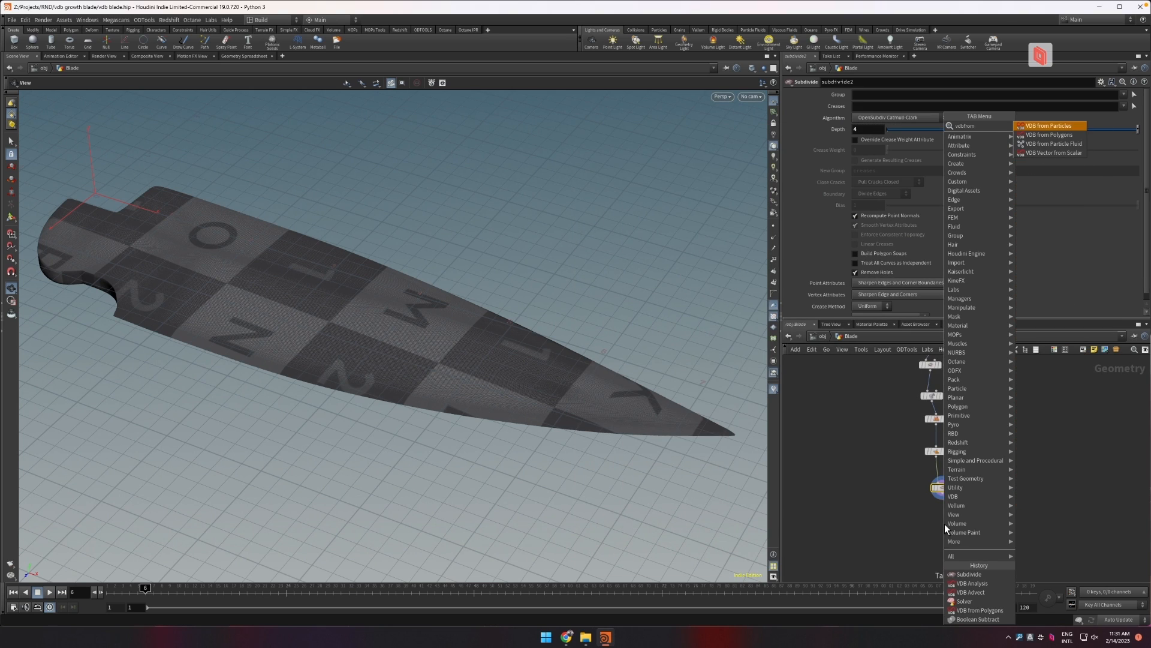
Add a VDB from Polygons with Voxel Size 0.007 and inspect the volume.
left_click(1048, 134)
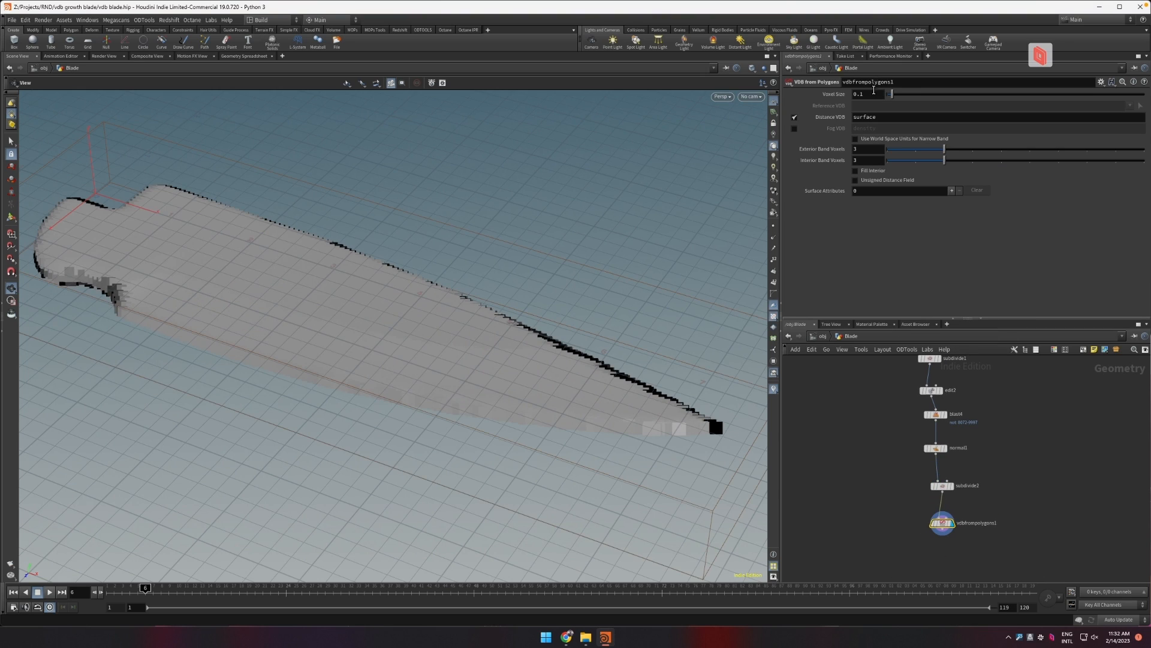
left_click(870, 94)
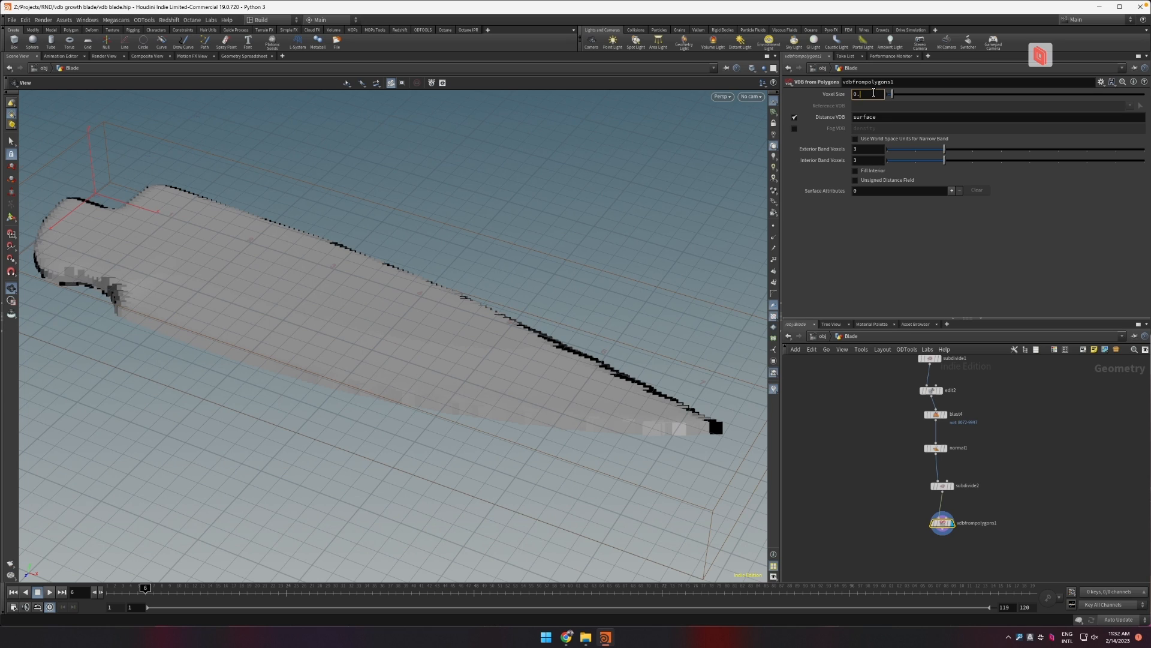
type("0.007")
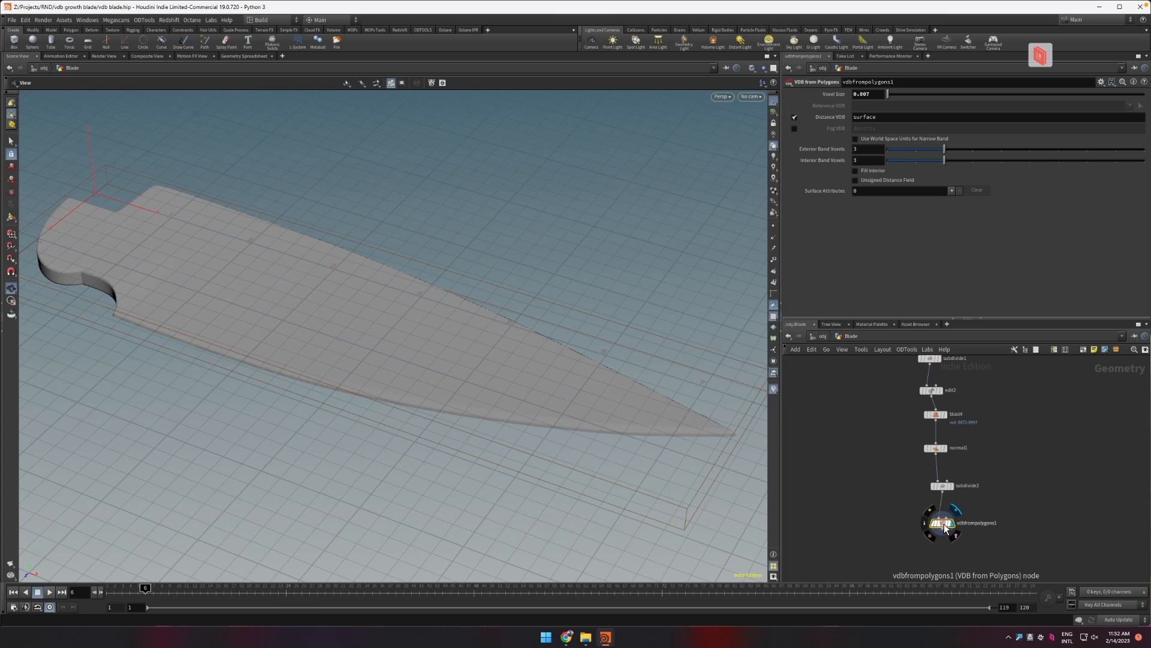
mouse_move(944, 523)
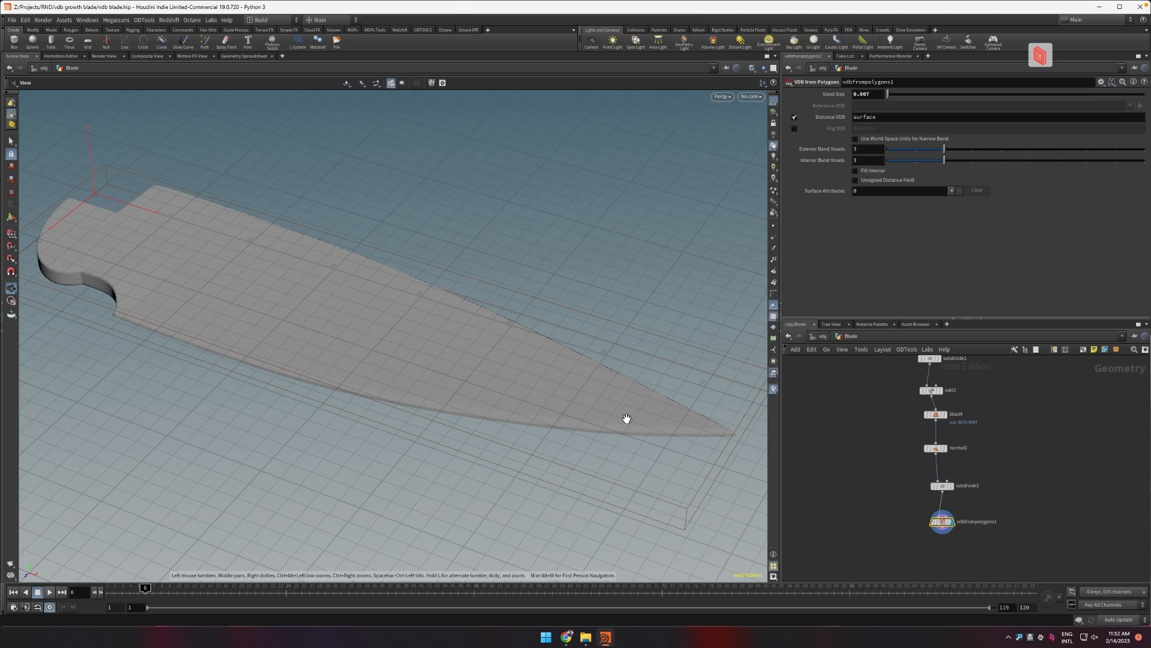
mouse_move(377, 359)
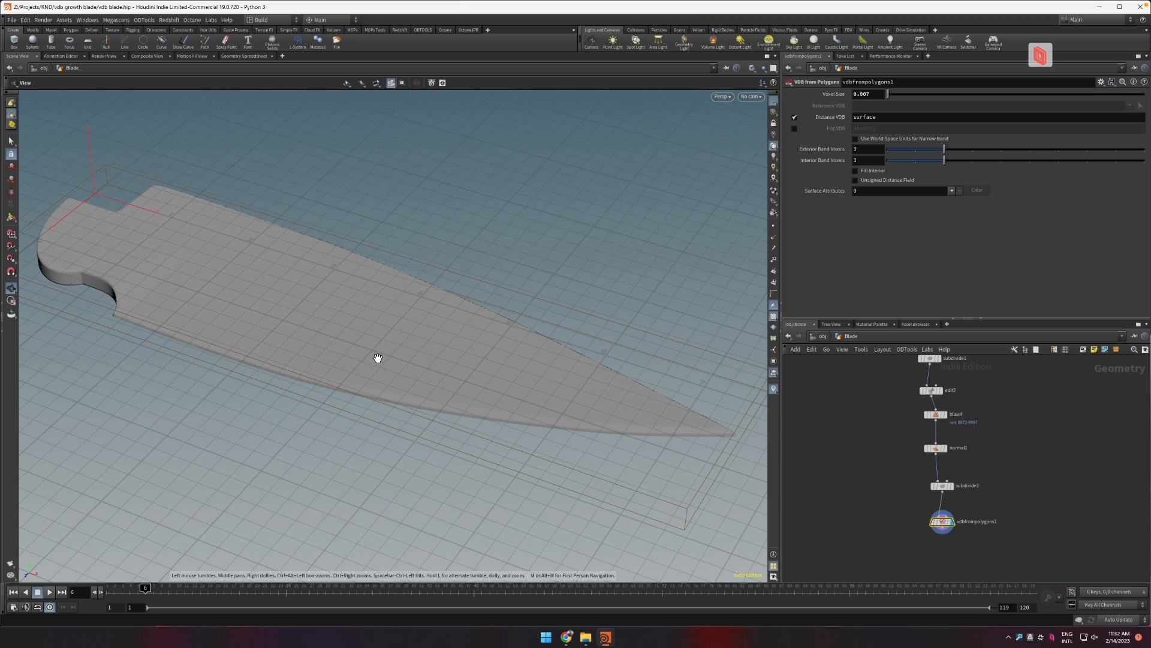
left_click_drag(377, 358, 373, 353)
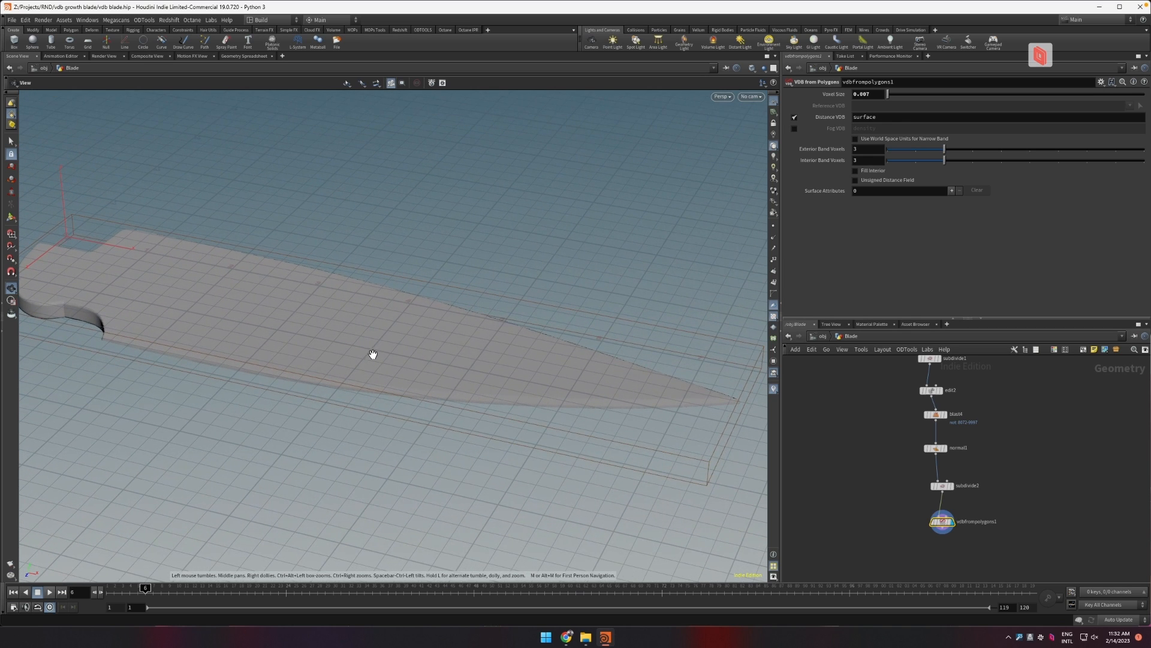
mouse_move(748, 422)
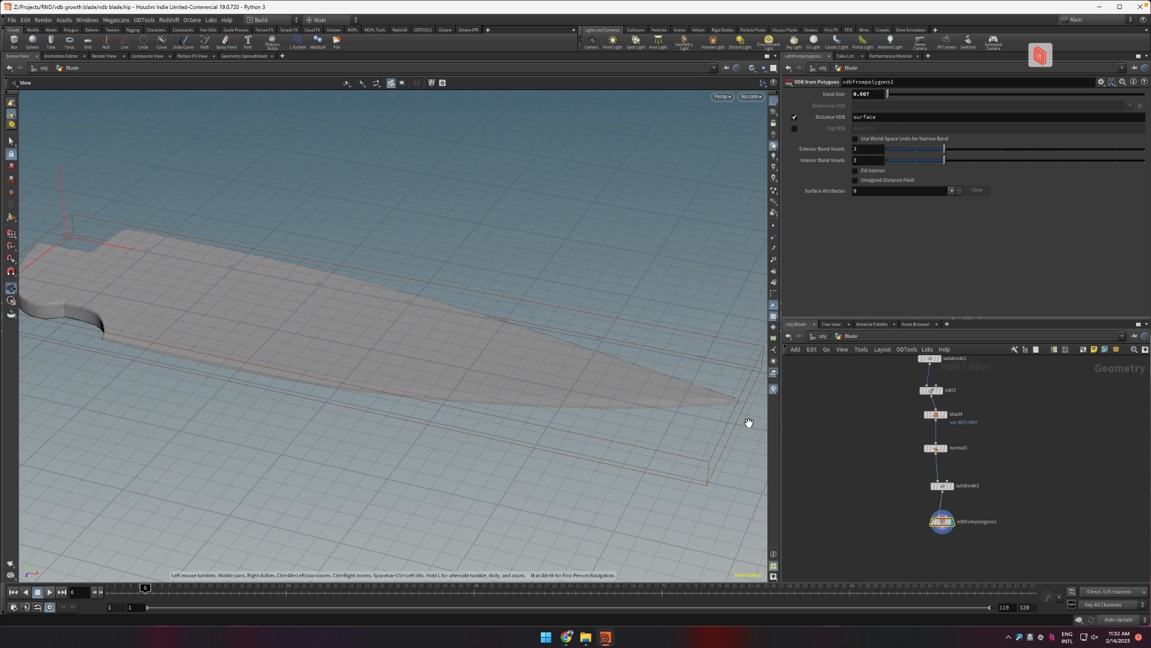
mouse_move(587, 424)
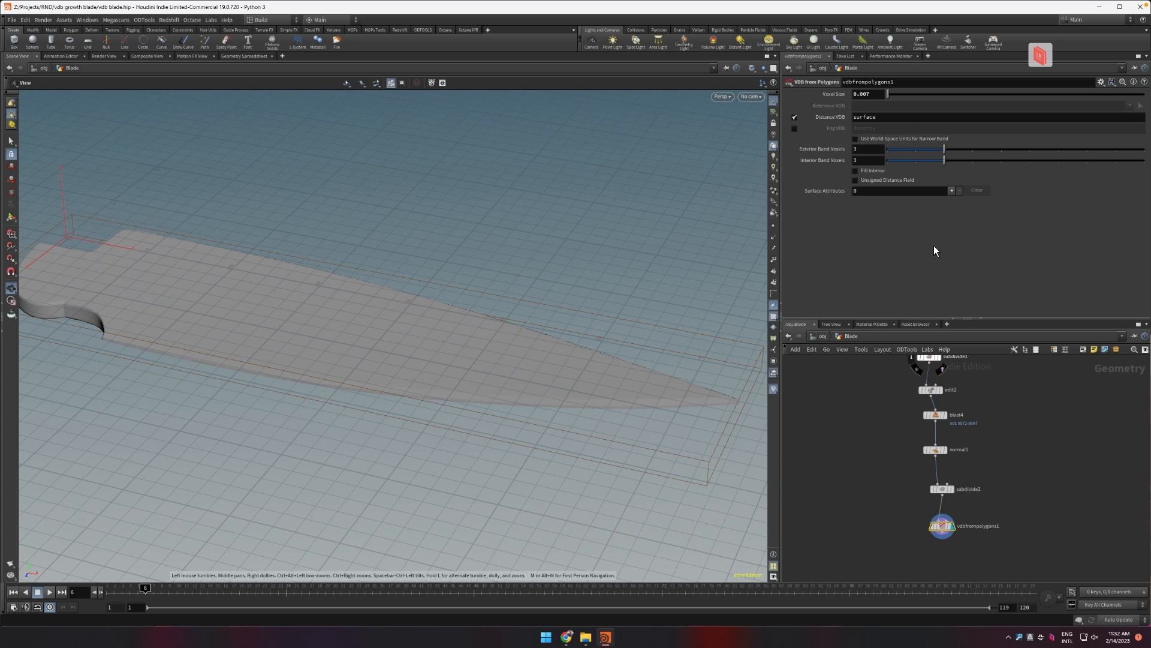
mouse_move(946, 295)
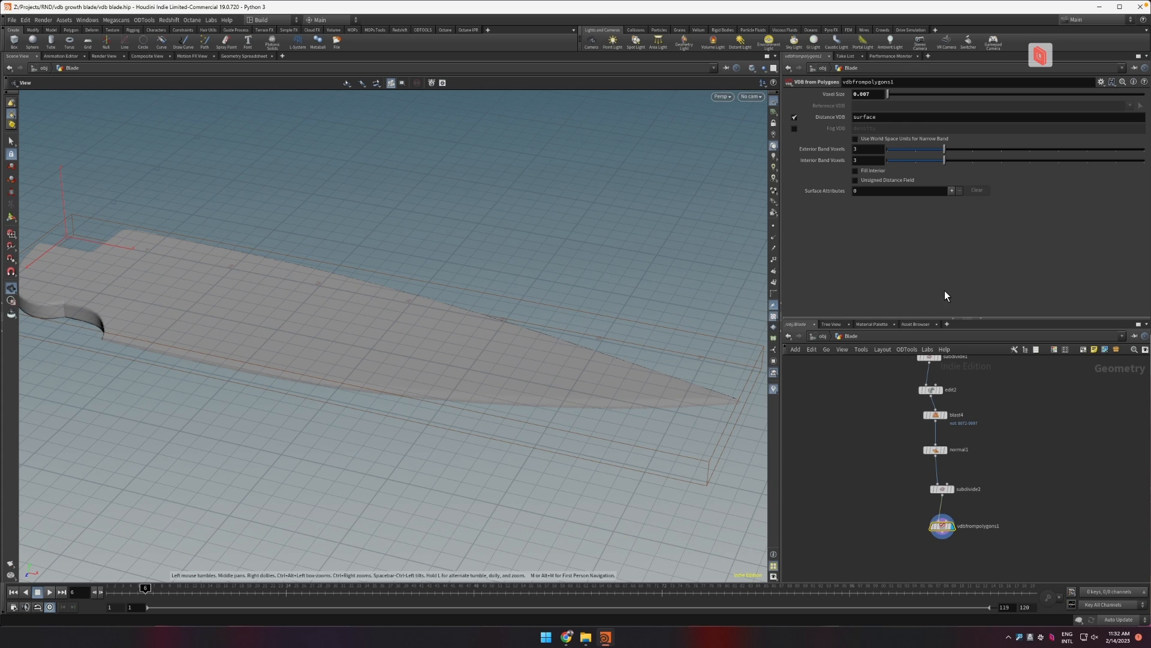
mouse_move(943, 525)
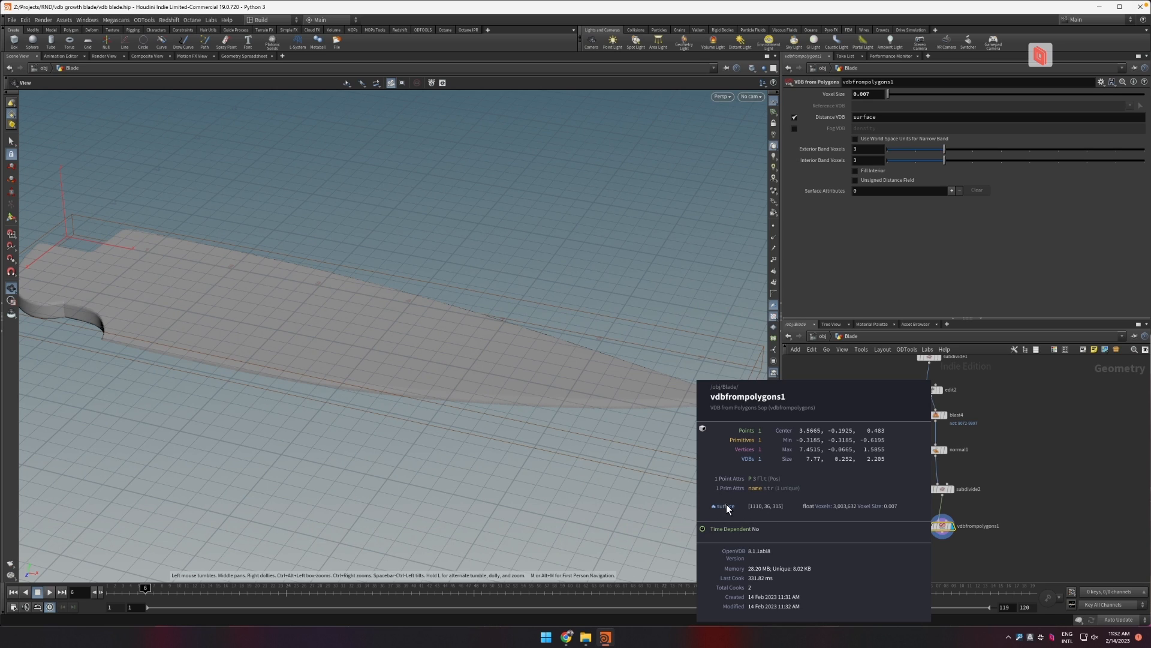
mouse_move(236, 336)
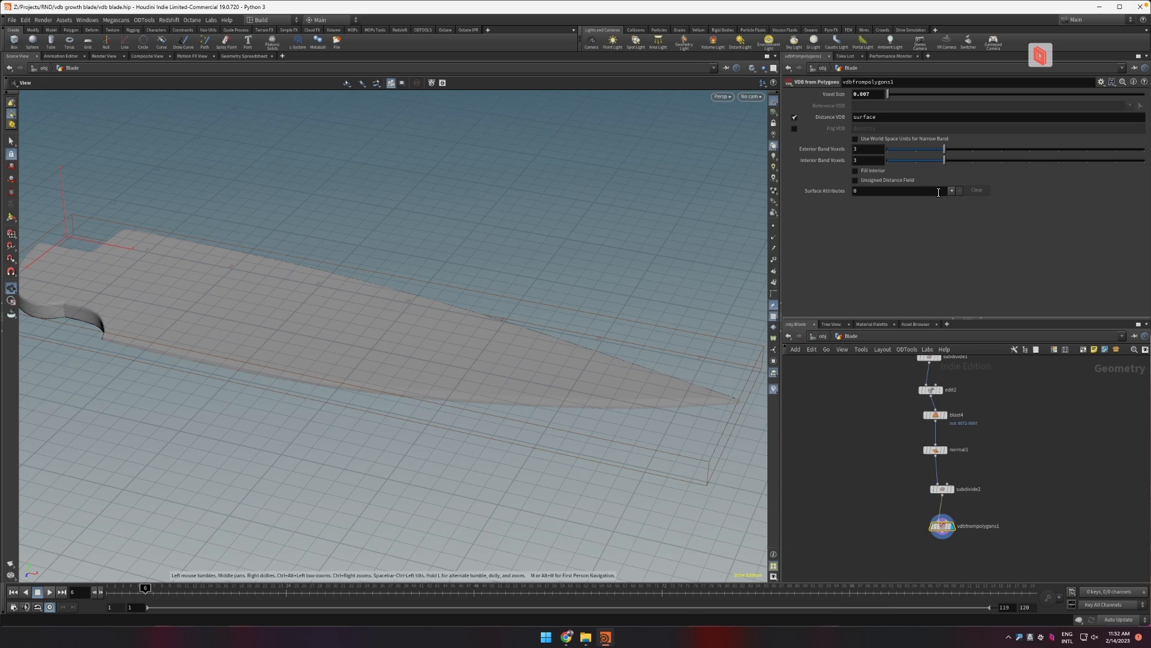
Add a surface attribute sampling vertex.uv into a volume named uv.
left_click(951, 191)
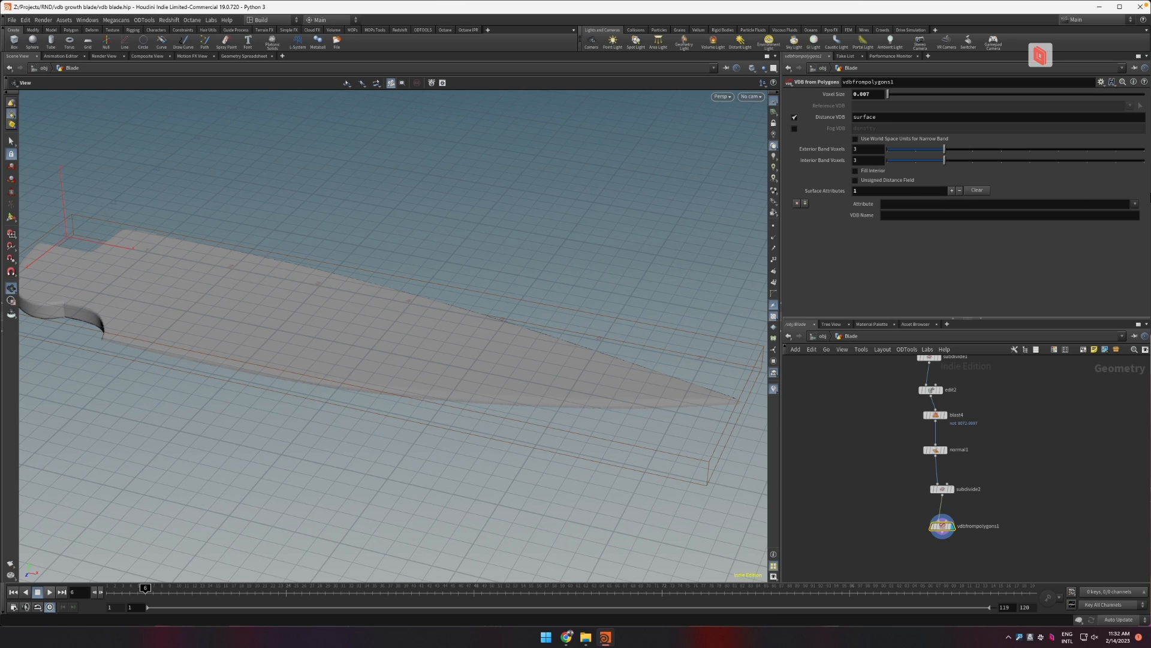
left_click(1135, 204)
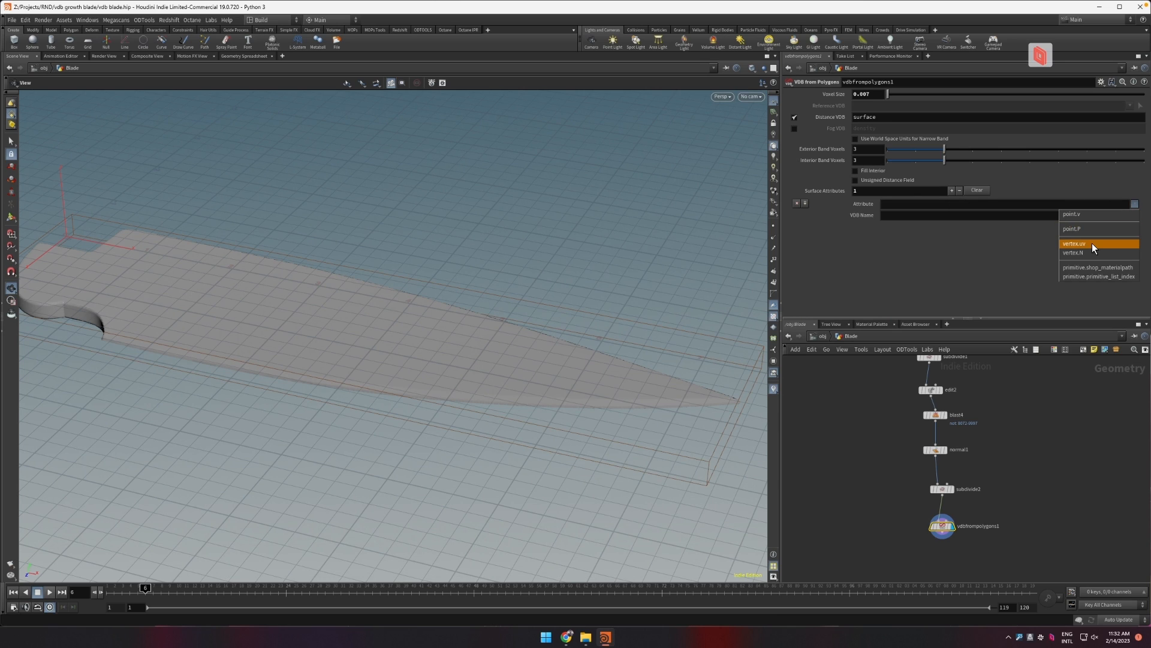
left_click(1075, 244)
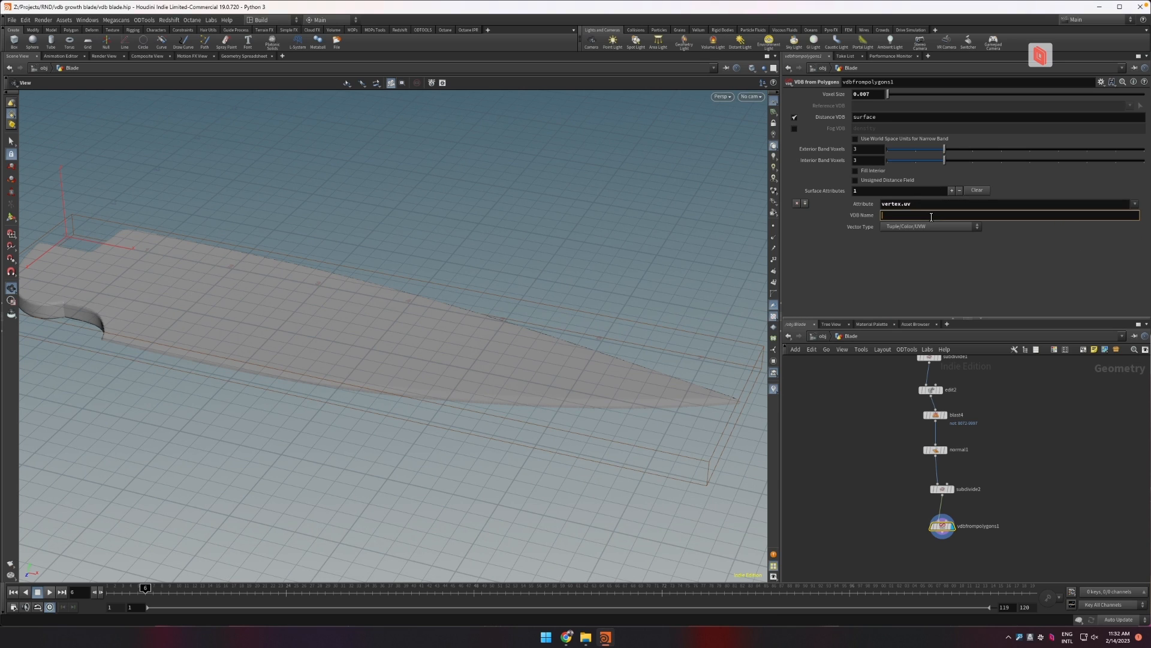
type("uv")
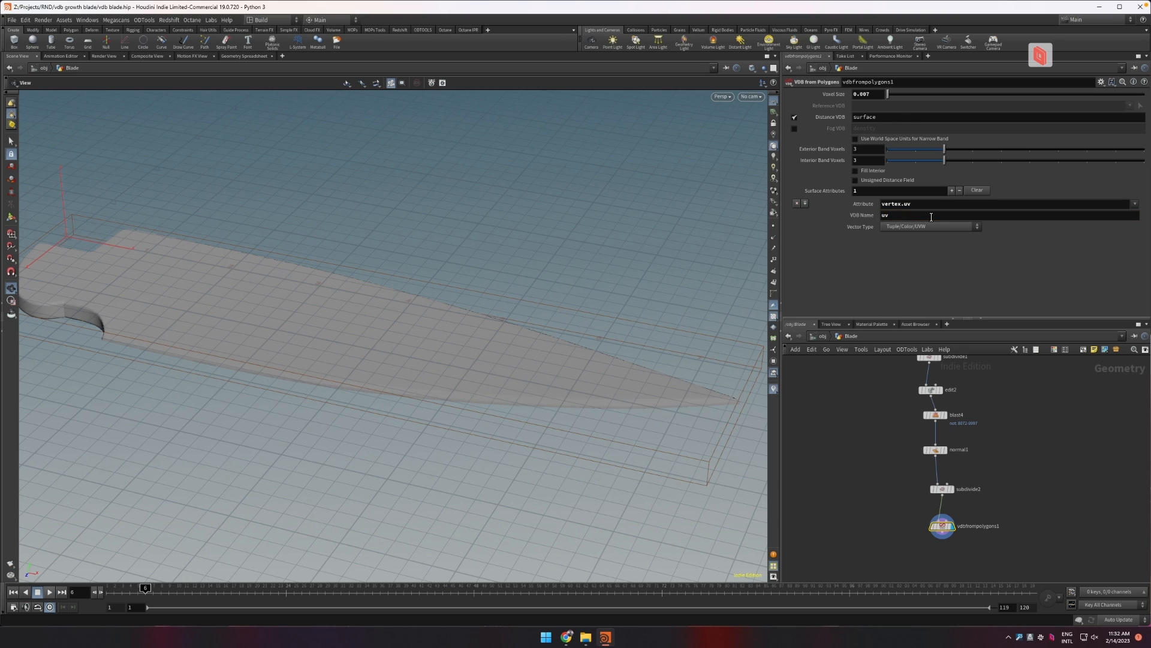
mouse_move(941, 526)
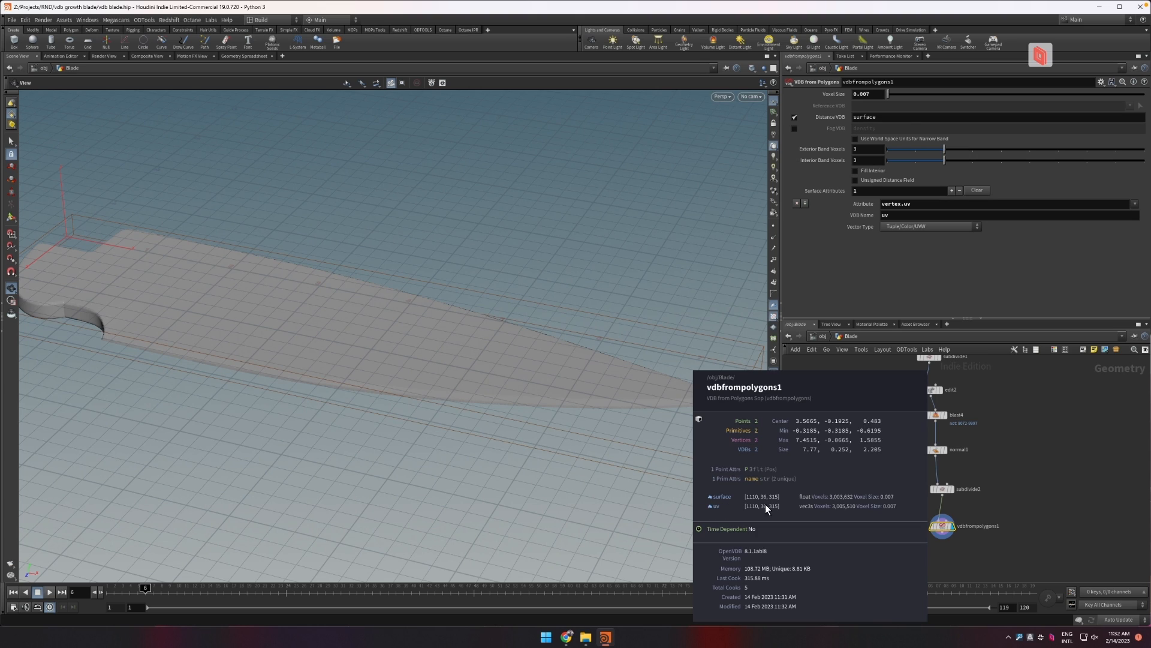
mouse_move(1007, 547)
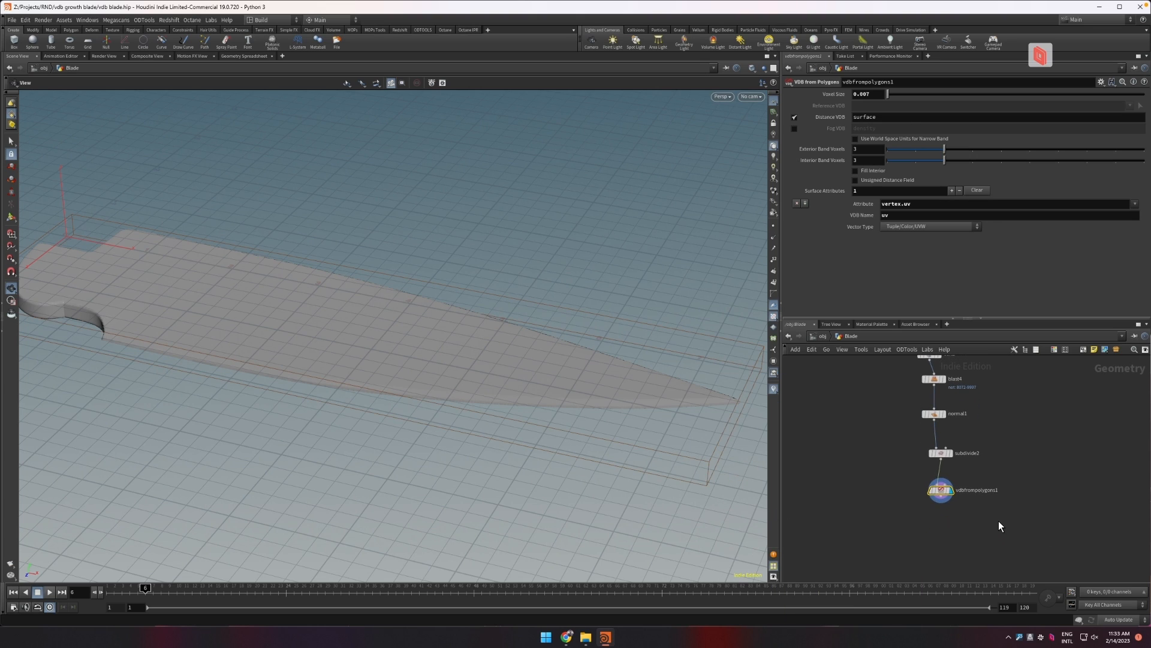
Add a solver, dive into solver1 and drop a VDB Advect below Prev_Frame.
key("tab")
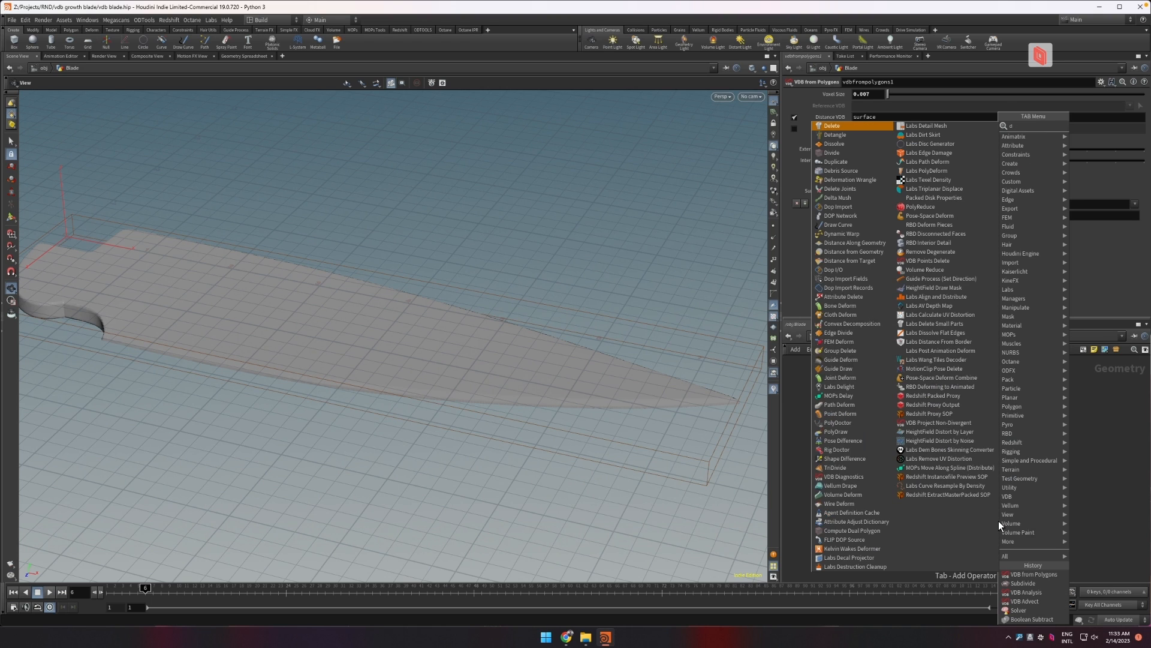
type("s")
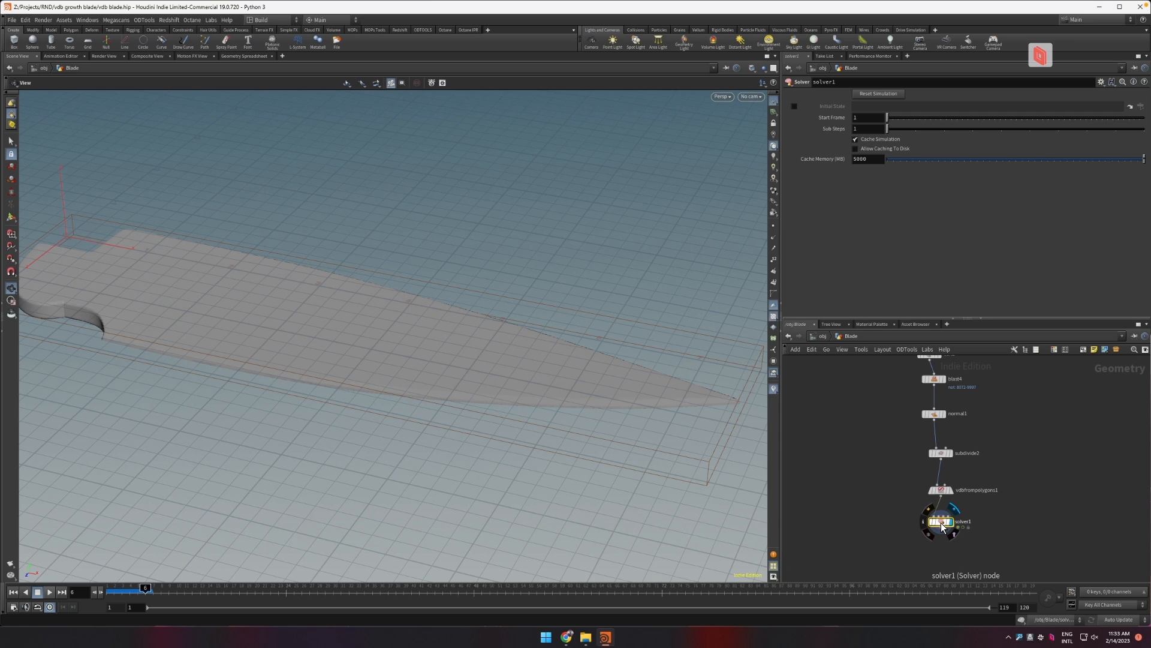
double_click(942, 521)
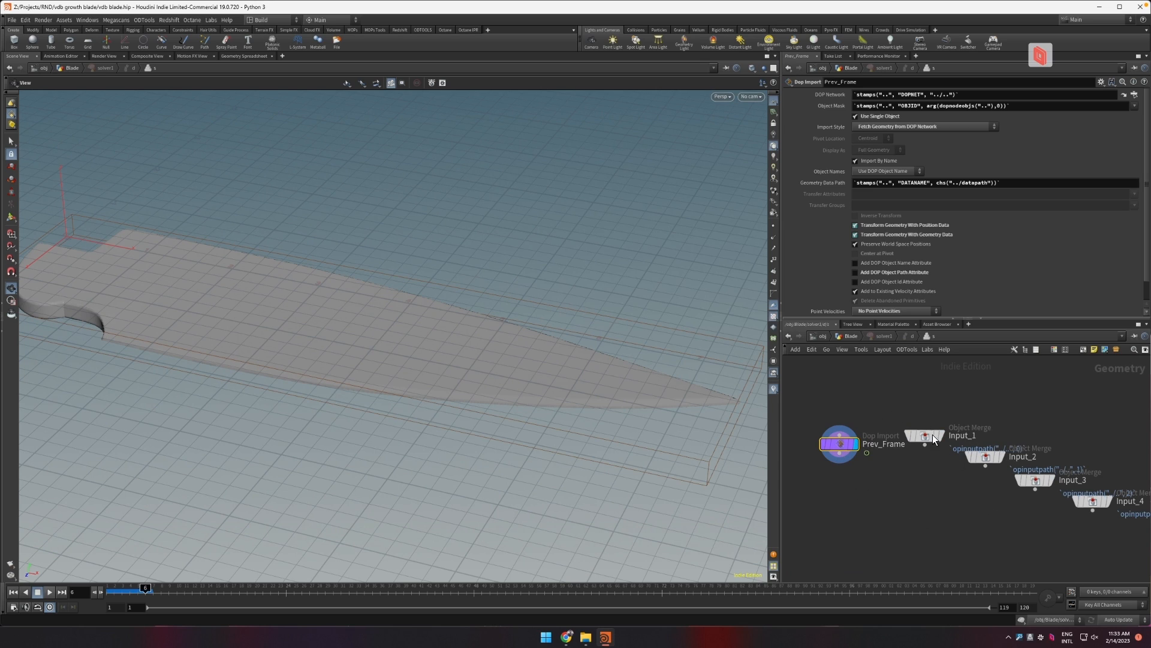
mouse_move(807, 429)
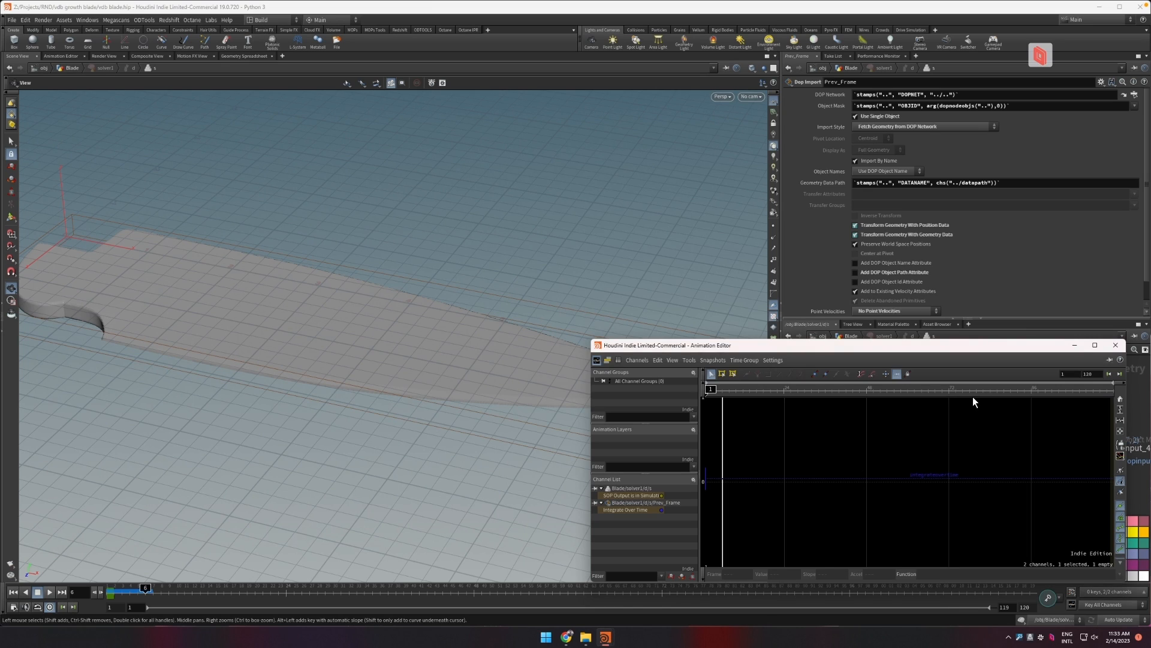
key("Tab")
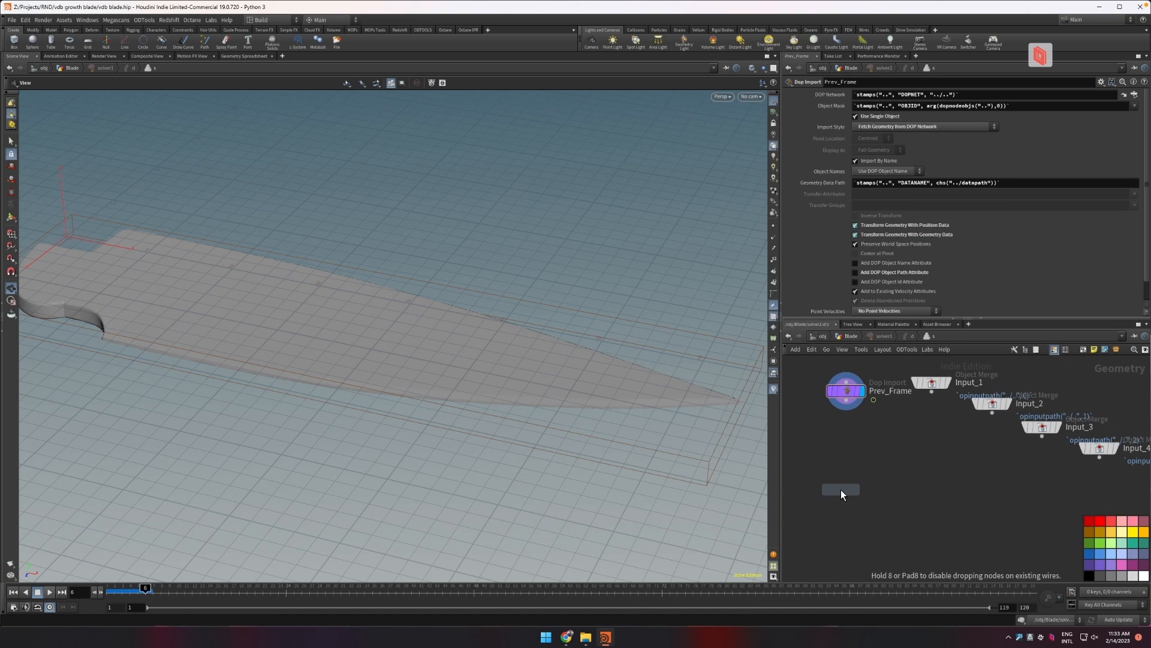
left_click(841, 489)
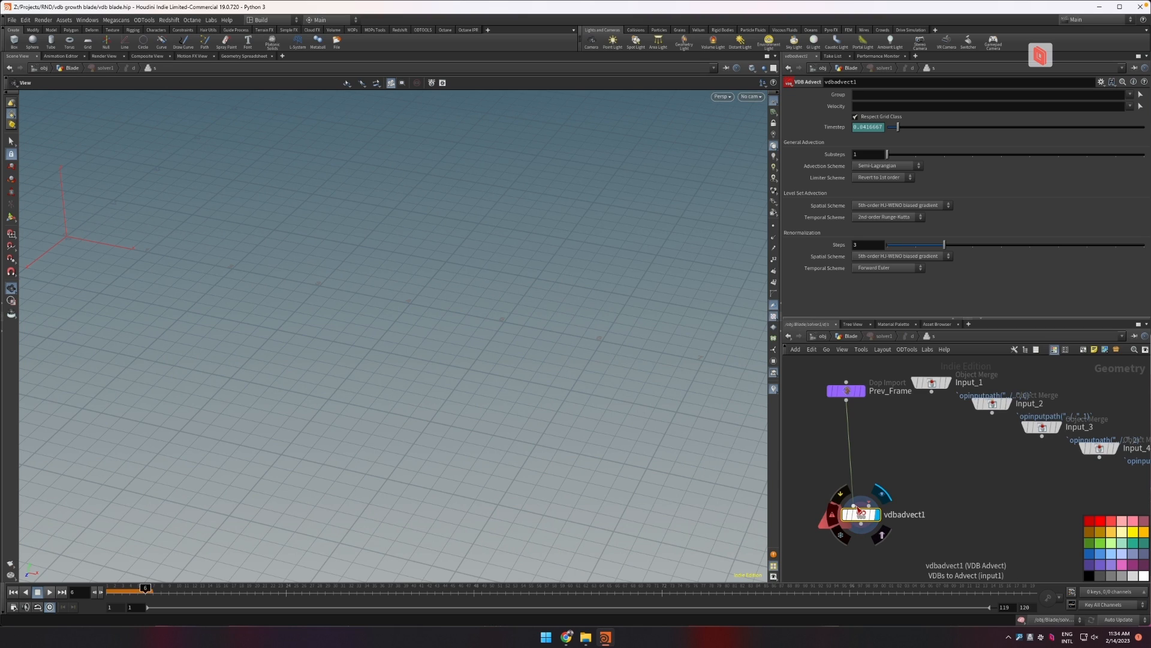
mouse_move(871, 510)
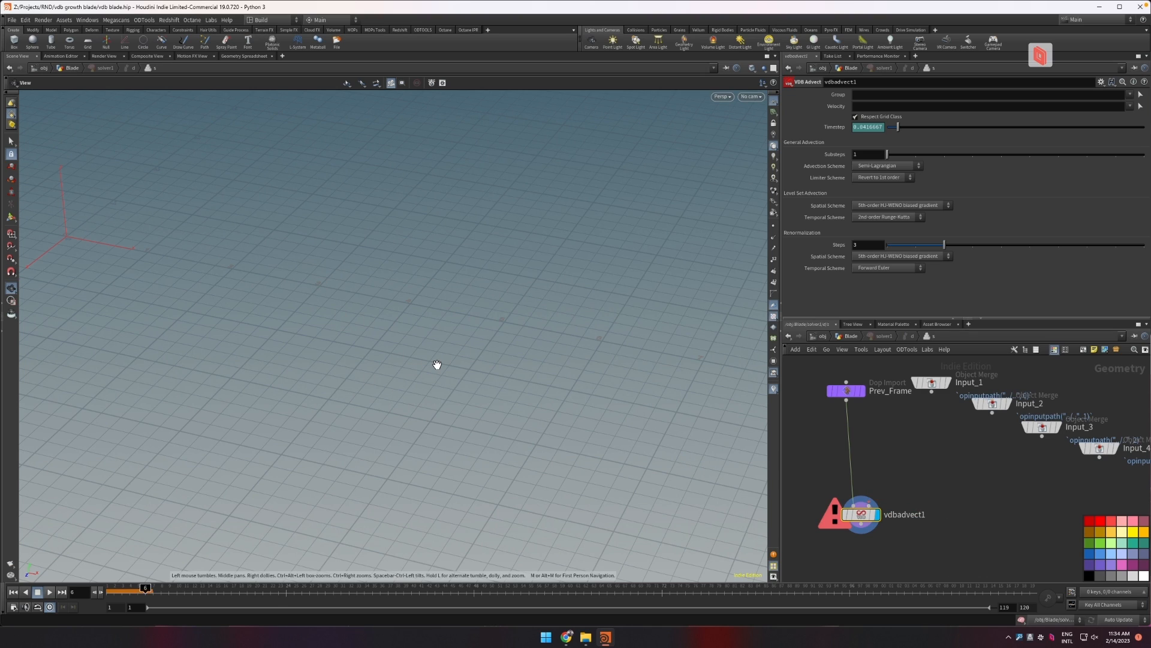
mouse_move(958, 463)
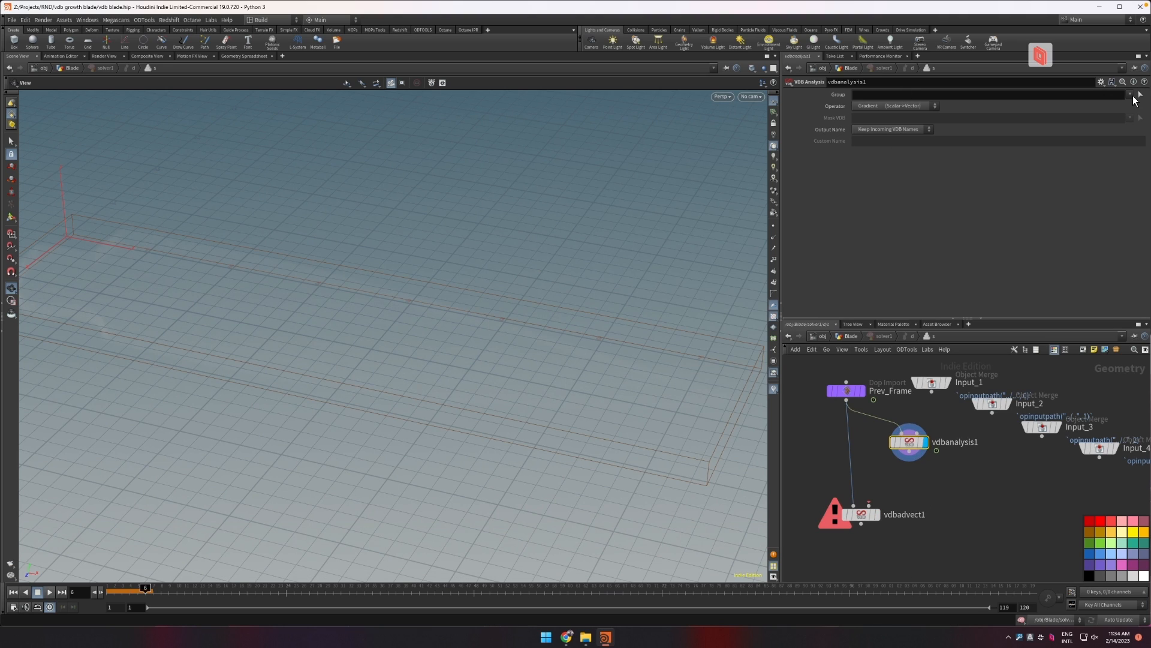
mouse_move(1129, 121)
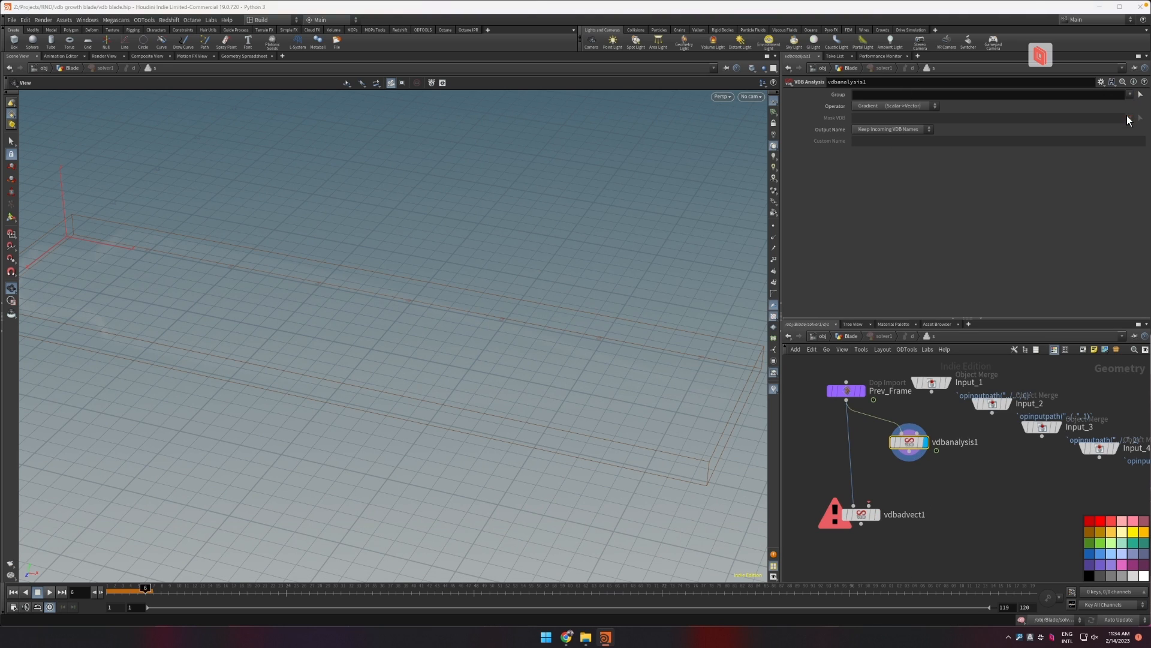
type("@name=surface")
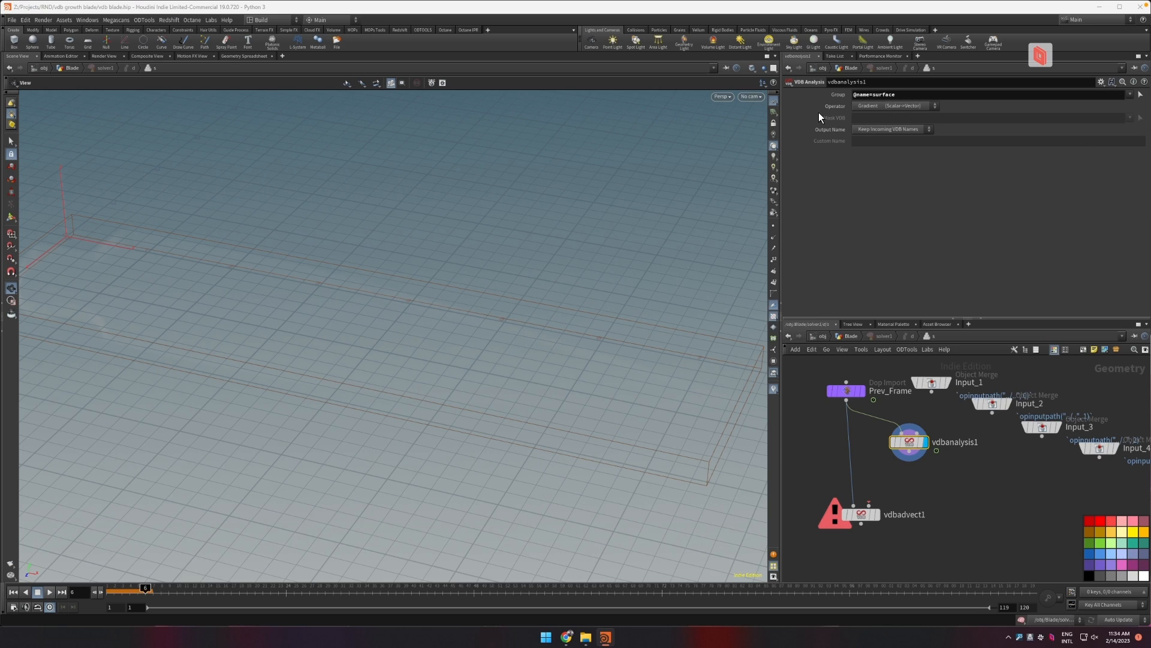
mouse_move(884, 112)
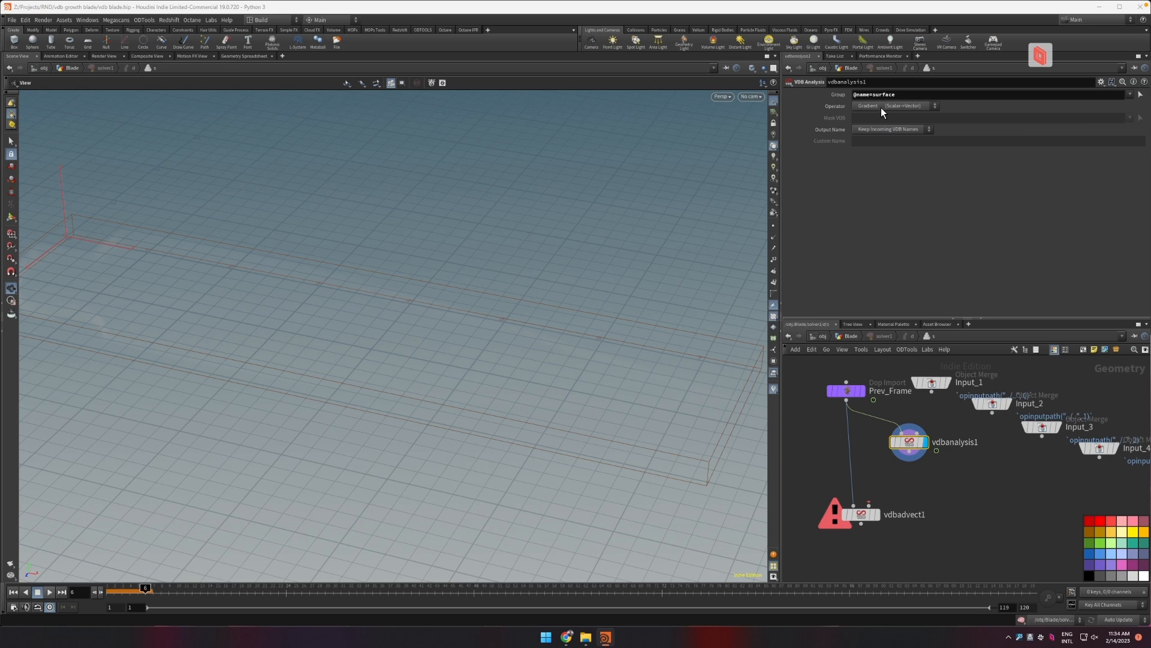
mouse_move(885, 128)
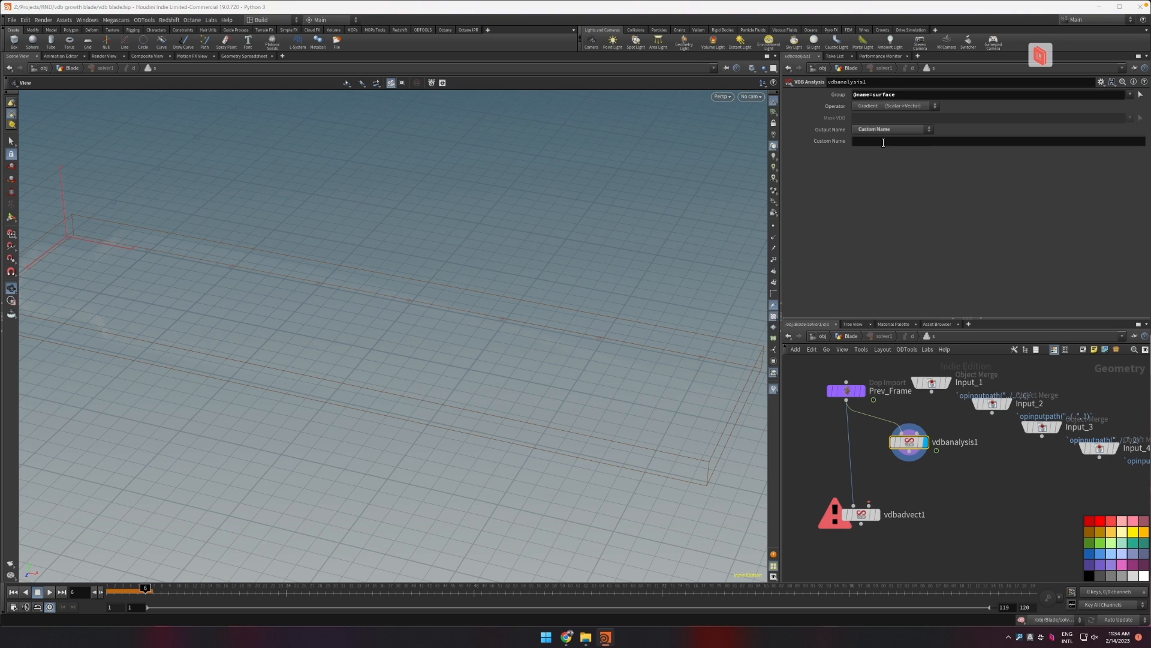
type("vel")
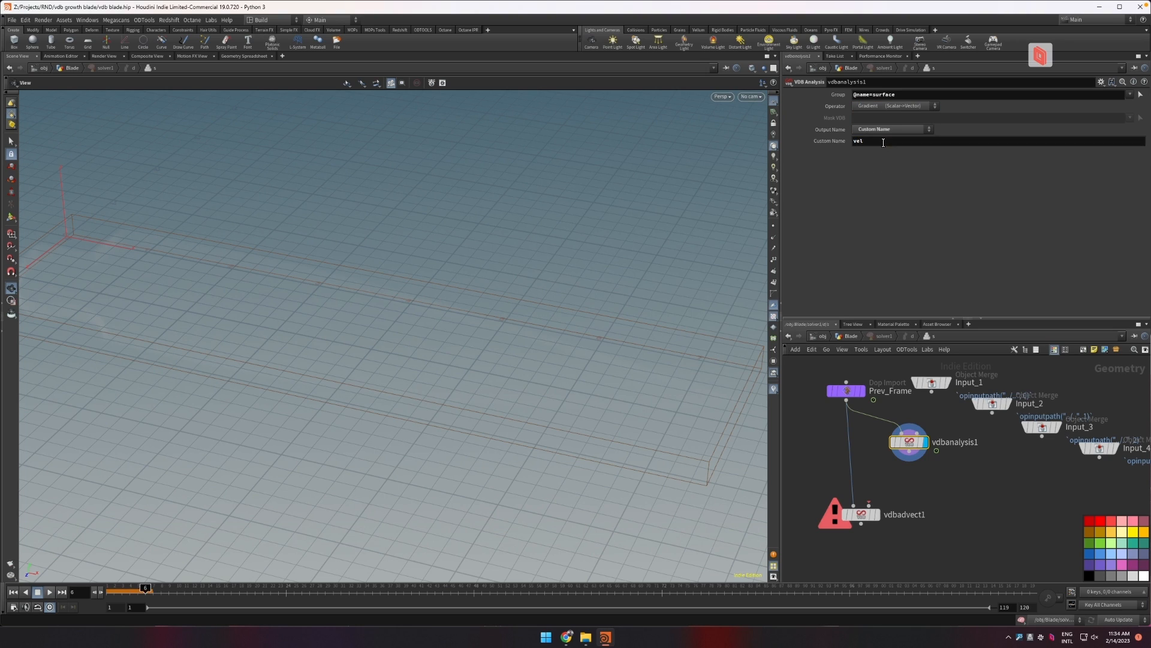
mouse_move(913, 456)
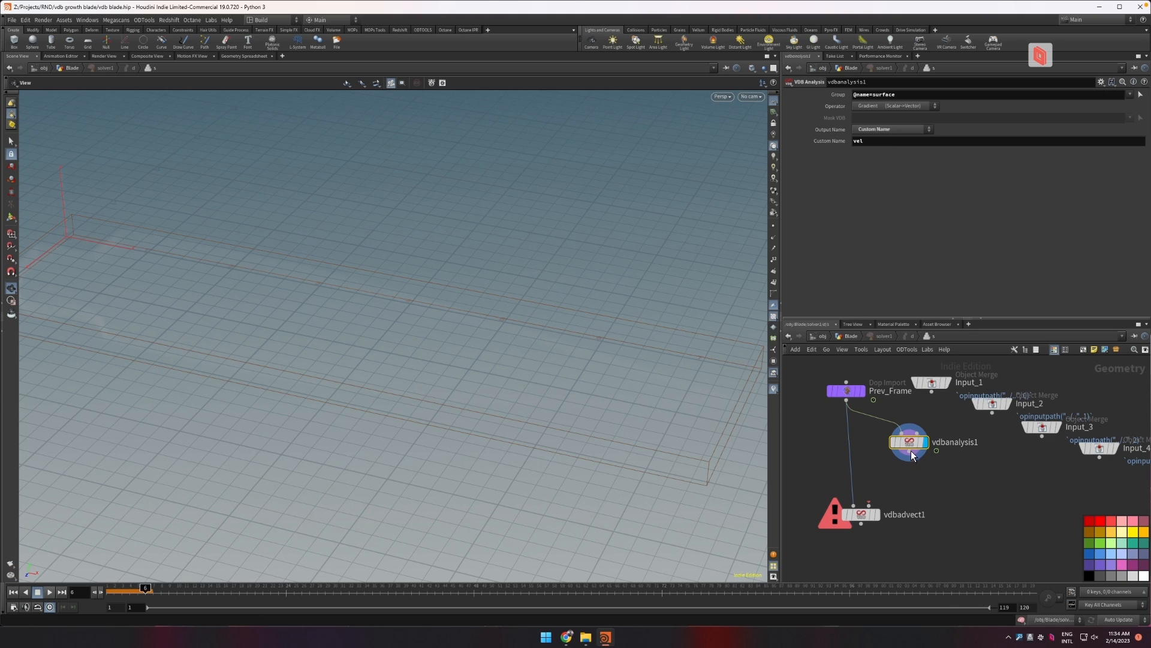
mouse_move(866, 592)
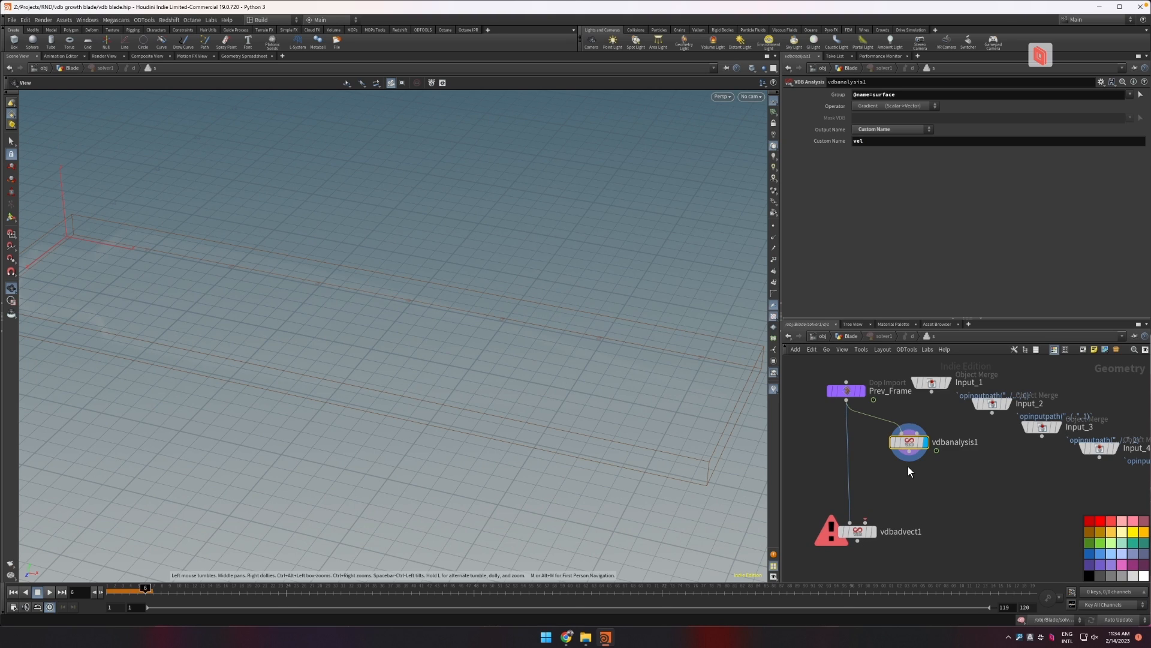
mouse_move(865, 400)
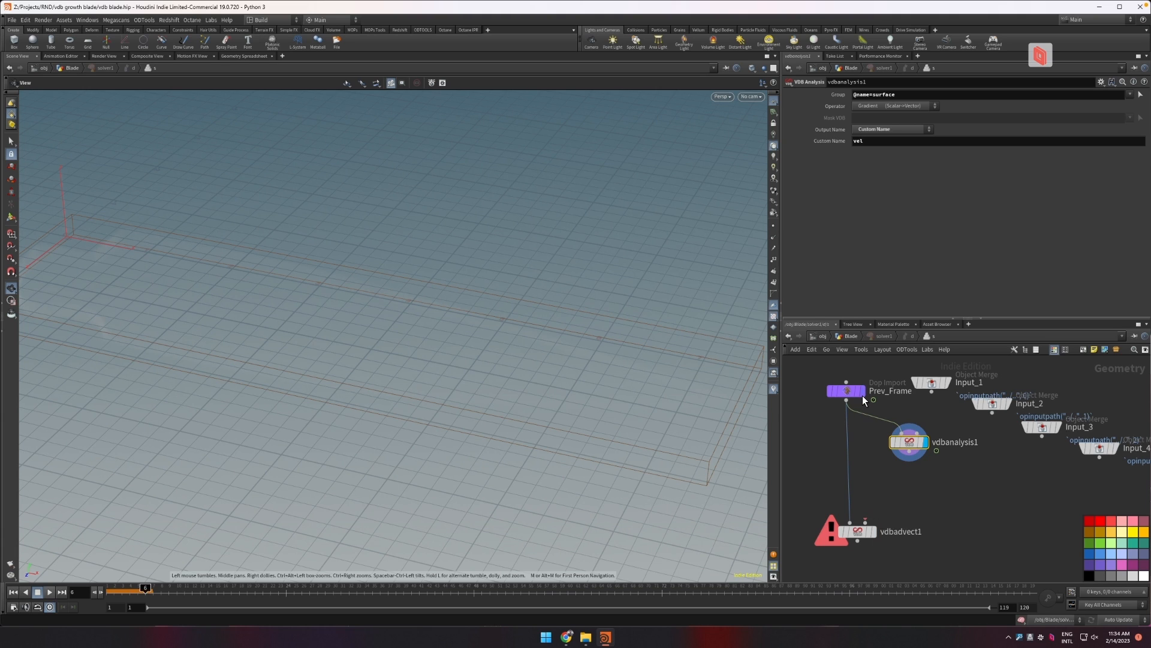
View Prev_Frame and orbit around the blade to inspect it.
left_click(844, 389)
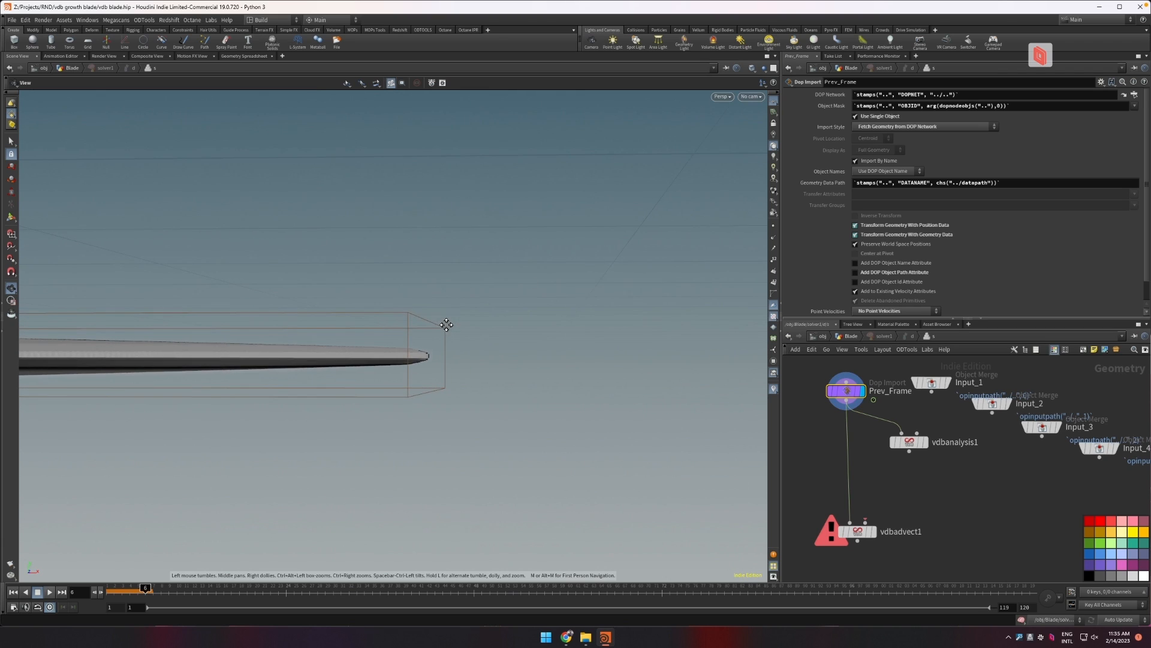
left_click_drag(446, 324, 658, 142)
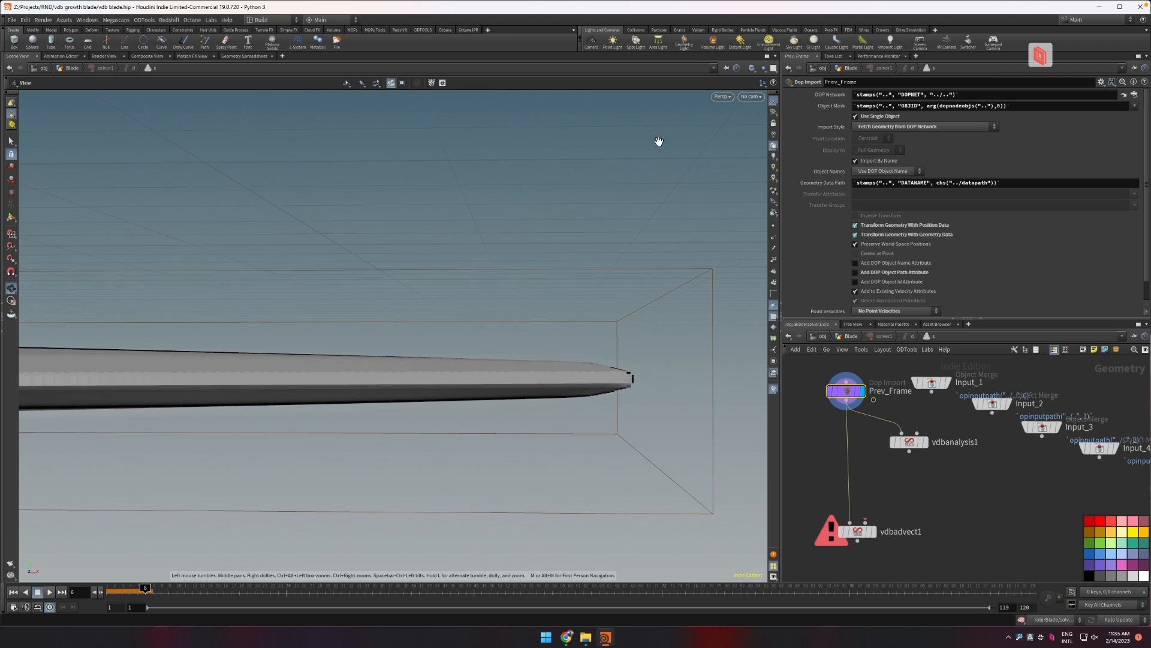
mouse_move(584, 304)
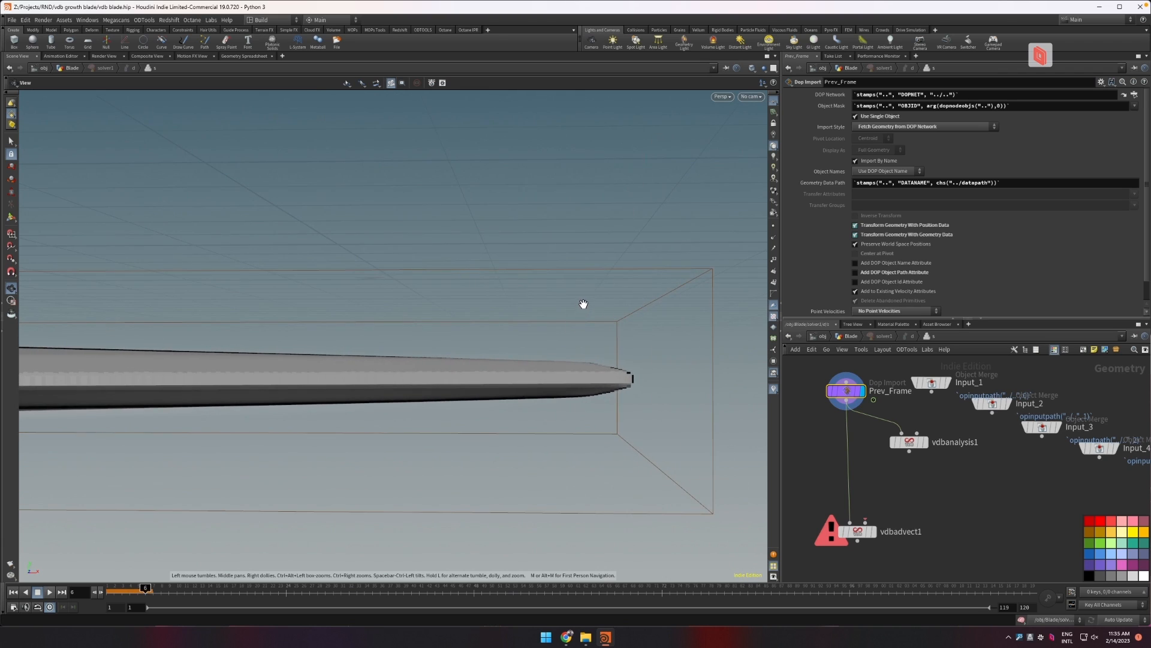
mouse_move(557, 317)
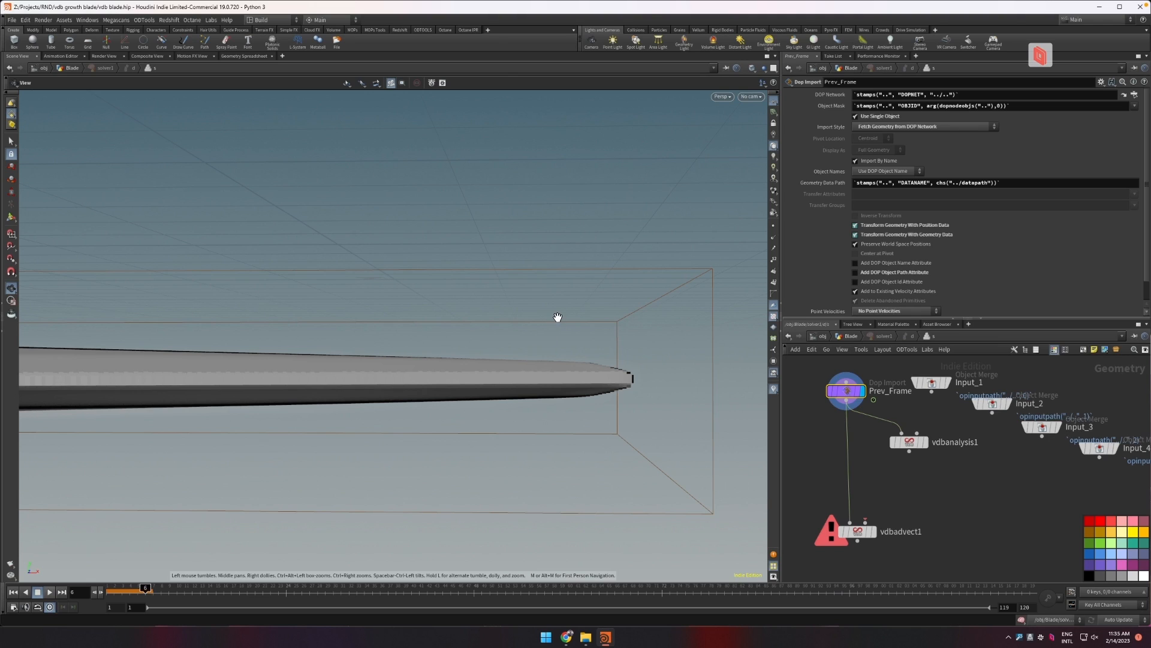
mouse_move(582, 495)
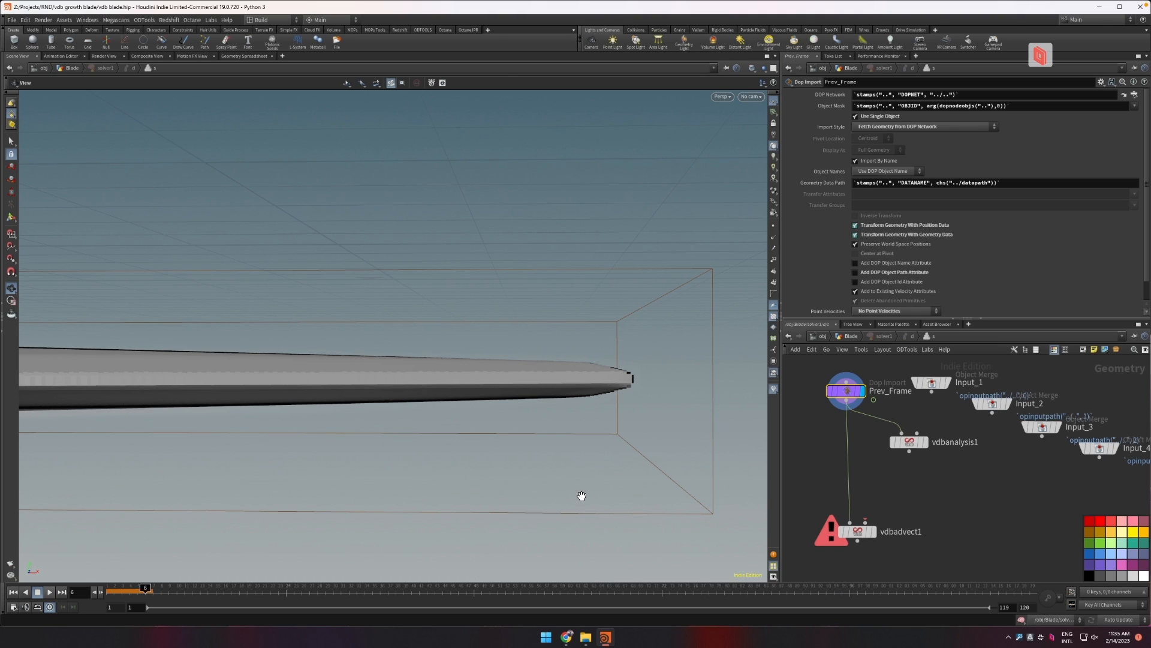
mouse_move(585, 477)
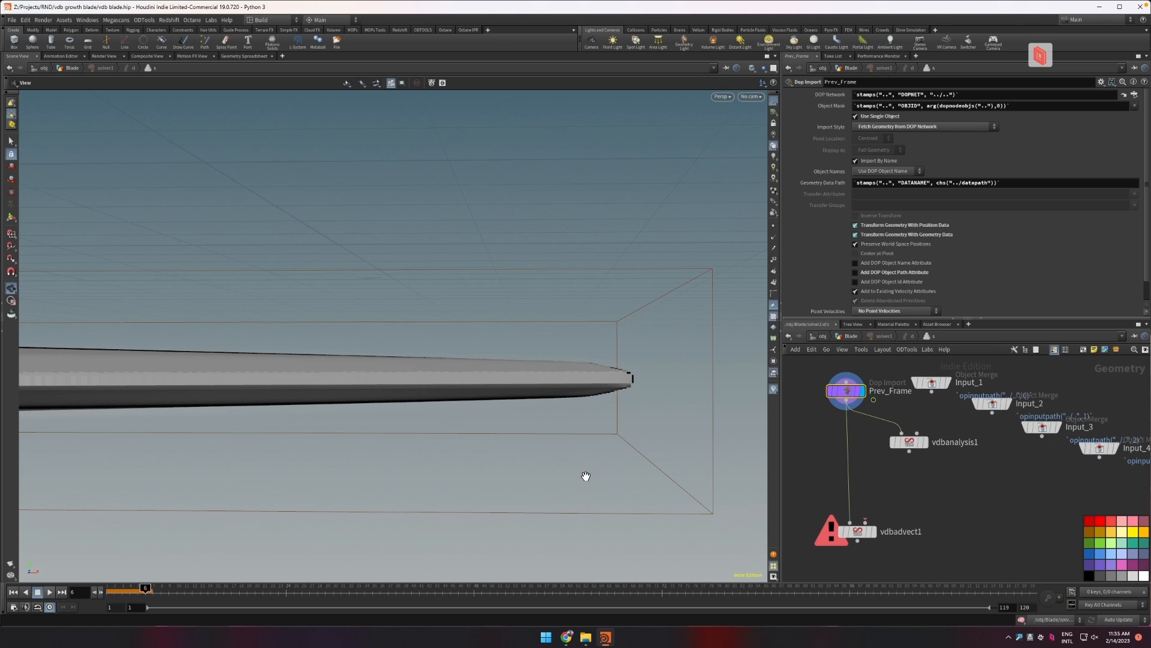
mouse_move(560, 414)
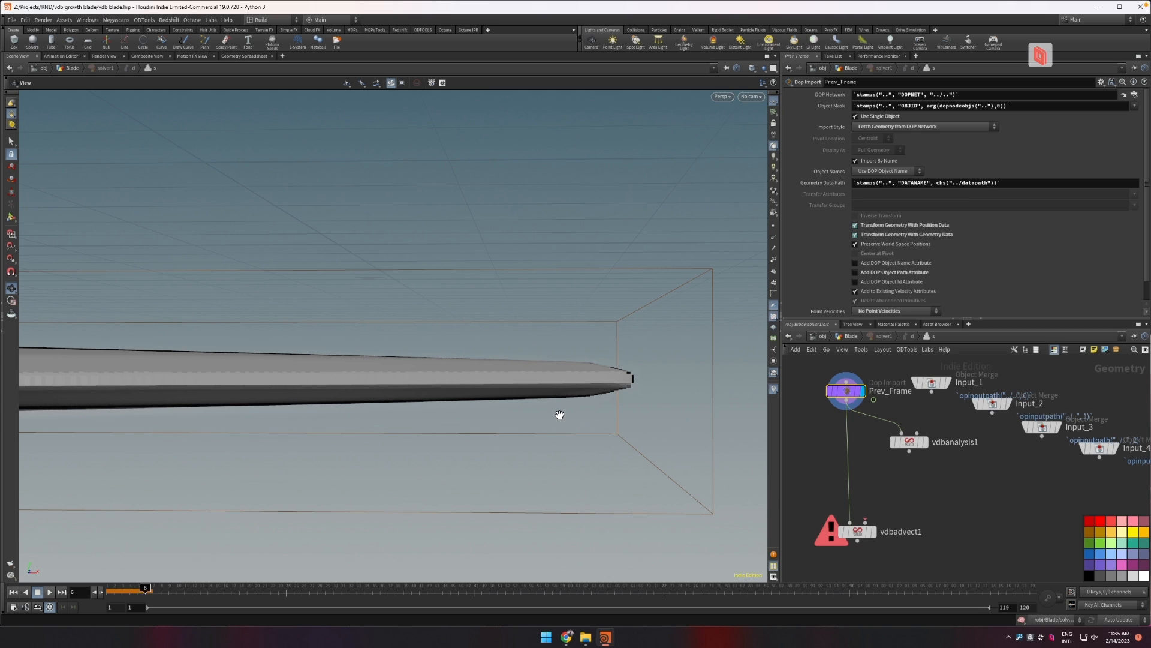
left_click_drag(560, 415, 533, 409)
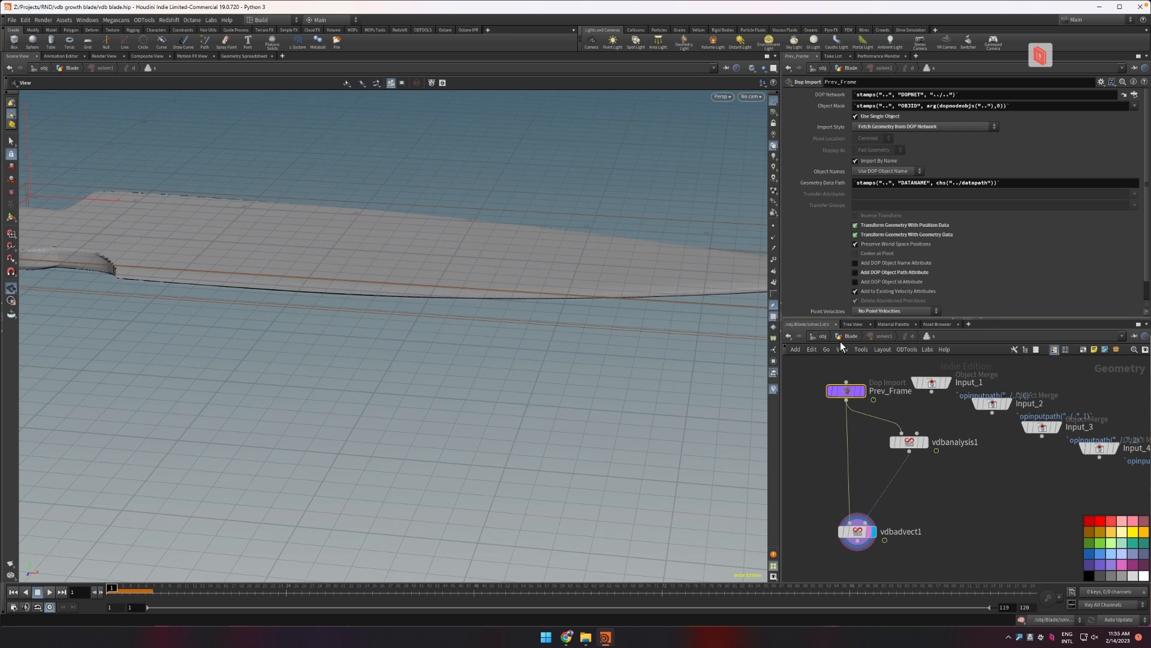
Return to Blade level, re-enter solver1 and inspect the advected blade.
left_click(49, 591)
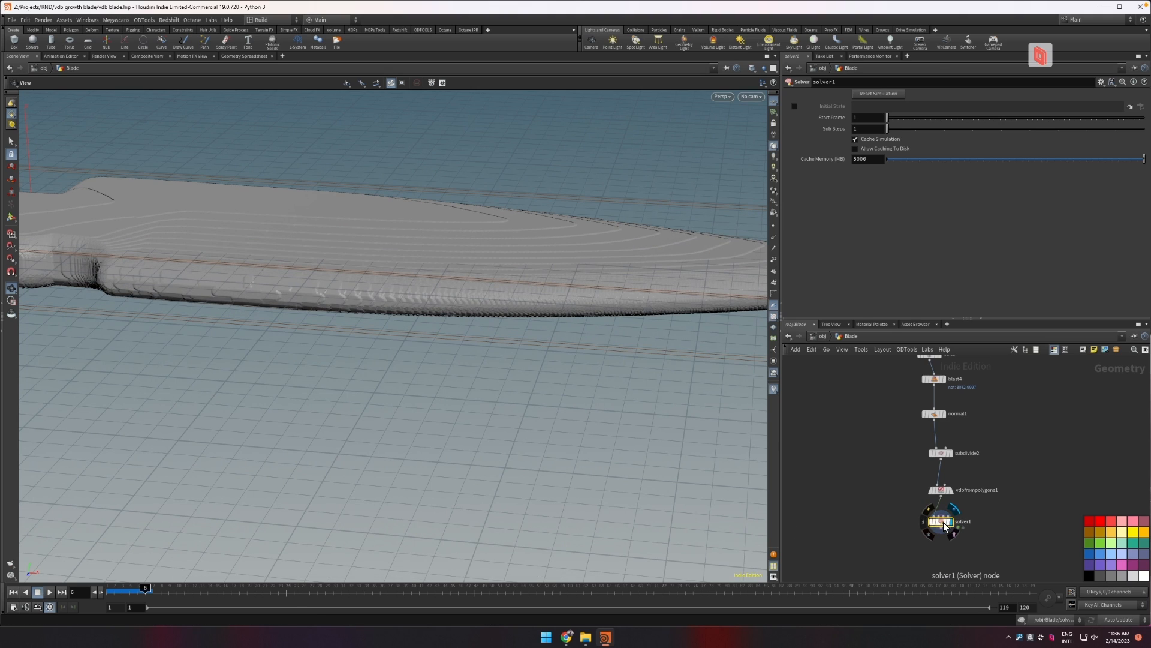
double_click(941, 522)
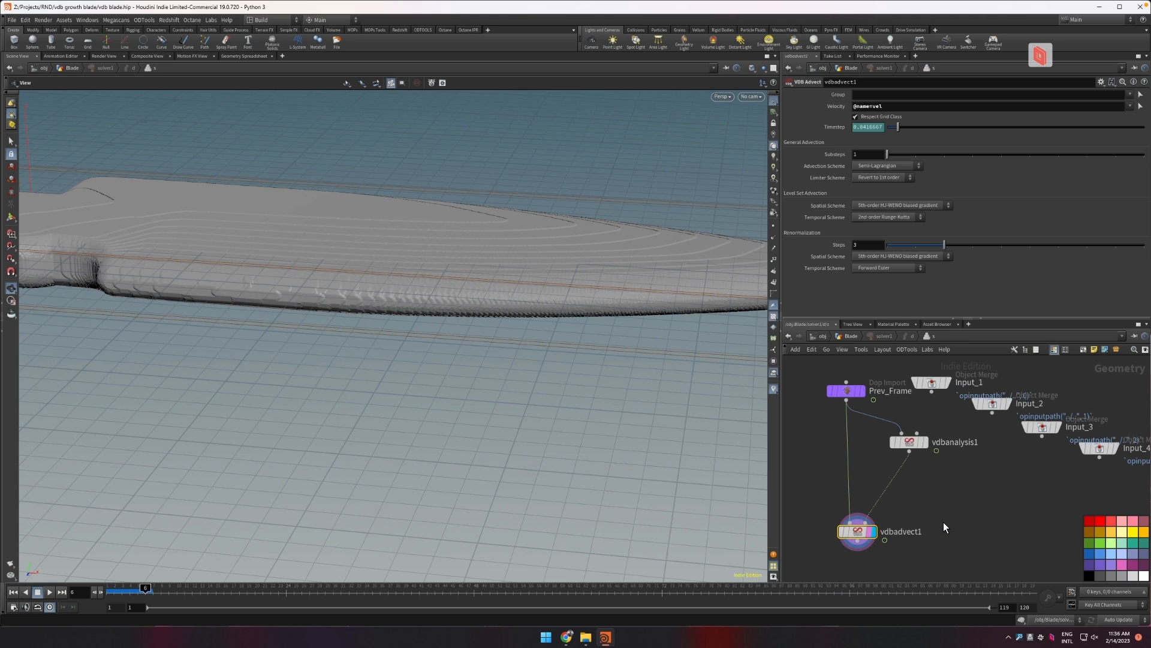
mouse_move(580, 283)
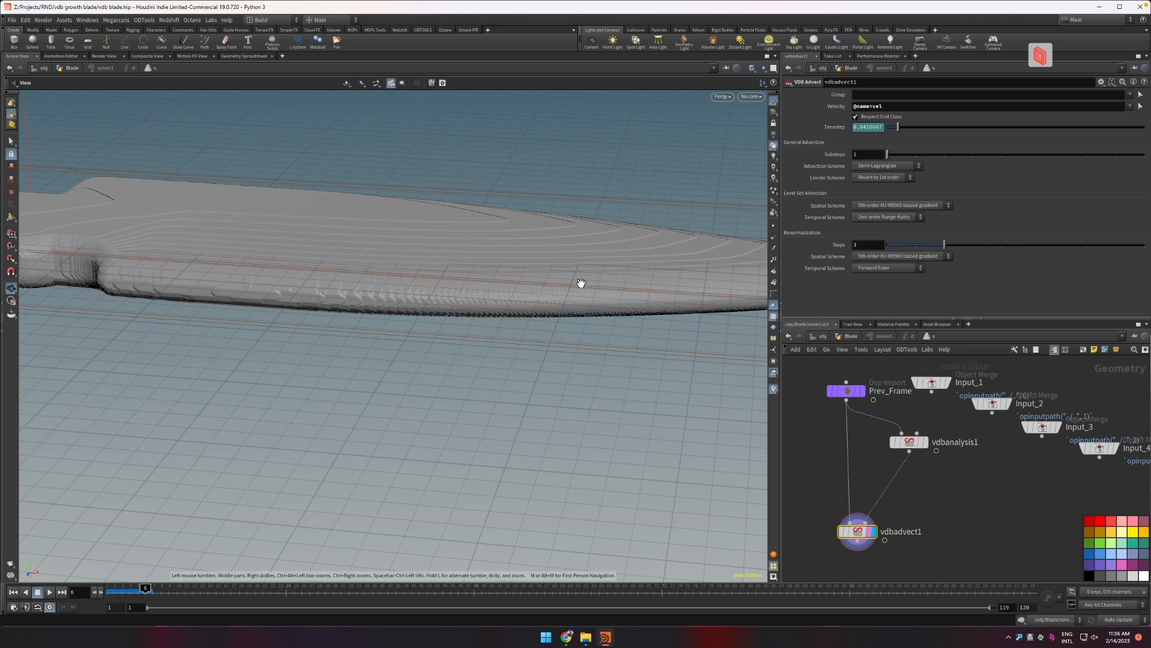
left_click_drag(580, 283, 521, 382)
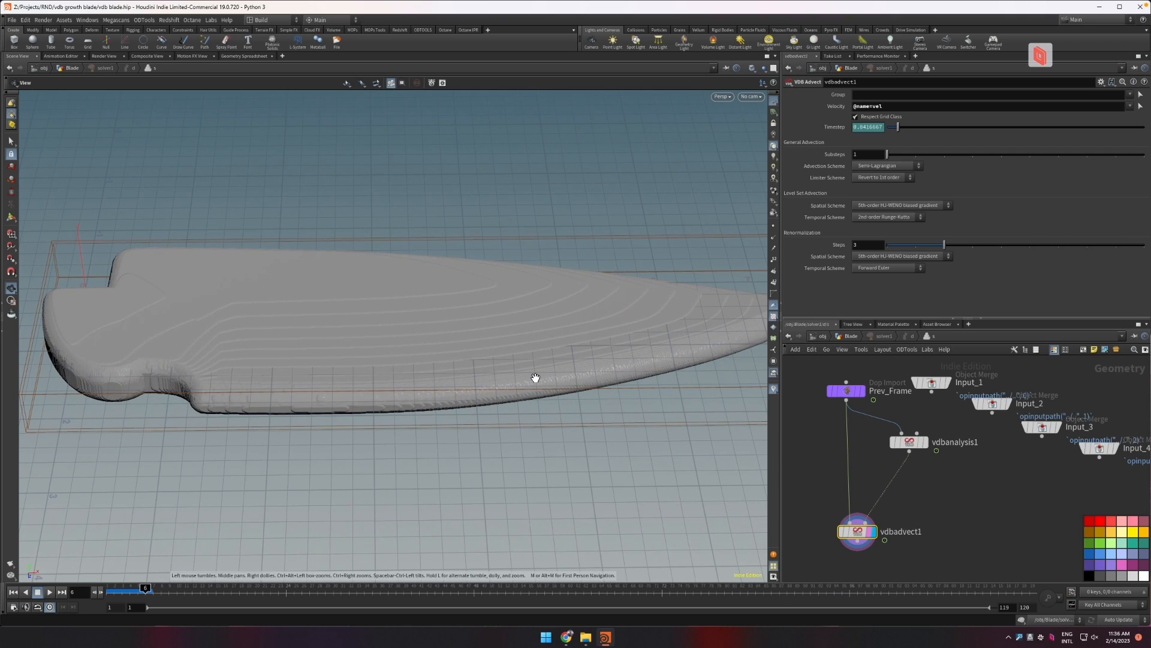
mouse_move(518, 372)
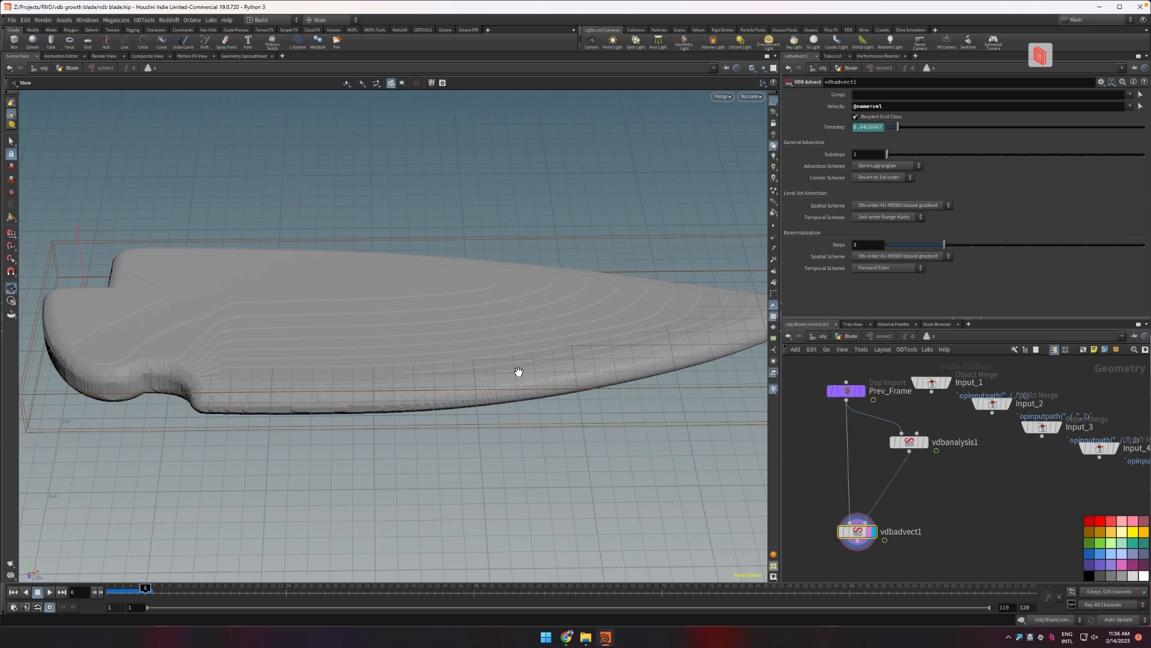
mouse_move(516, 362)
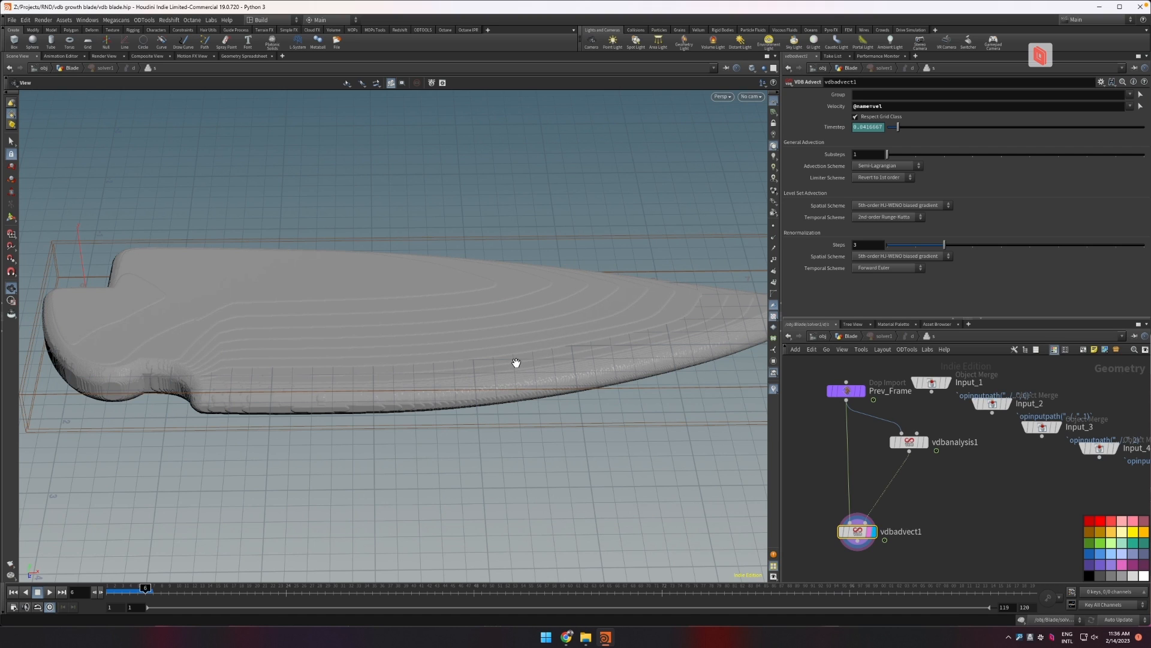
mouse_move(913, 521)
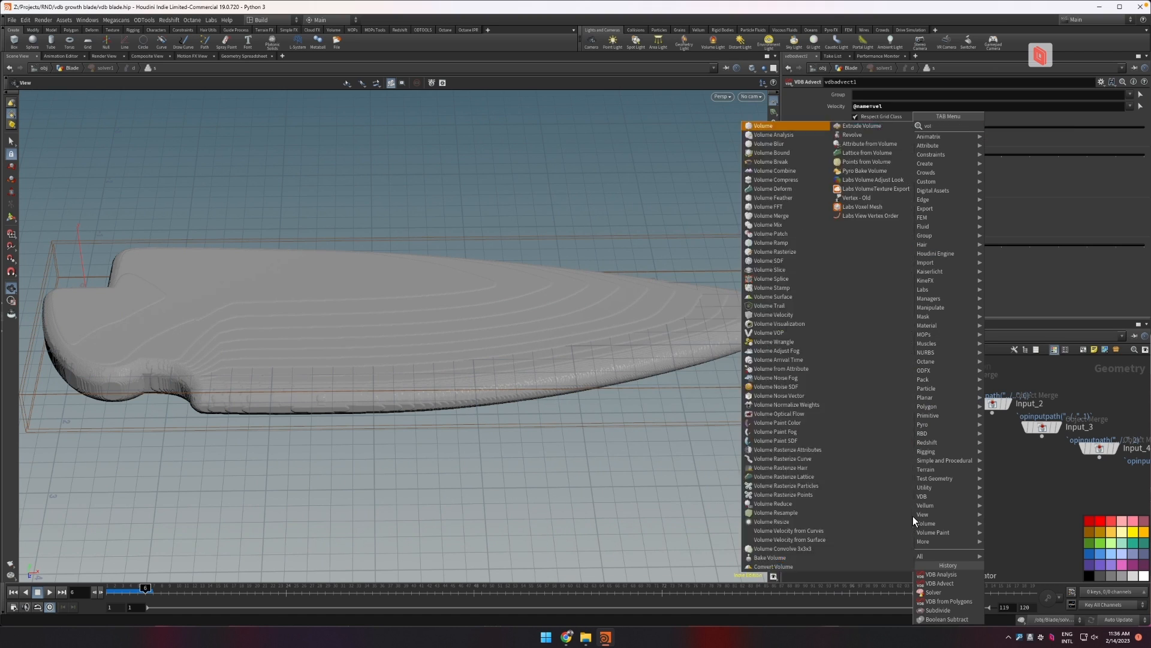
Add a Volume VOP and inside it a vector Bind named vel.
left_click(939, 582)
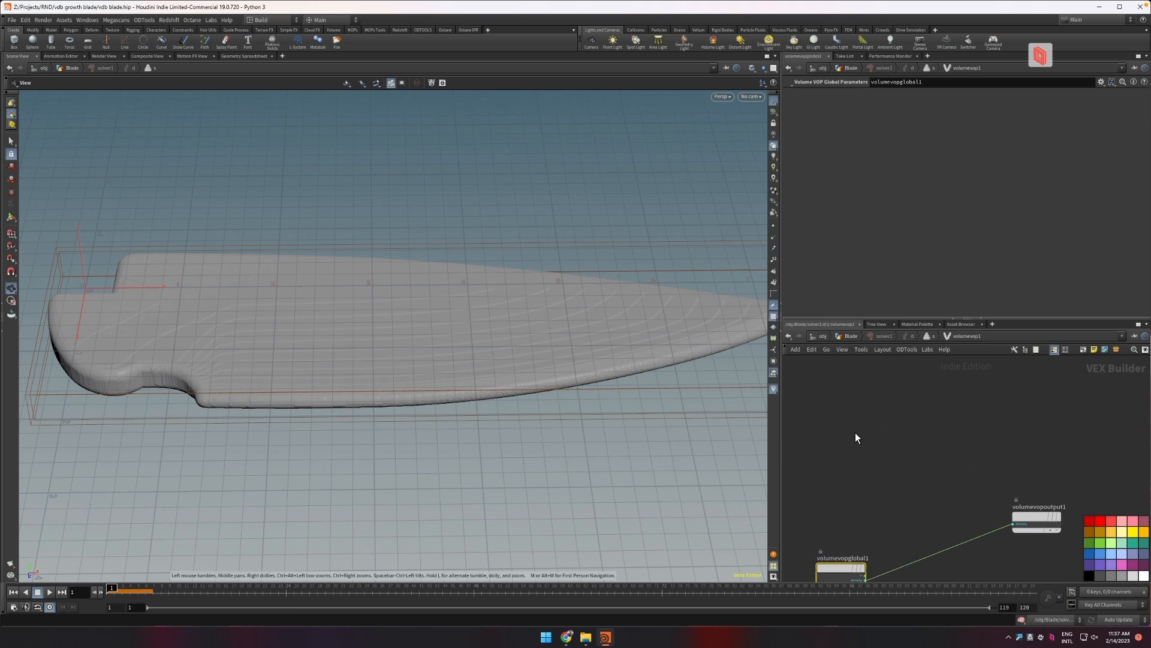
key("Tab")
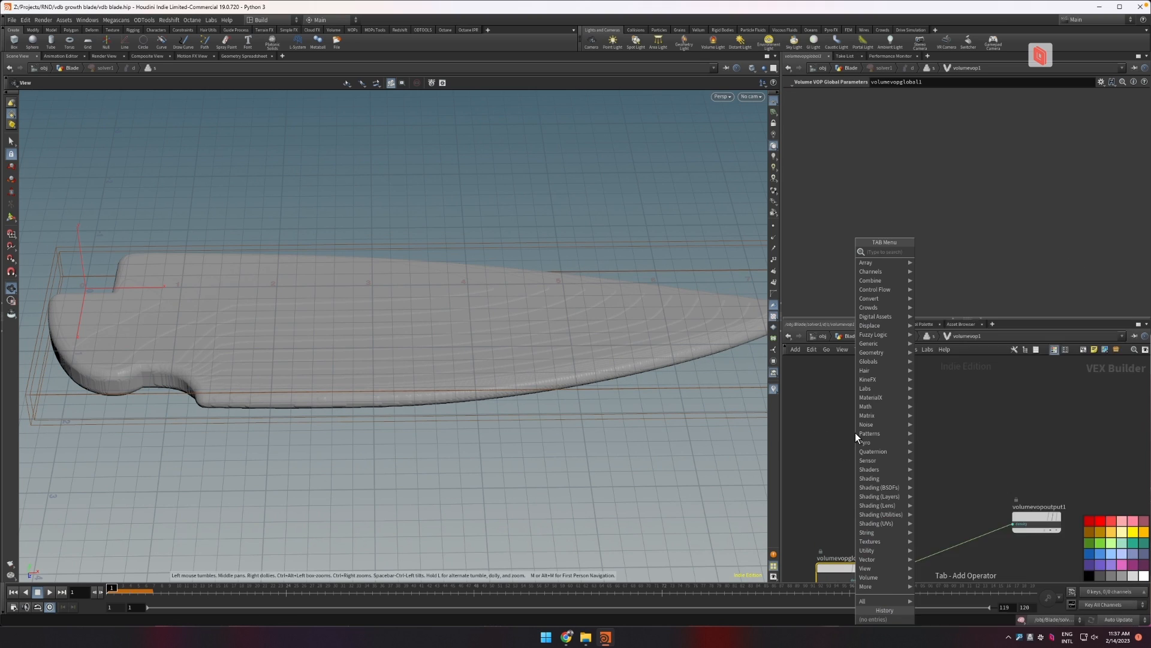
type("bind")
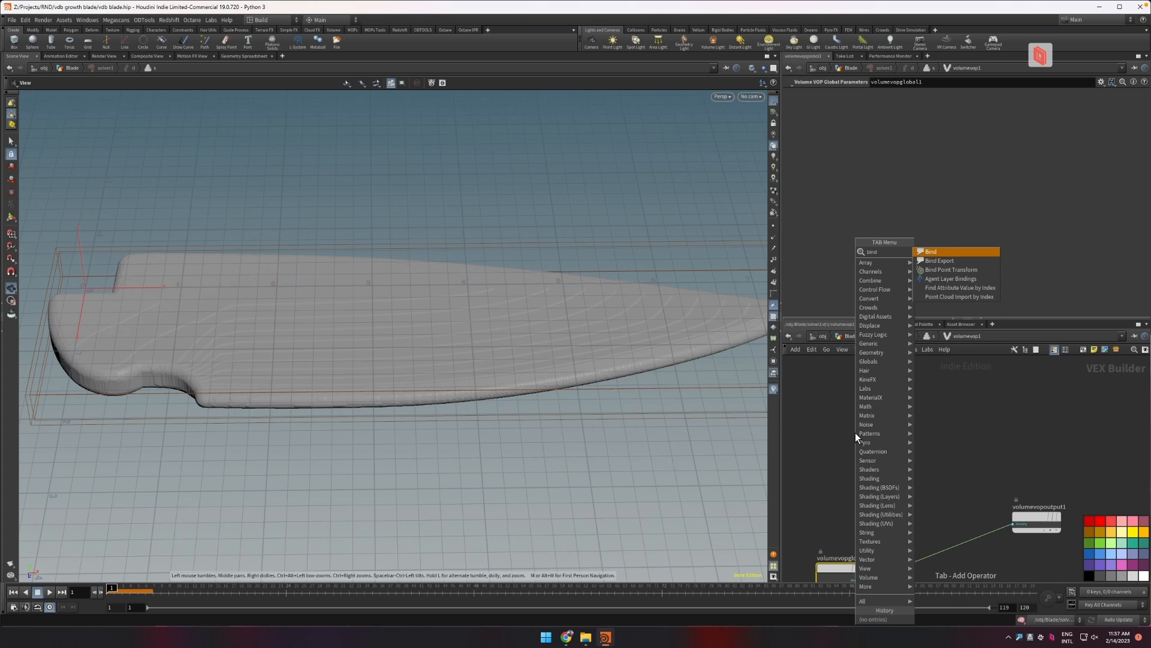
left_click(930, 251)
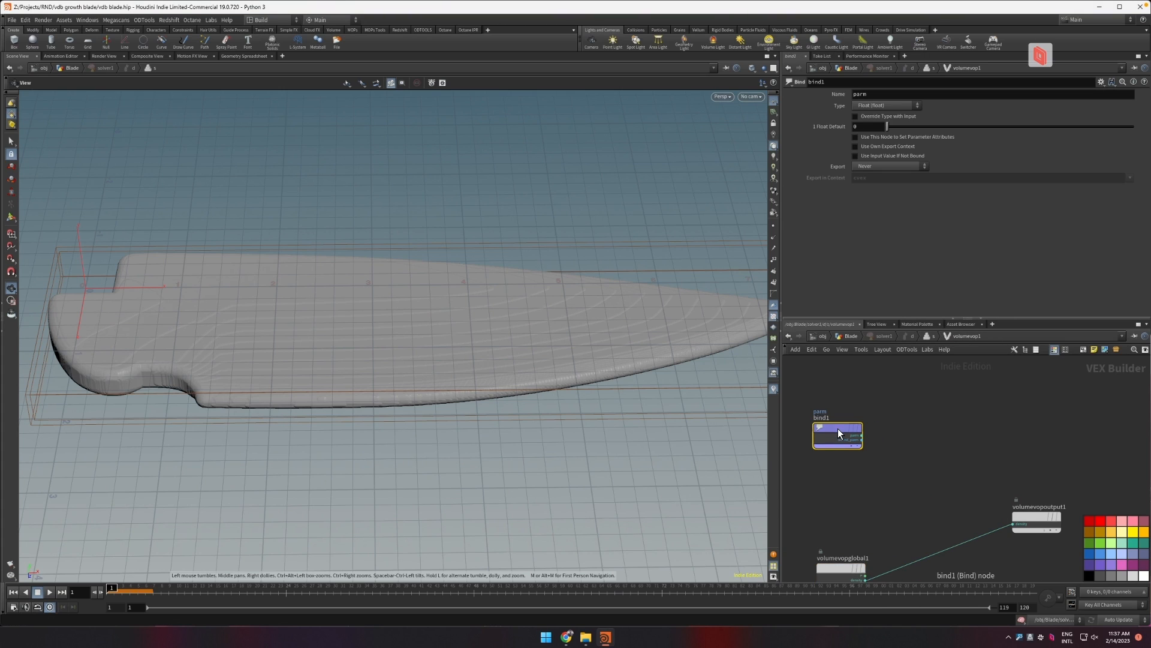
left_click(885, 106)
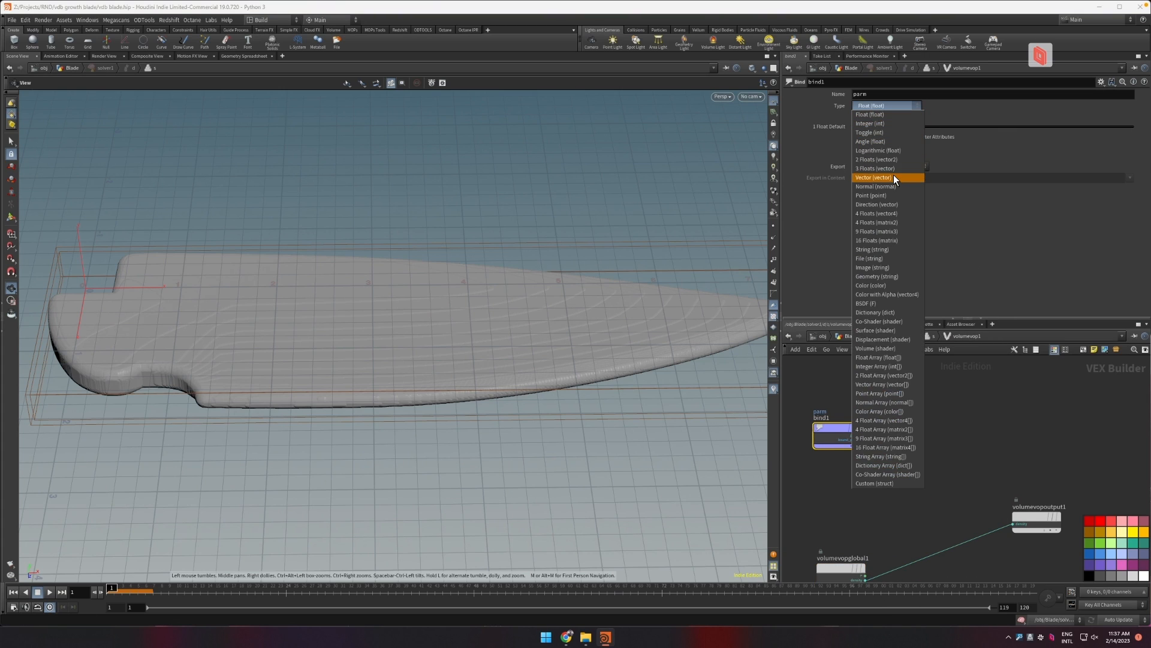
left_click(874, 178)
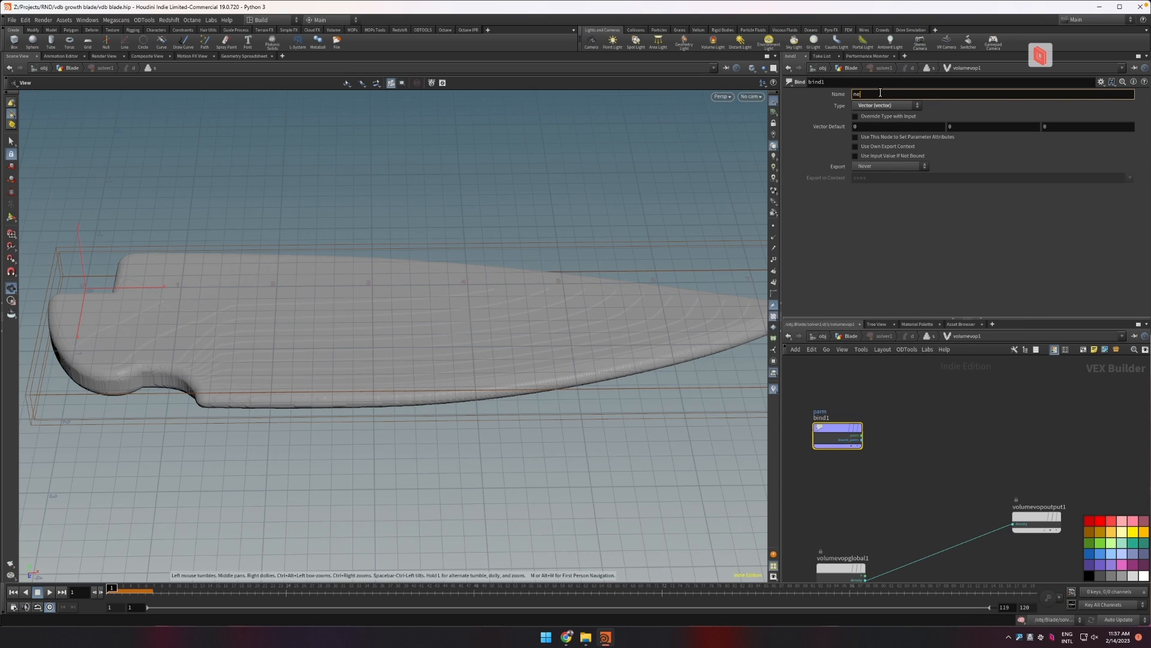
type("vel")
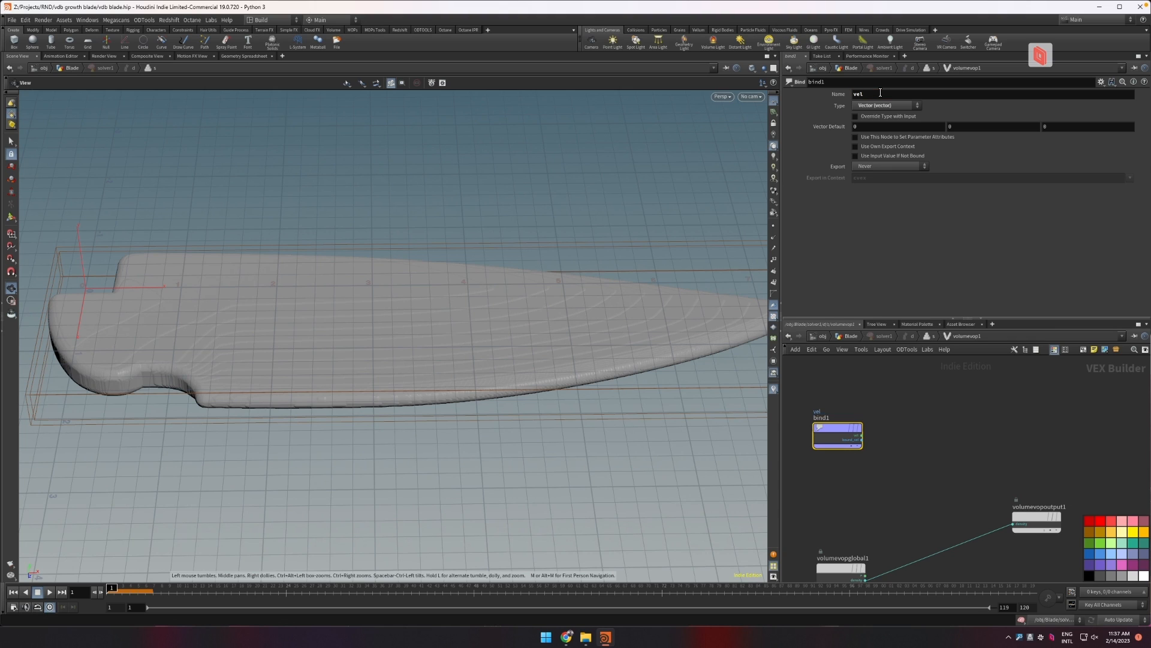
key("Tab")
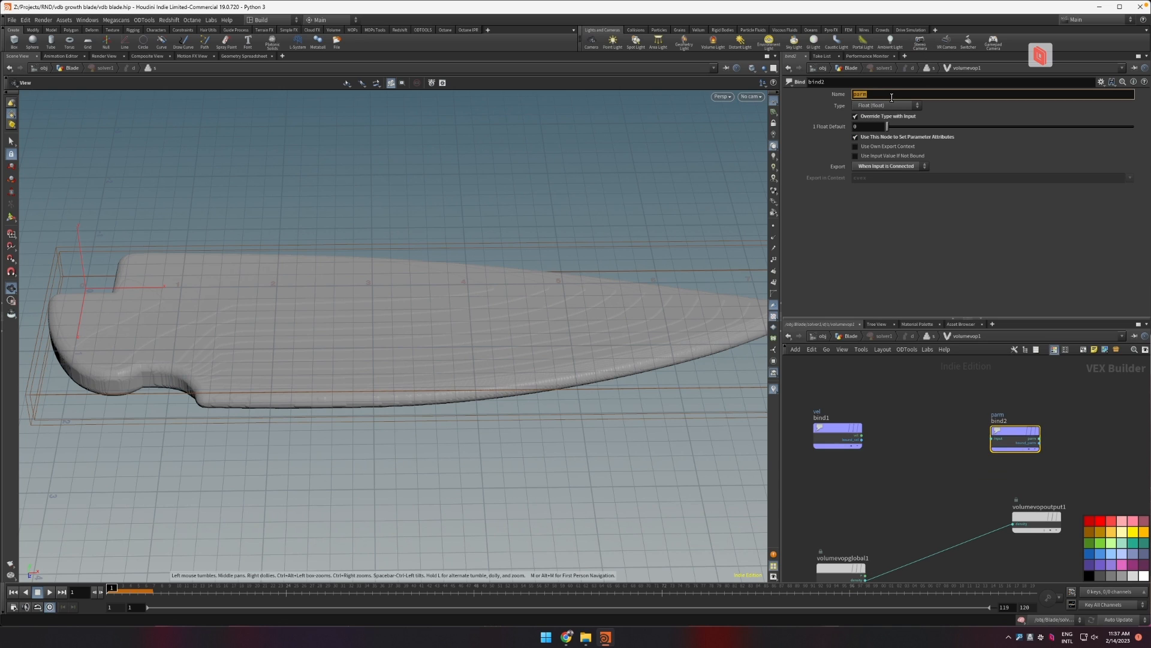
Name the second Bind vel and make it a vector too.
type("vel")
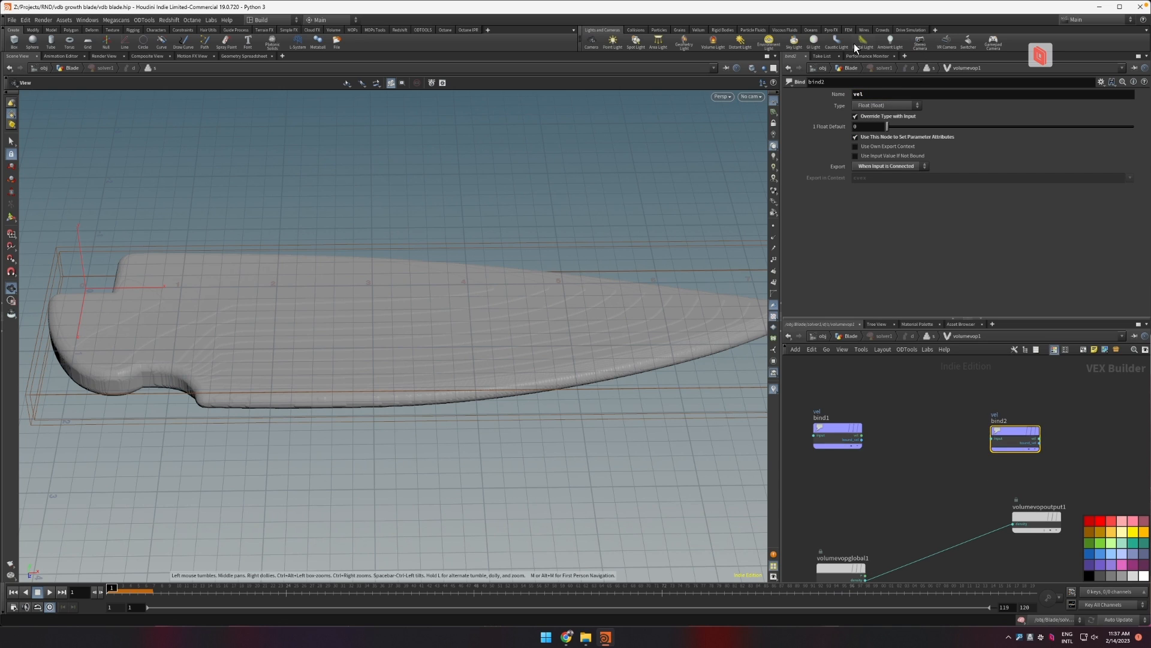
left_click(885, 106)
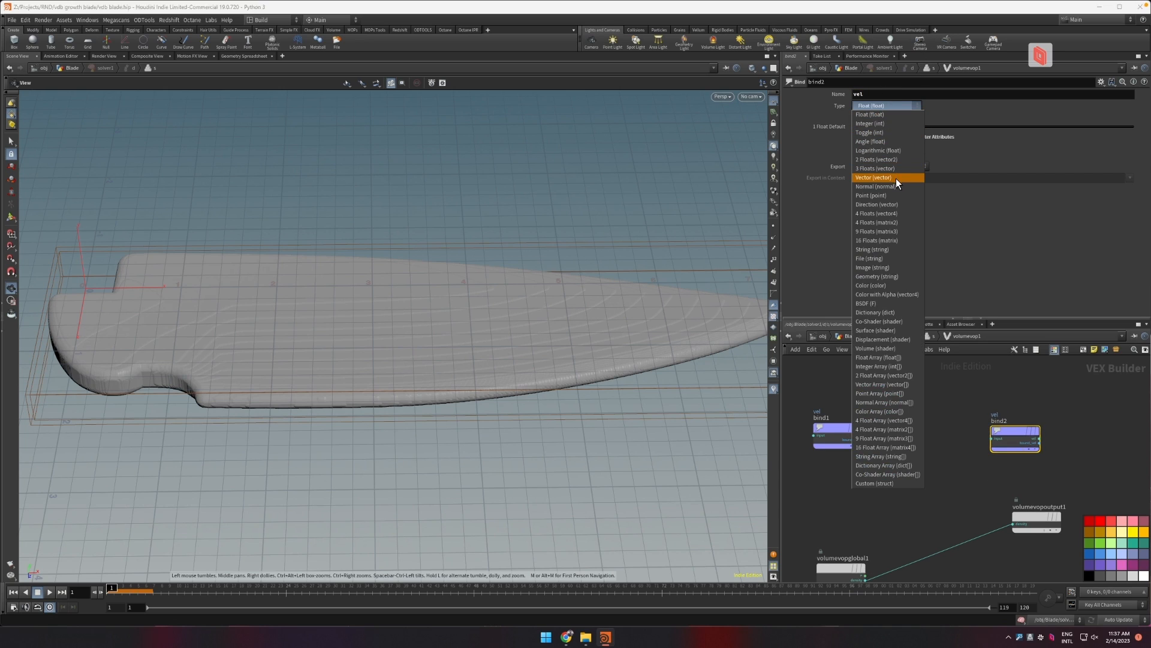
left_click(874, 178)
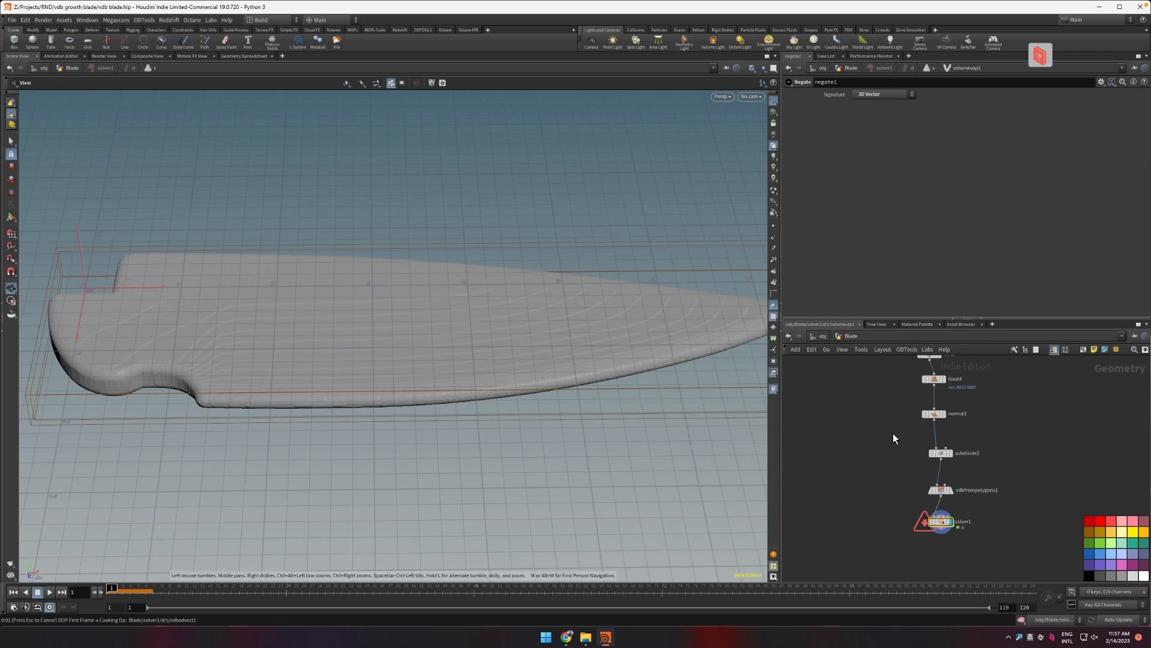
Select solver1, play the simulation to test, then dive back inside.
left_click(937, 520)
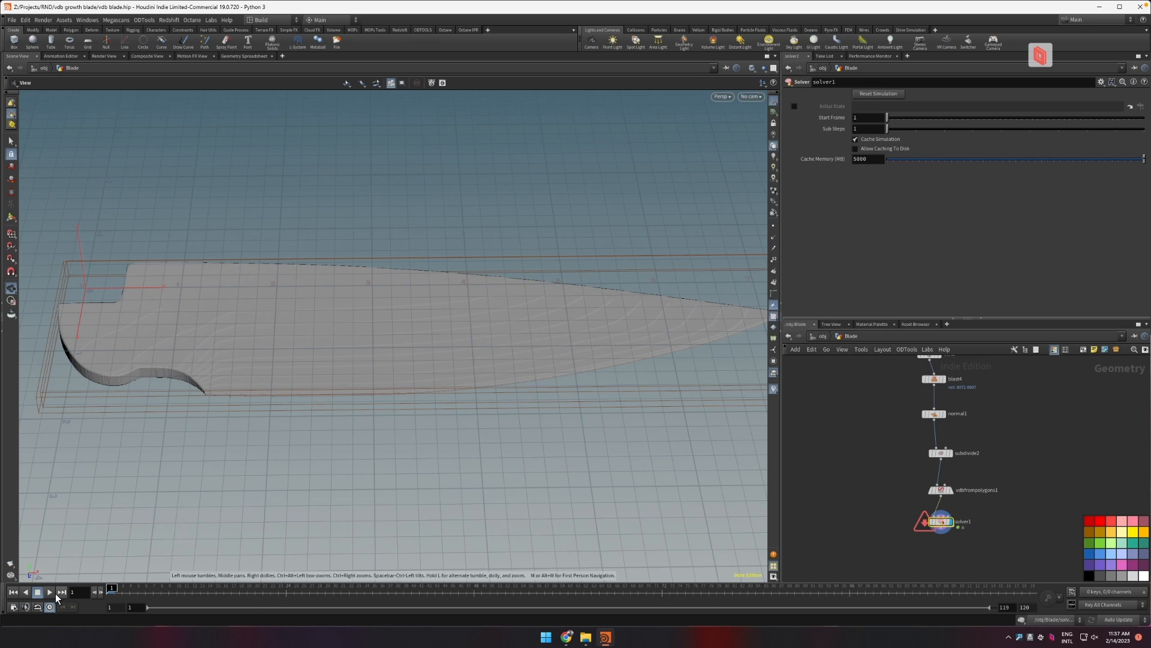
left_click(48, 591)
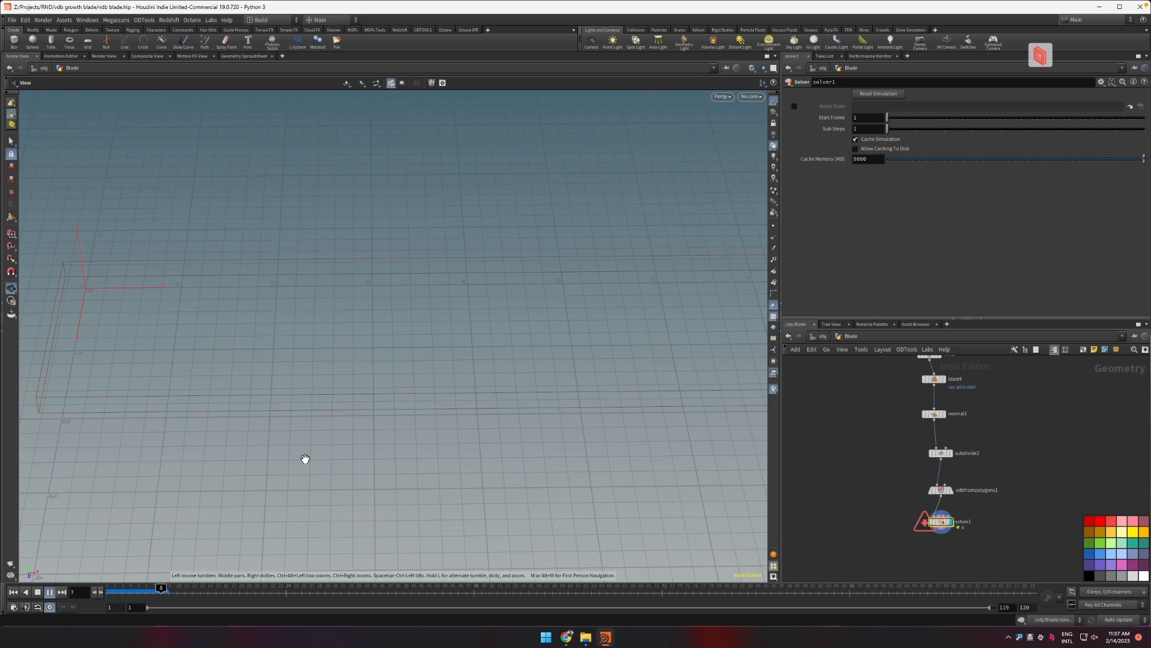
left_click(49, 592)
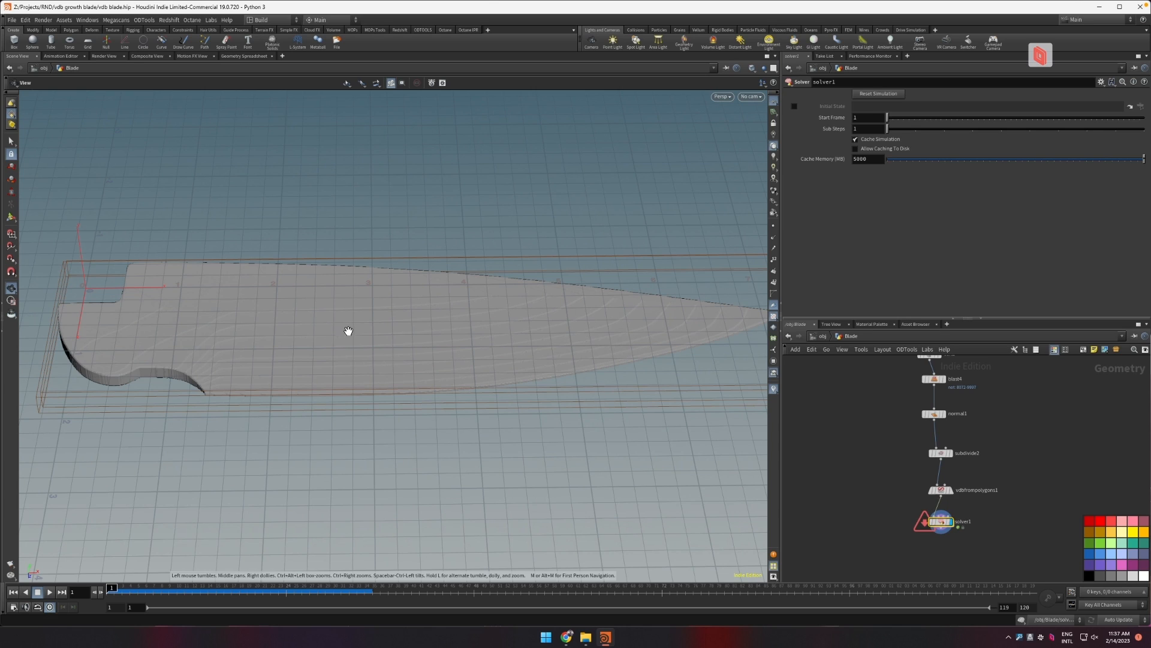
mouse_move(487, 352)
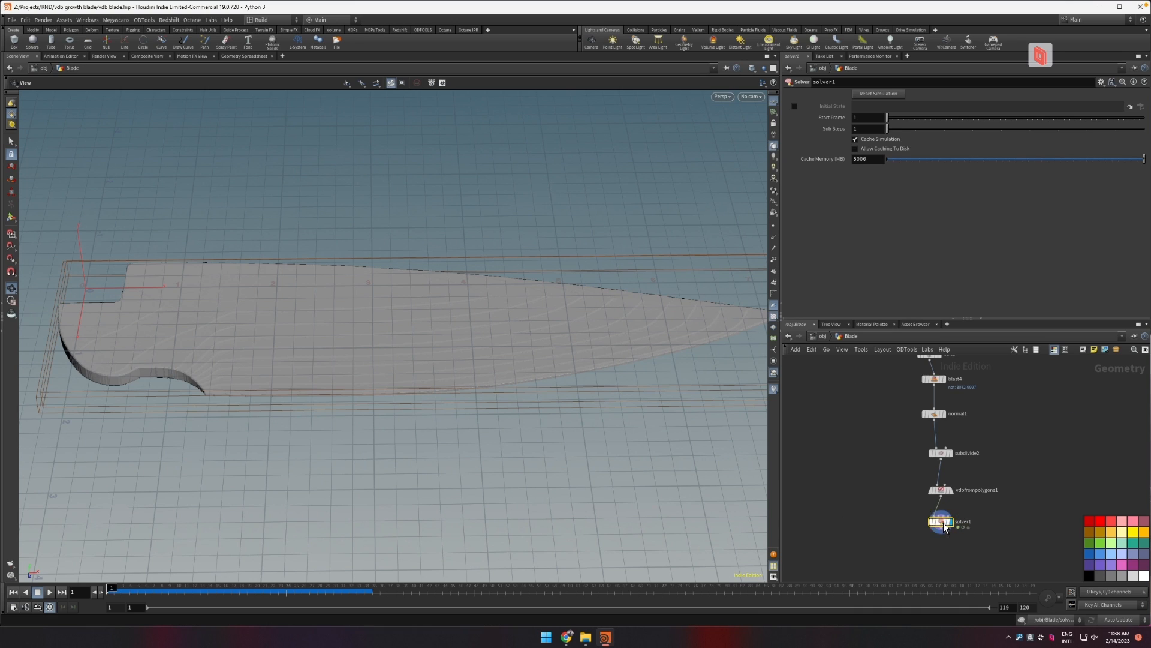
double_click(942, 522)
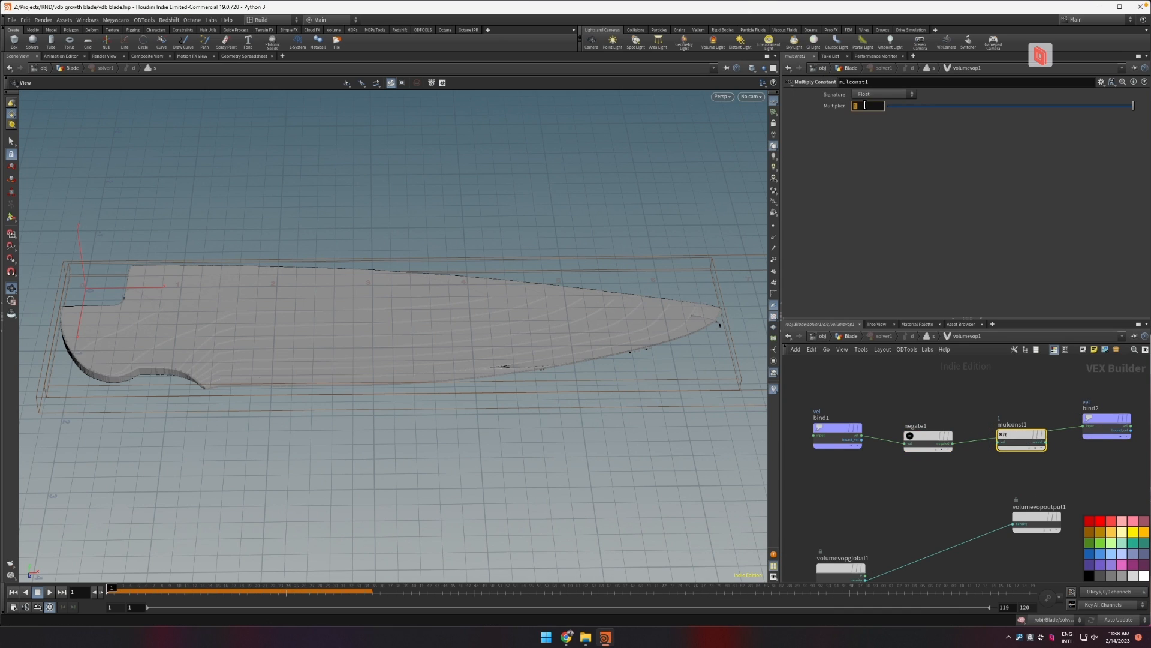
Set the Multiply Constant multiplier to 0.1.
type("0.1")
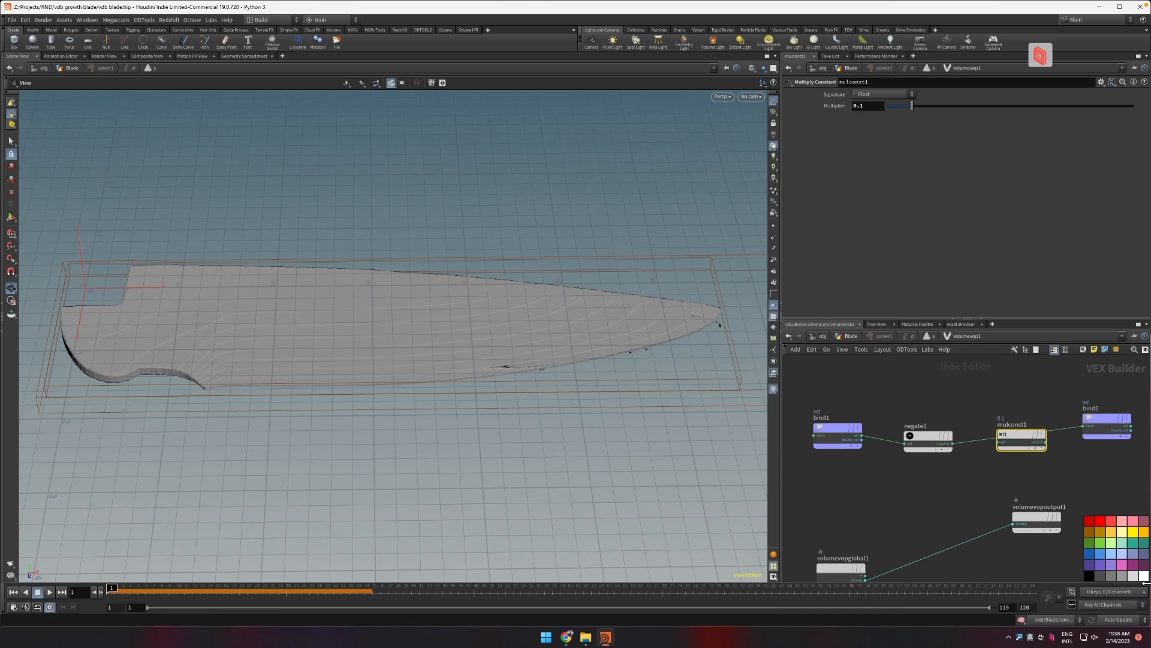
left_click(871, 105)
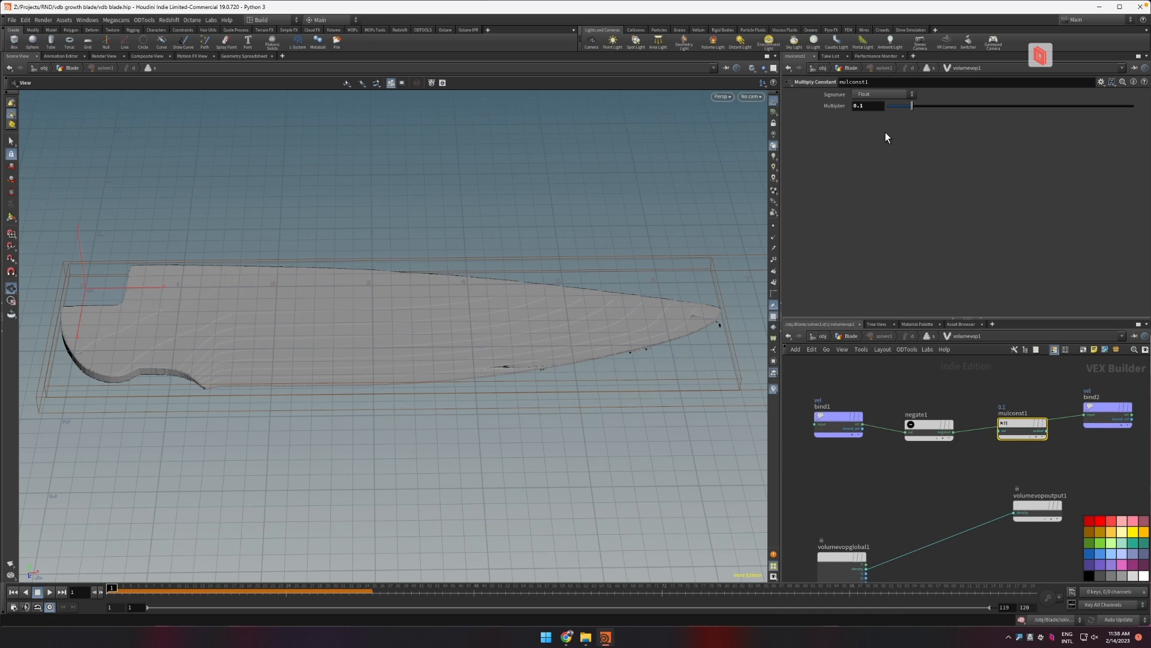
mouse_move(627, 329)
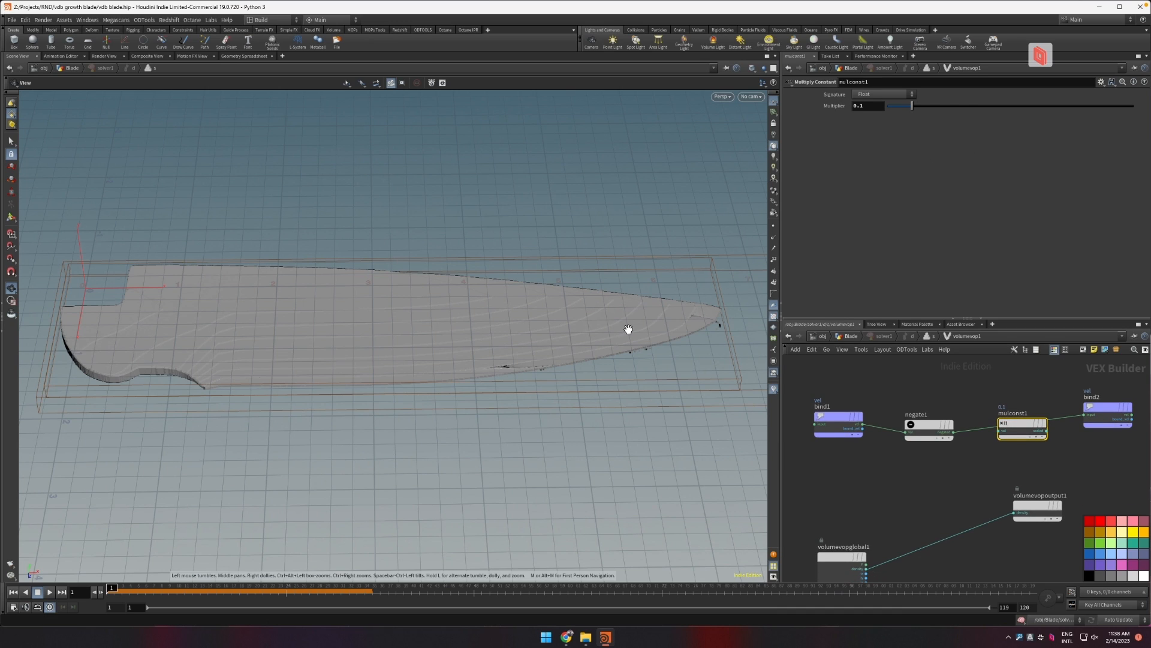
mouse_move(449, 323)
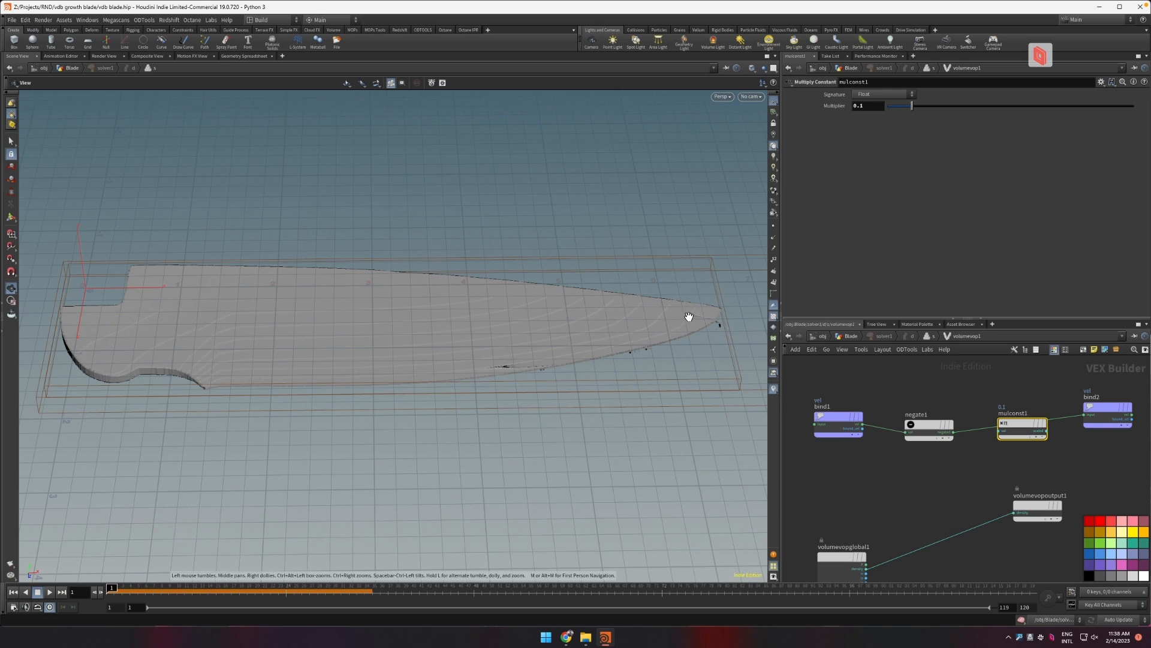
mouse_move(596, 289)
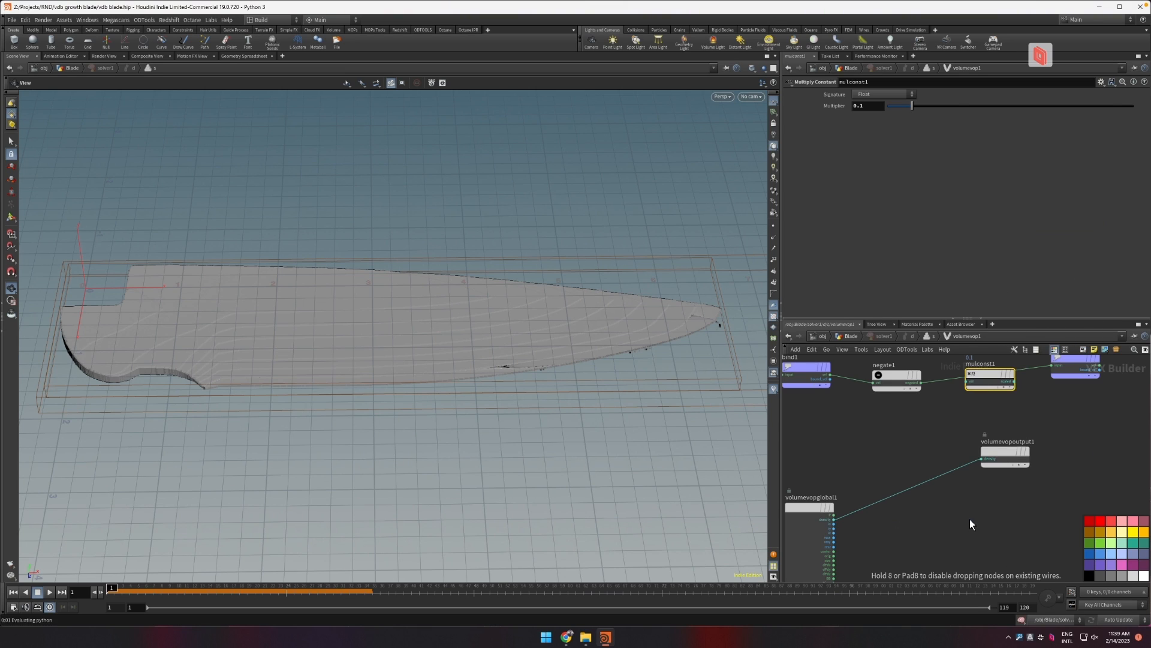
mouse_move(834, 518)
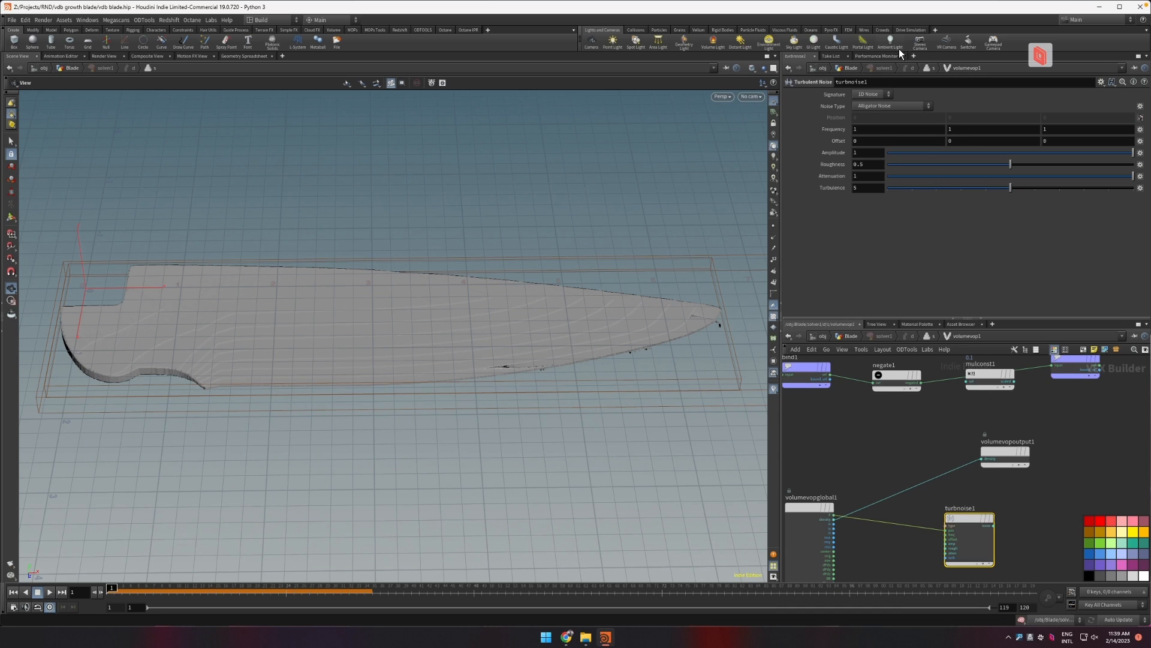
Switch the noise to Sparse Convolution and multiply the scaled vel by it before the vel bind.
left_click(889, 105)
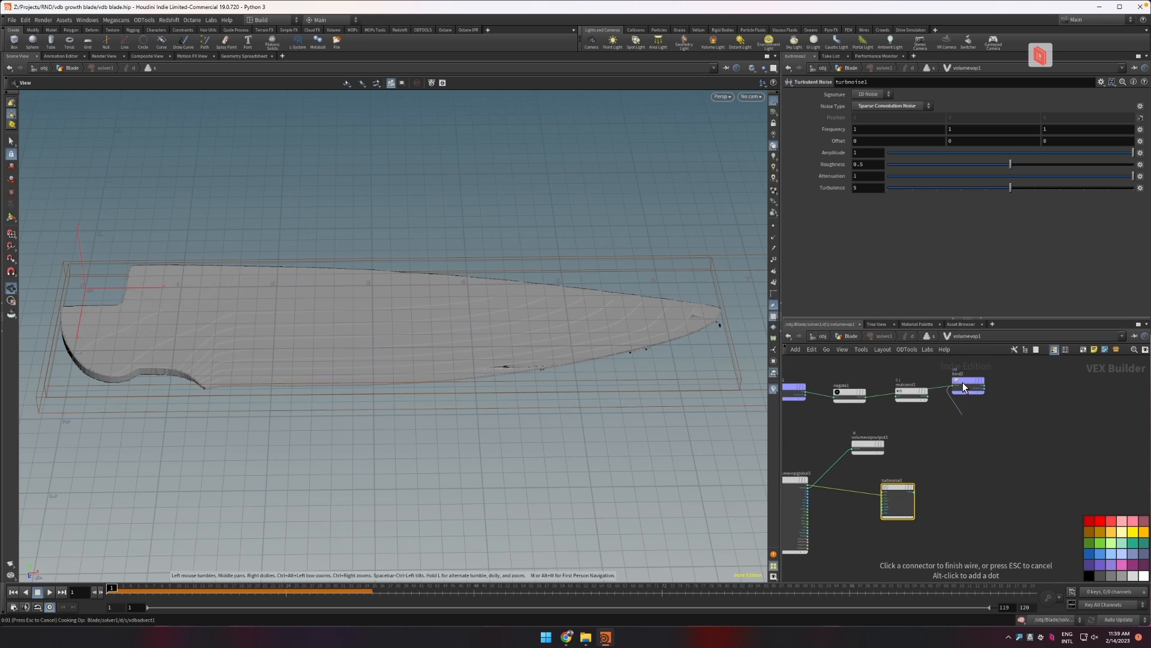
key("tab")
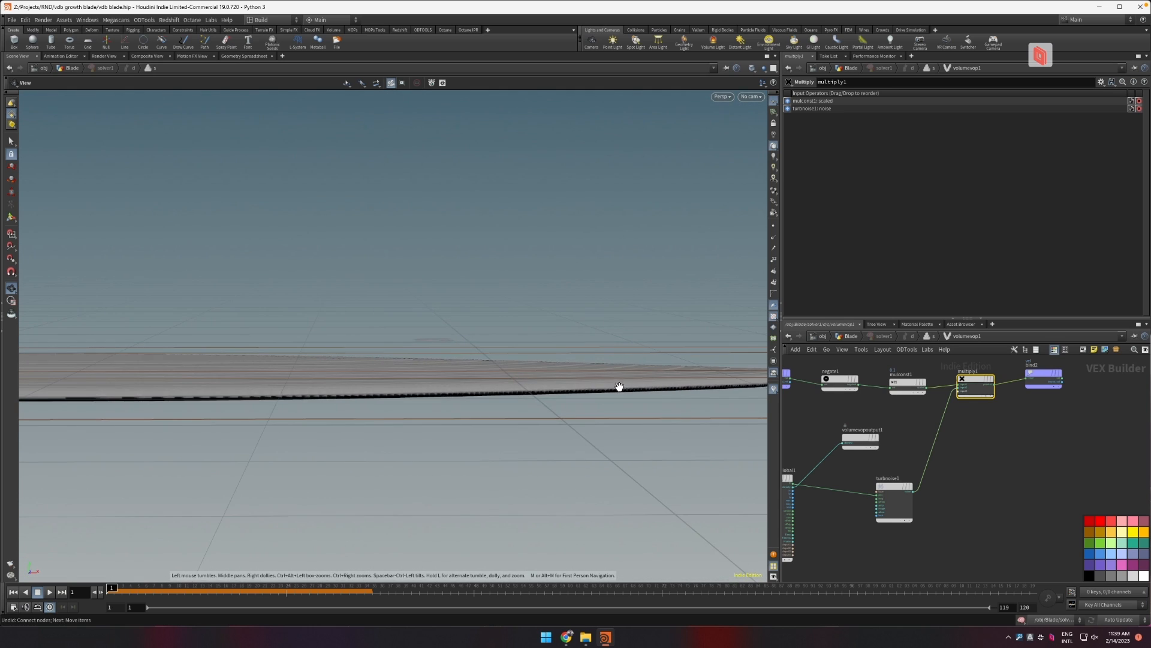
left_click_drag(619, 387, 239, 411)
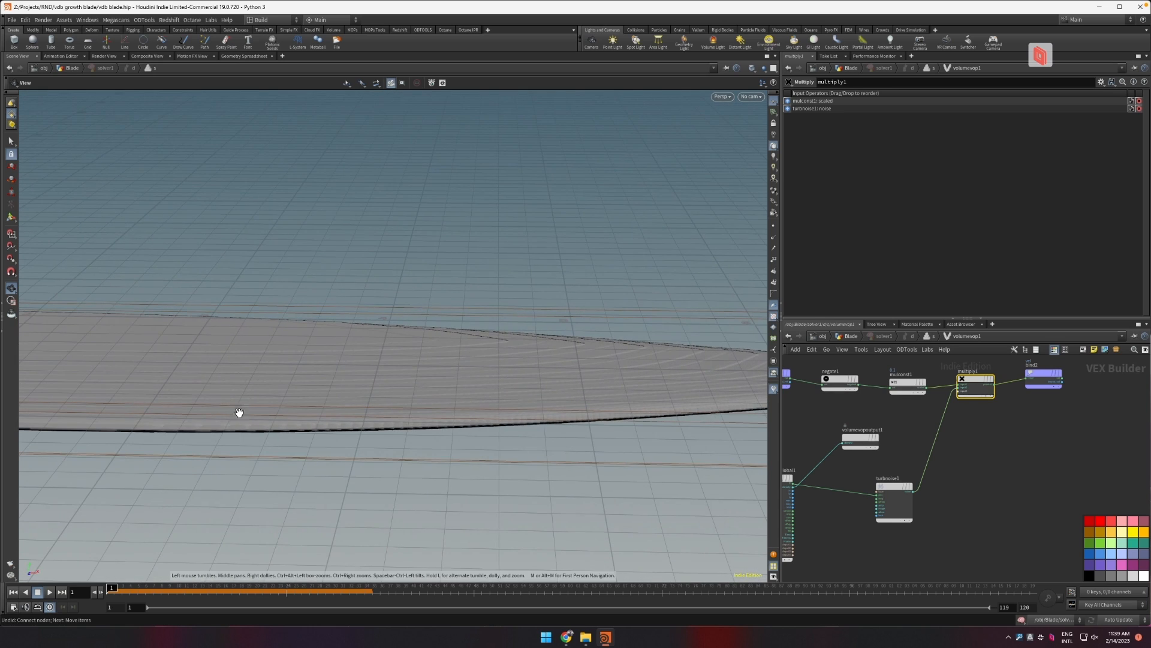
left_click_drag(238, 411, 129, 450)
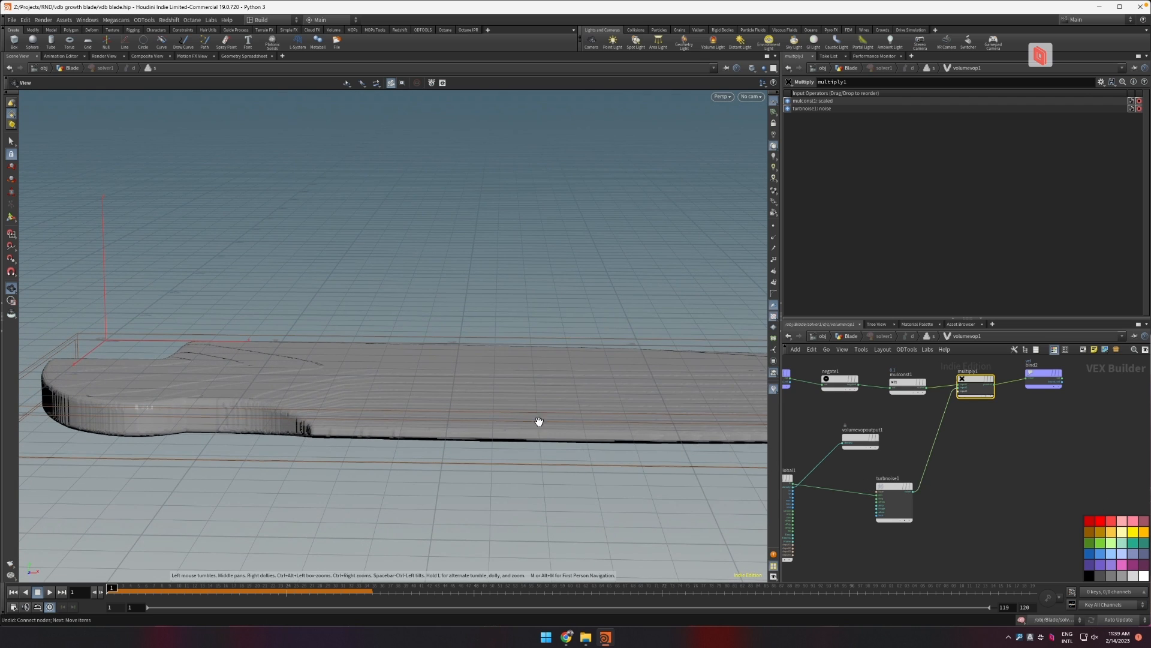
mouse_move(902, 489)
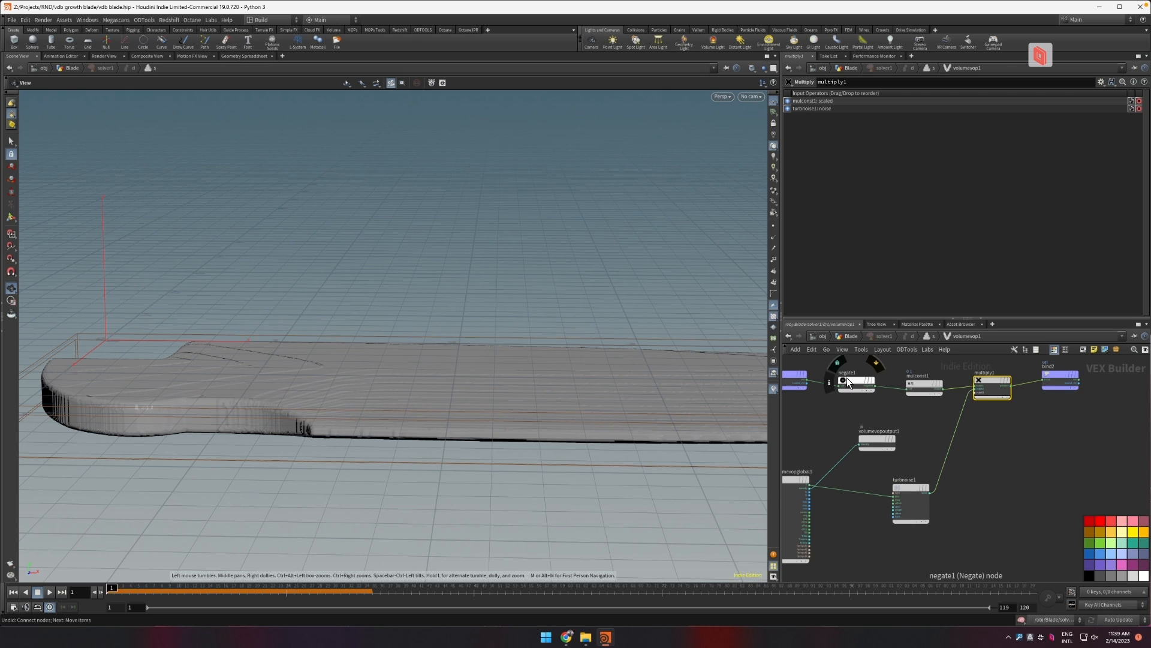
mouse_move(900, 413)
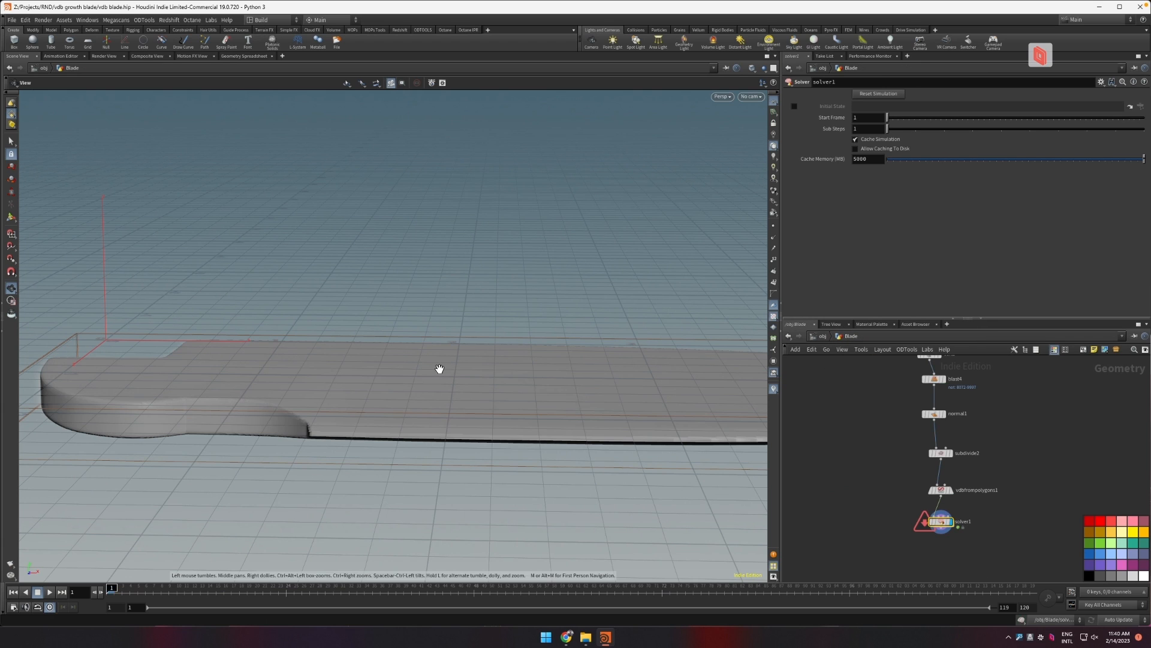
Play the erosion to check the edge, then halve vdbfrompolygons1 Voxel Size to 0.0035.
left_click_drag(439, 368, 193, 419)
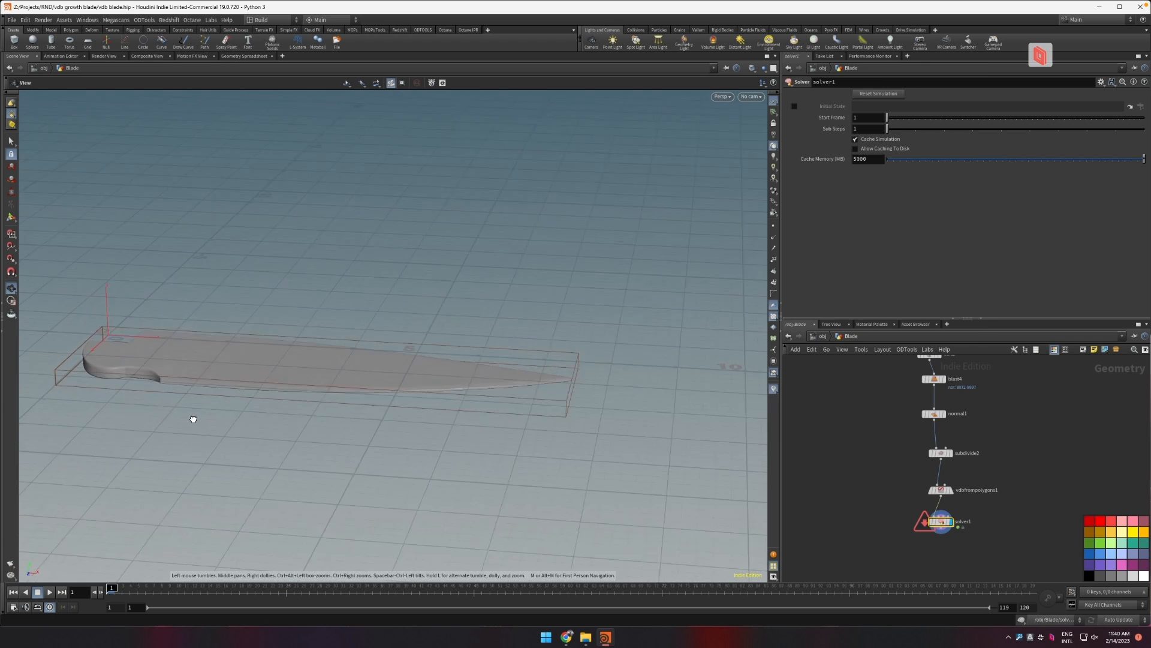
left_click(37, 592)
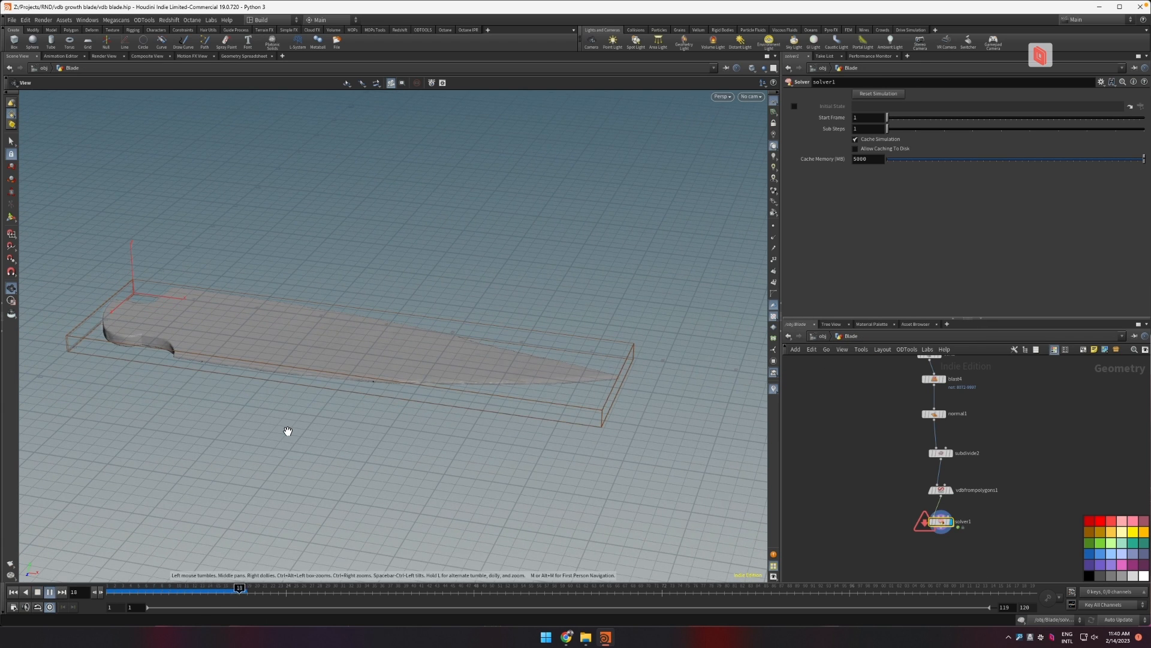
left_click(51, 591)
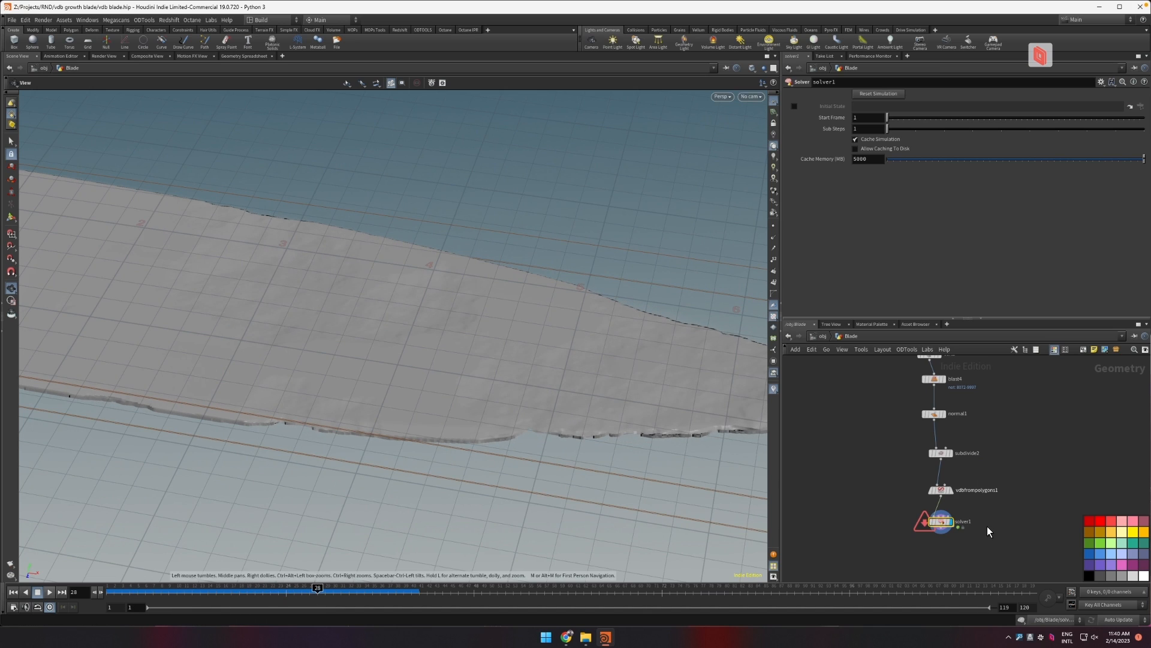
left_click(941, 489)
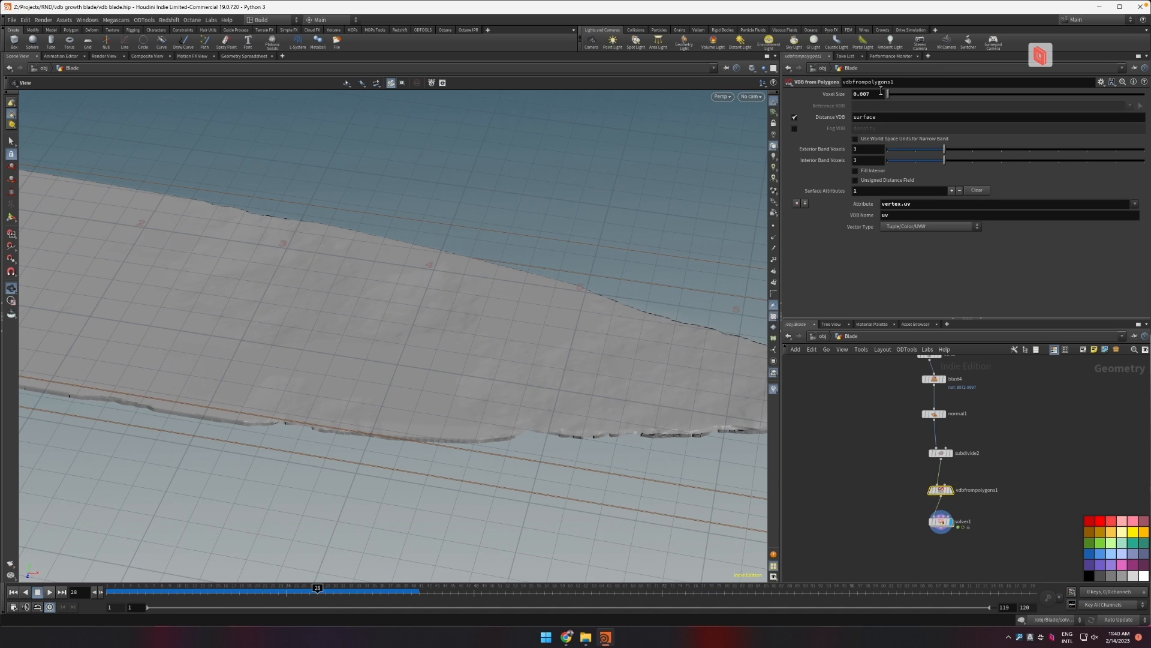
type("0.0035")
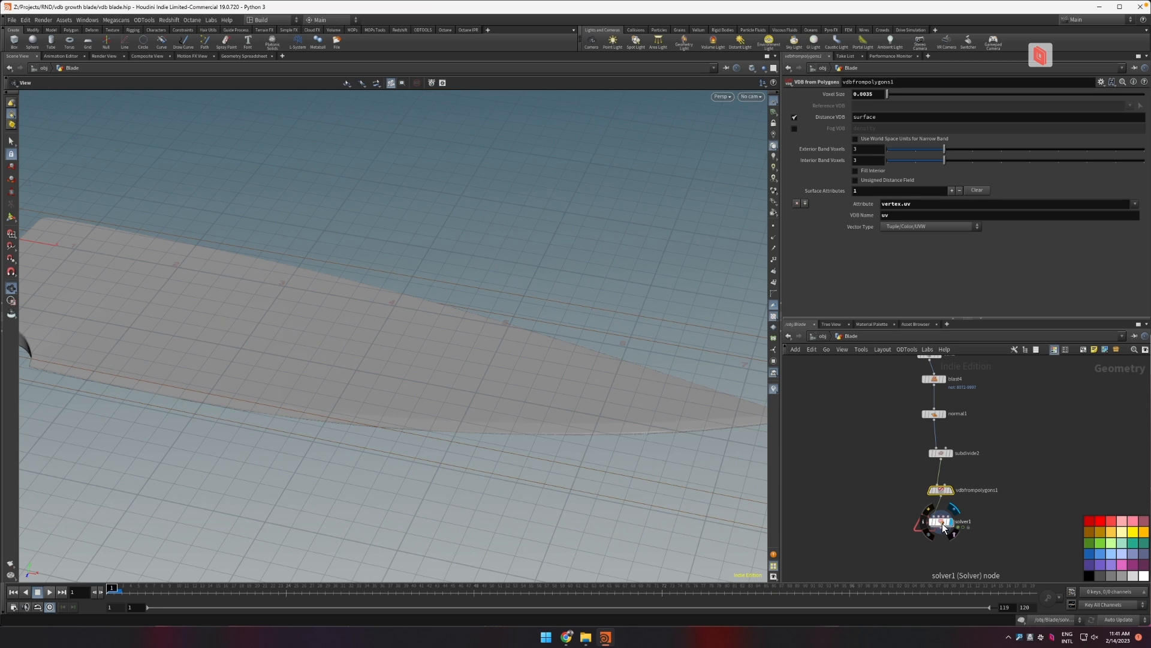
Inside the solver's Volume VOP, give the pasted second Turbulent Noise a Frequency of 5.
double_click(940, 522)
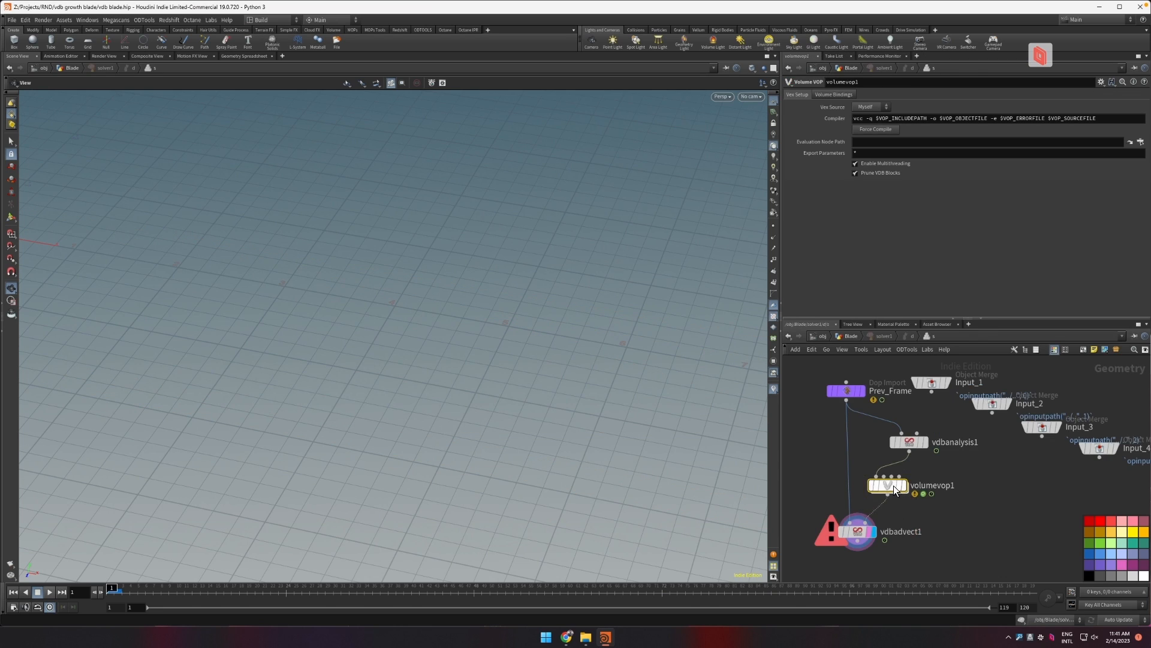
double_click(888, 485)
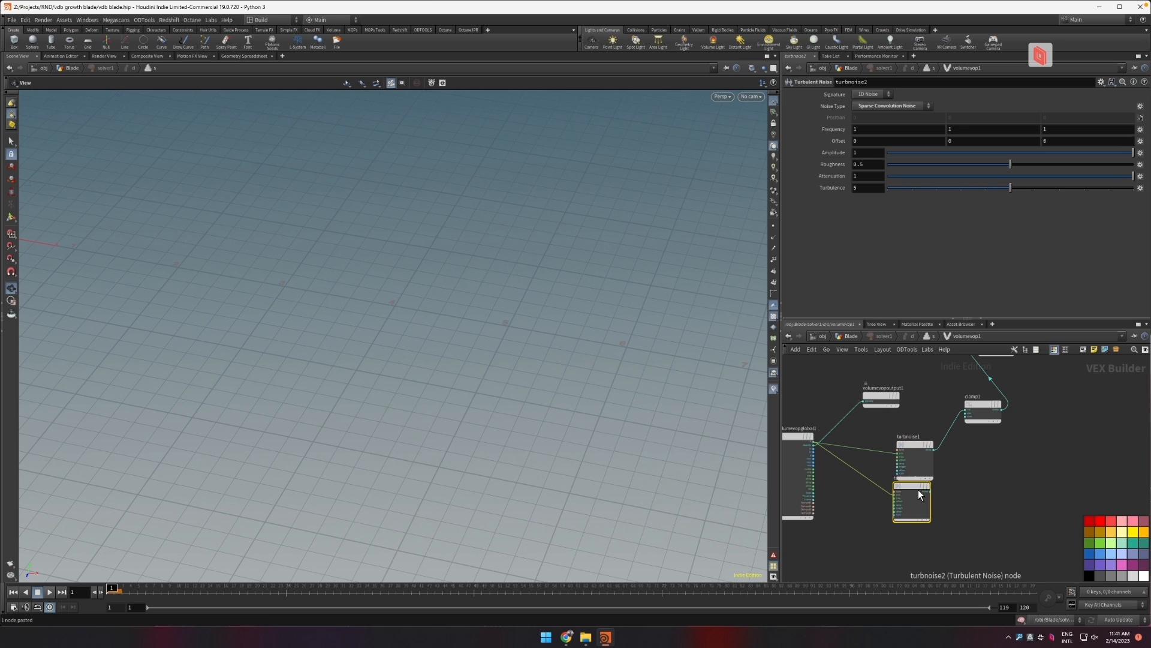
left_click(897, 129)
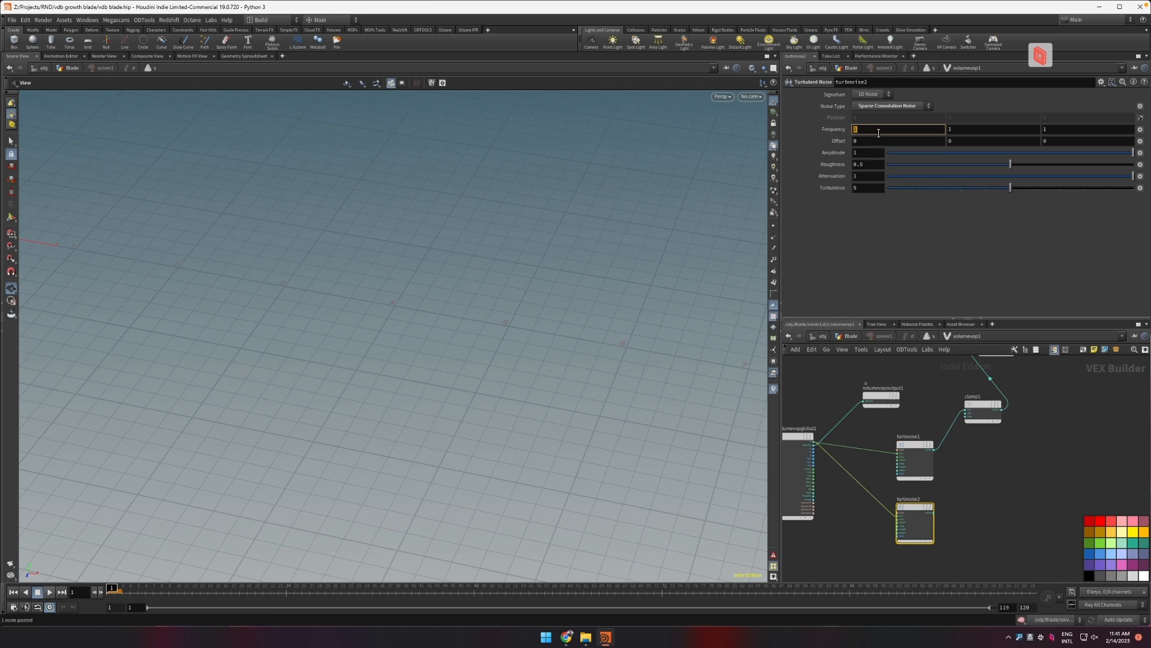
type("5")
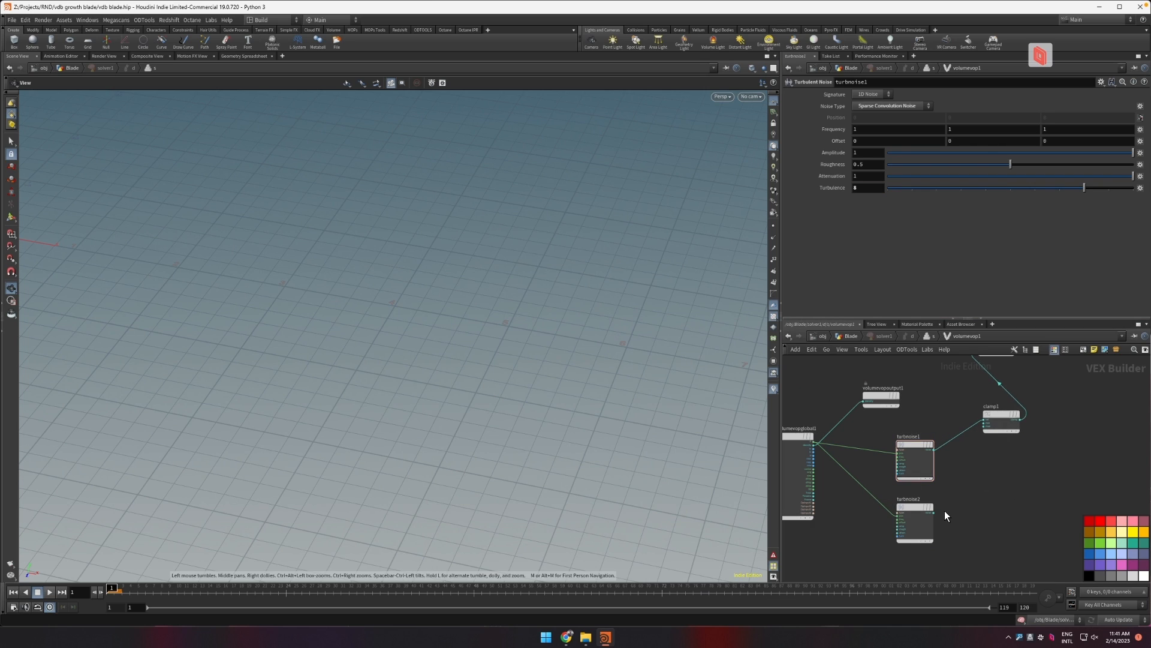
Feed turbnoise2 into a new Fit Range node.
left_click(914, 511)
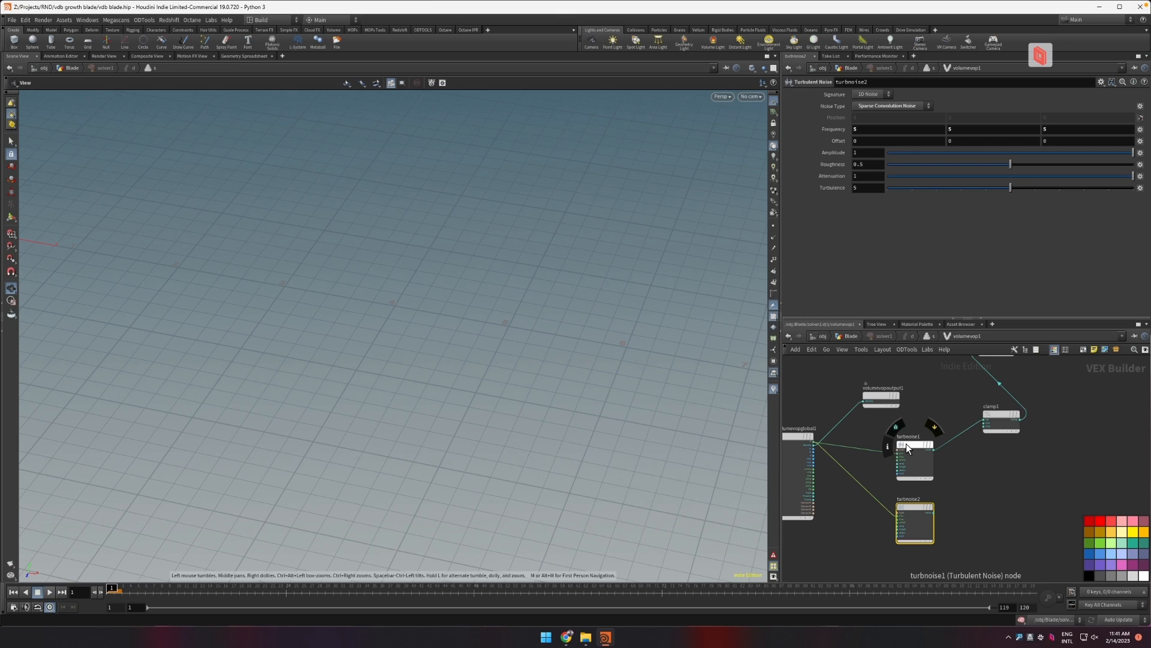
mouse_move(913, 449)
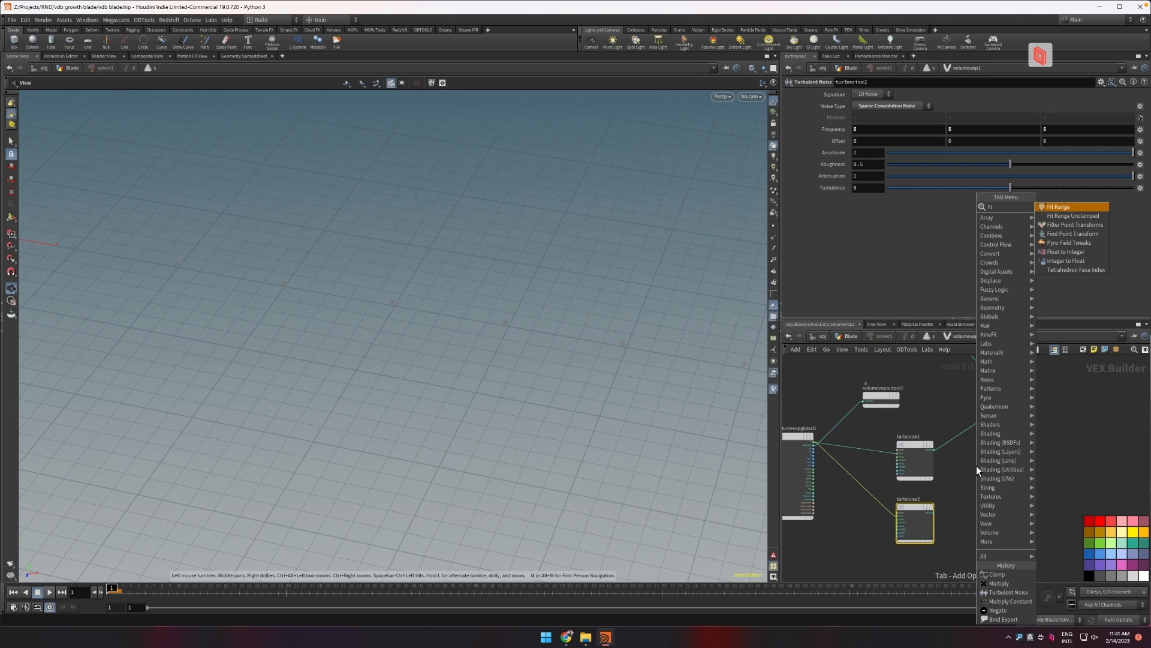
left_click(1057, 206)
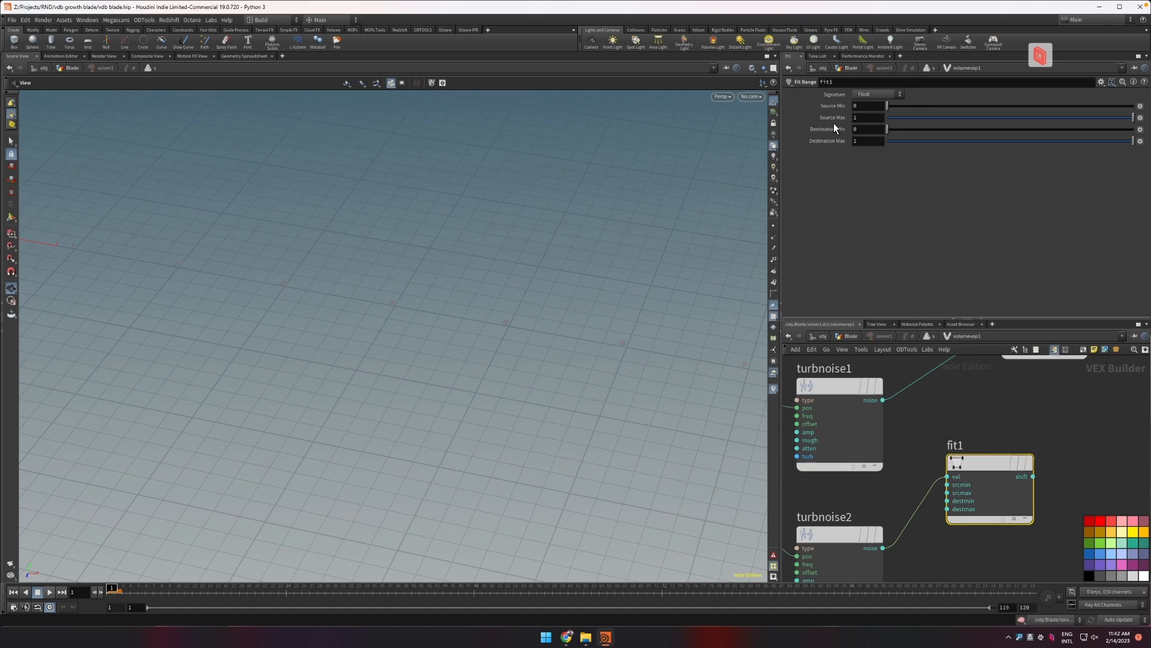
left_click(866, 130)
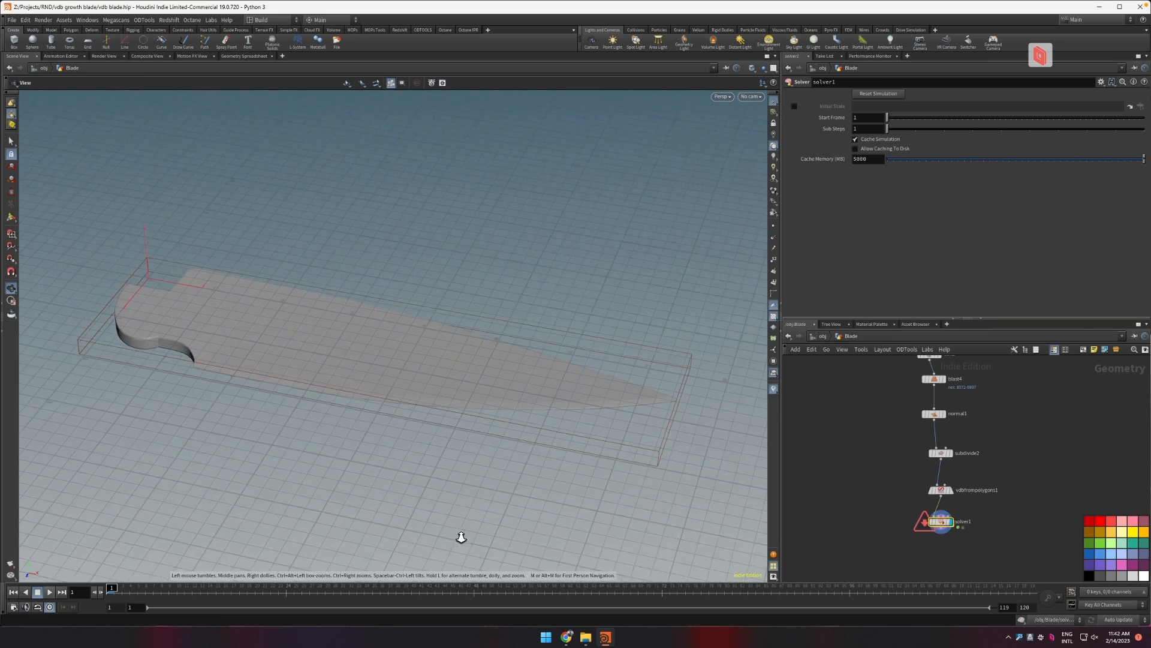
Orbit the blade, rewind the flipbook, and dive into the solver's Volume VOP network.
left_click_drag(461, 536, 419, 364)
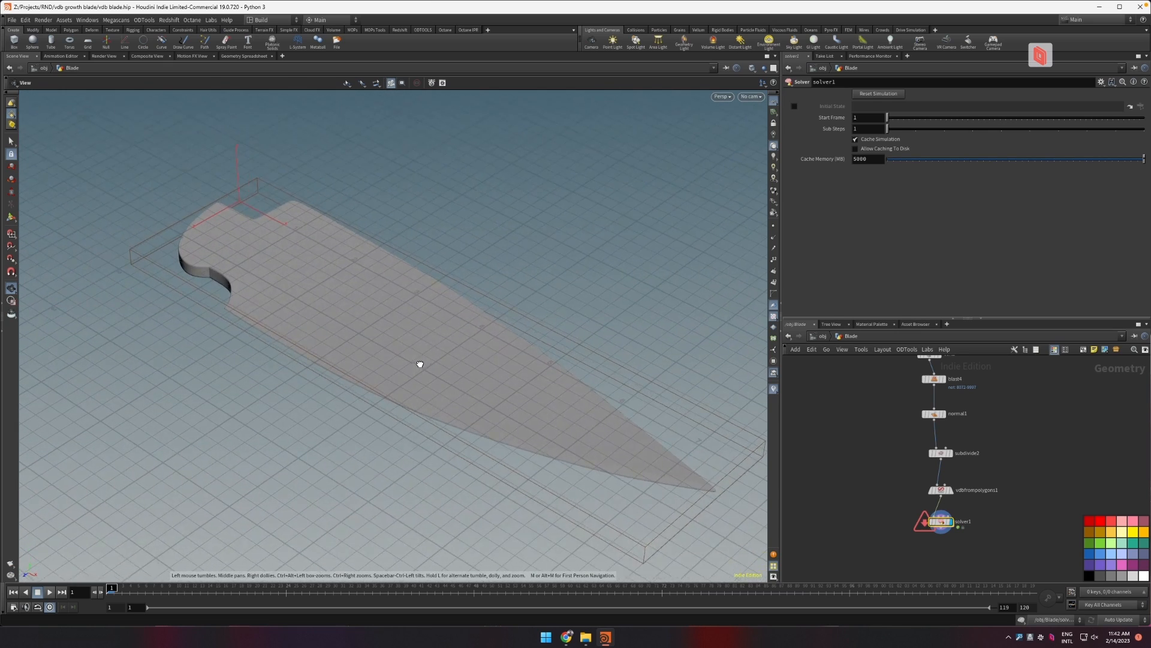
left_click_drag(419, 364, 402, 361)
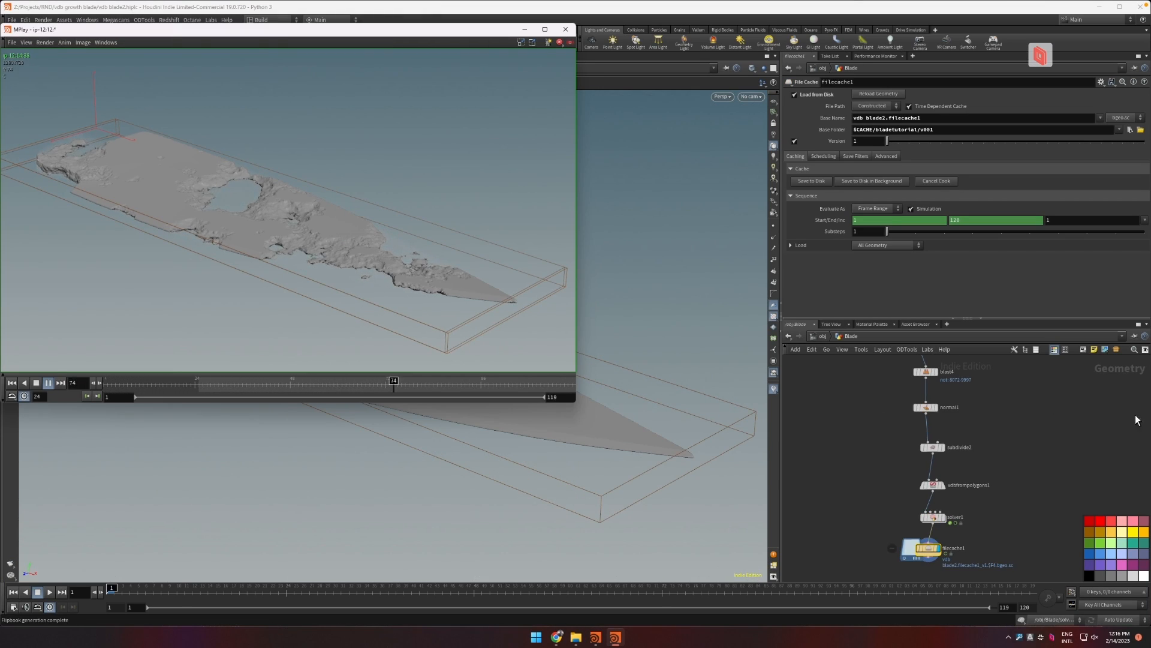
left_click(933, 516)
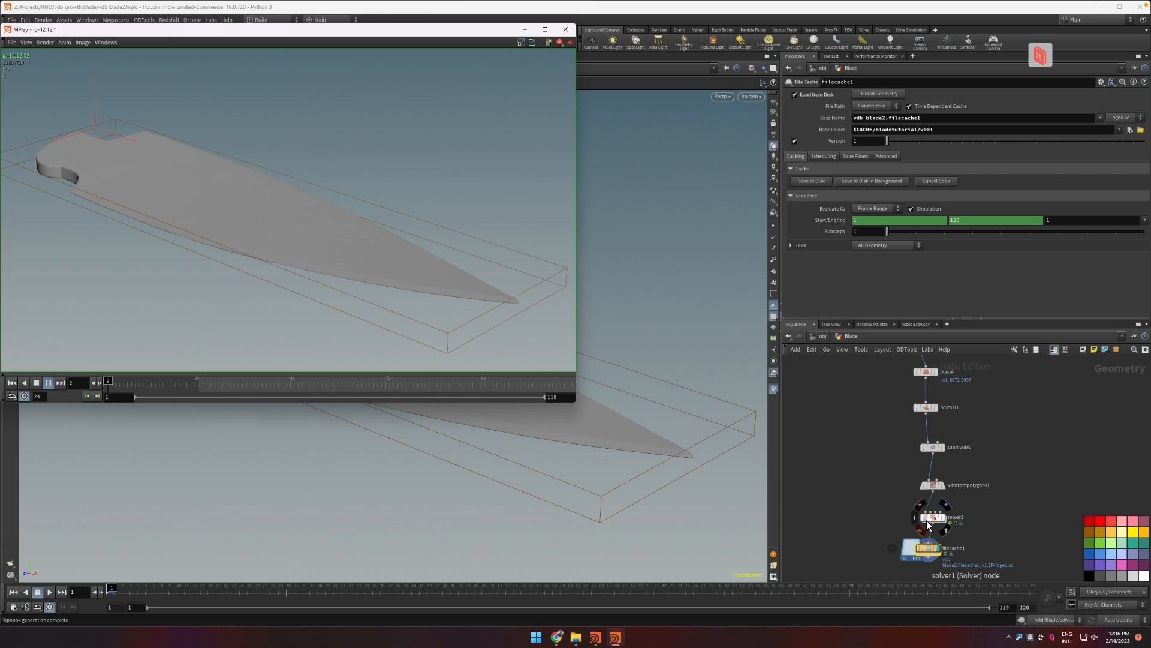
left_click(565, 29)
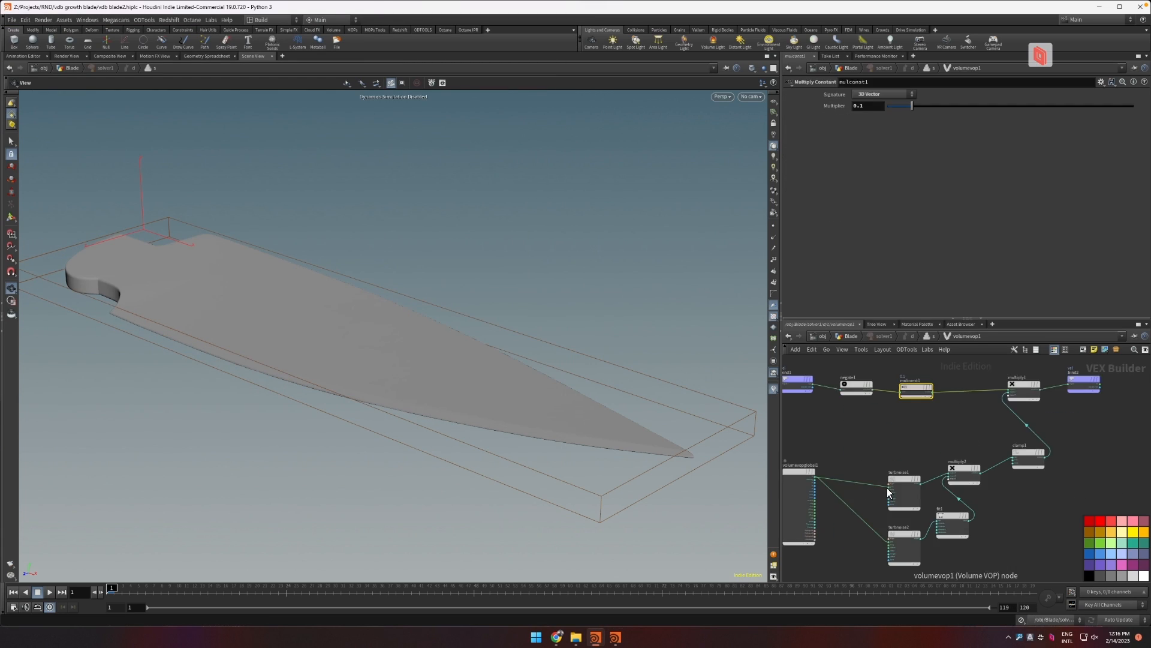
Raise turbnoise2 Frequency to 10 and render a flipbook from filecache1.
left_click(903, 546)
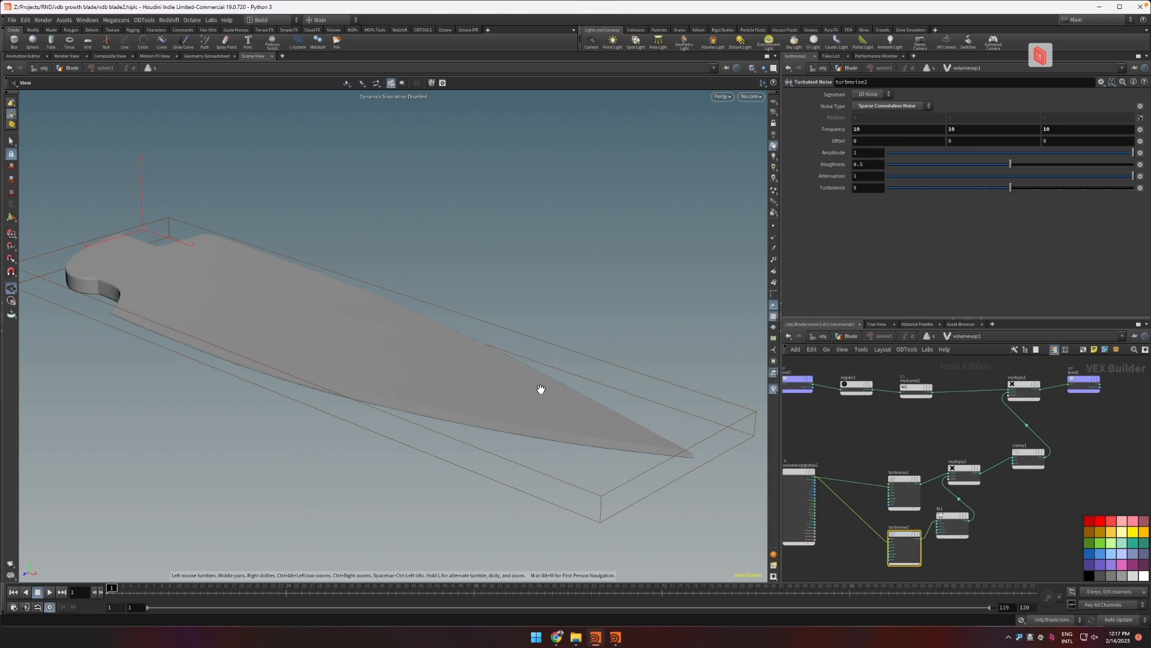
mouse_move(457, 402)
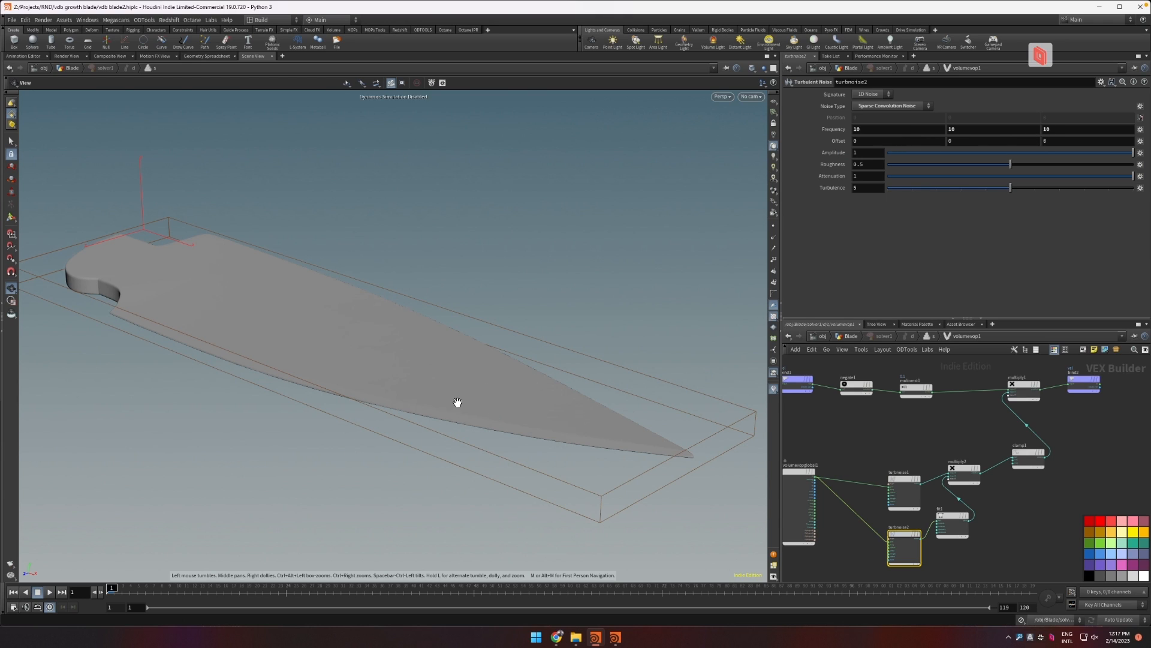
mouse_move(548, 436)
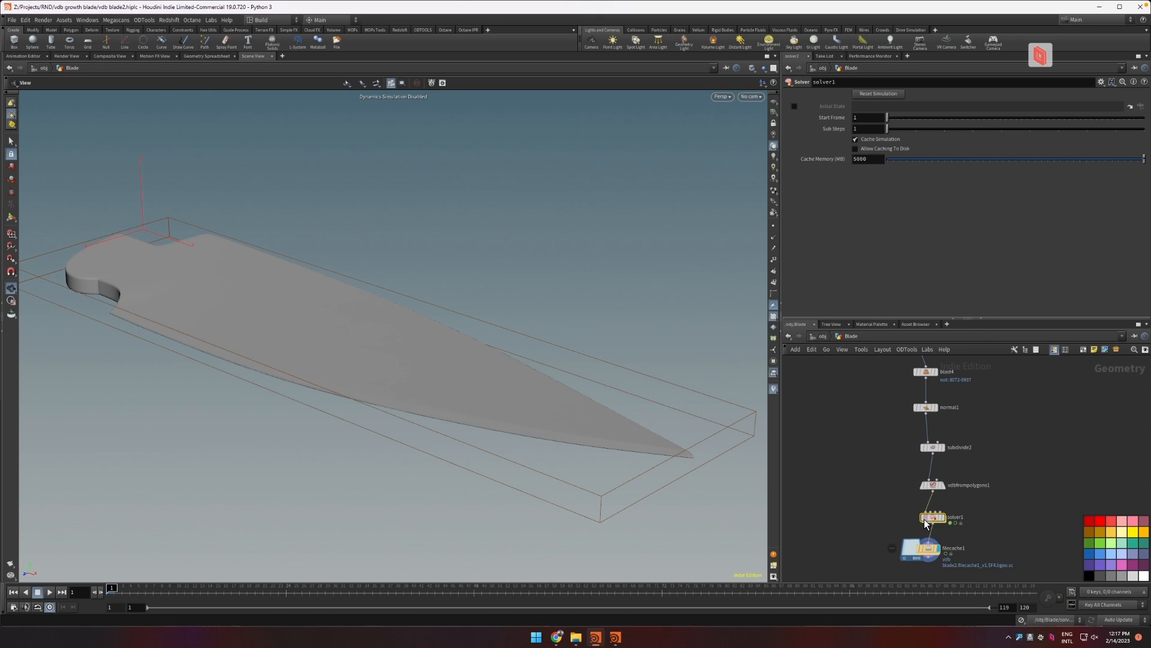
left_click(920, 549)
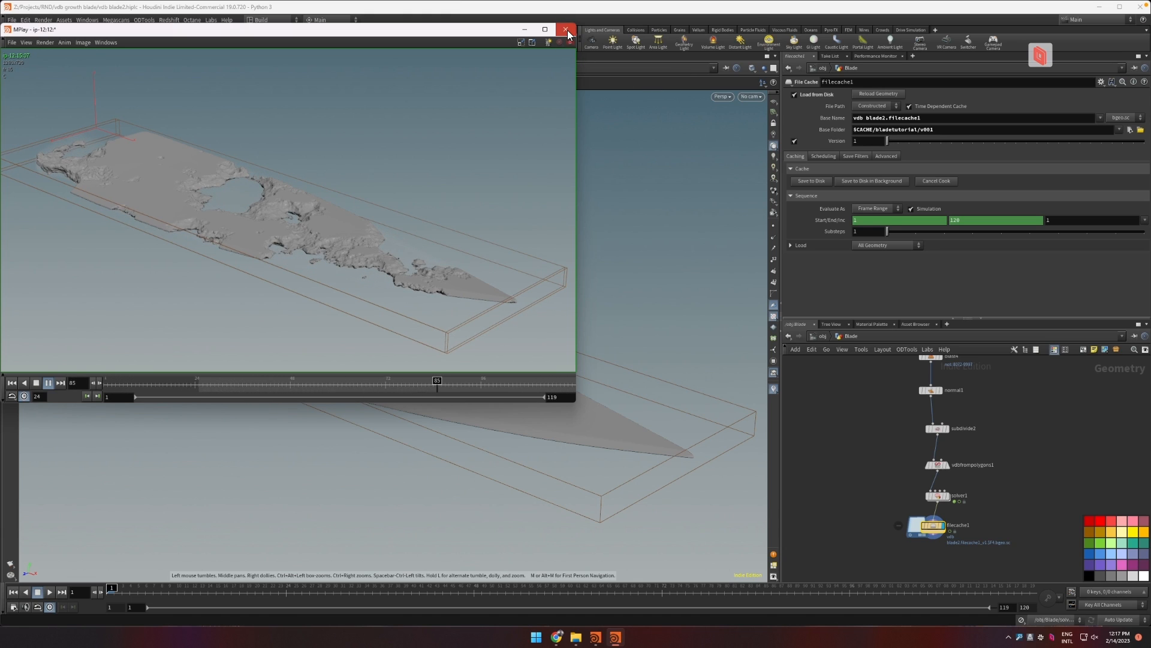
Wire a Convert VDB node after filecache1 with Convert To set to Polygon.
left_click(564, 29)
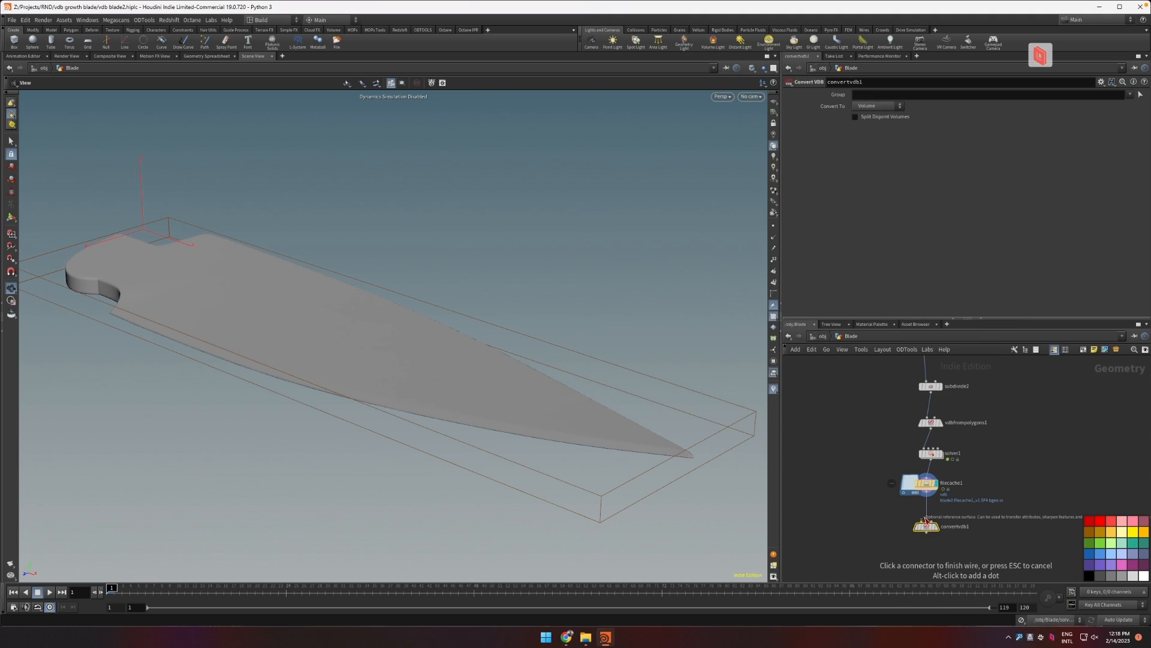
left_click(927, 522)
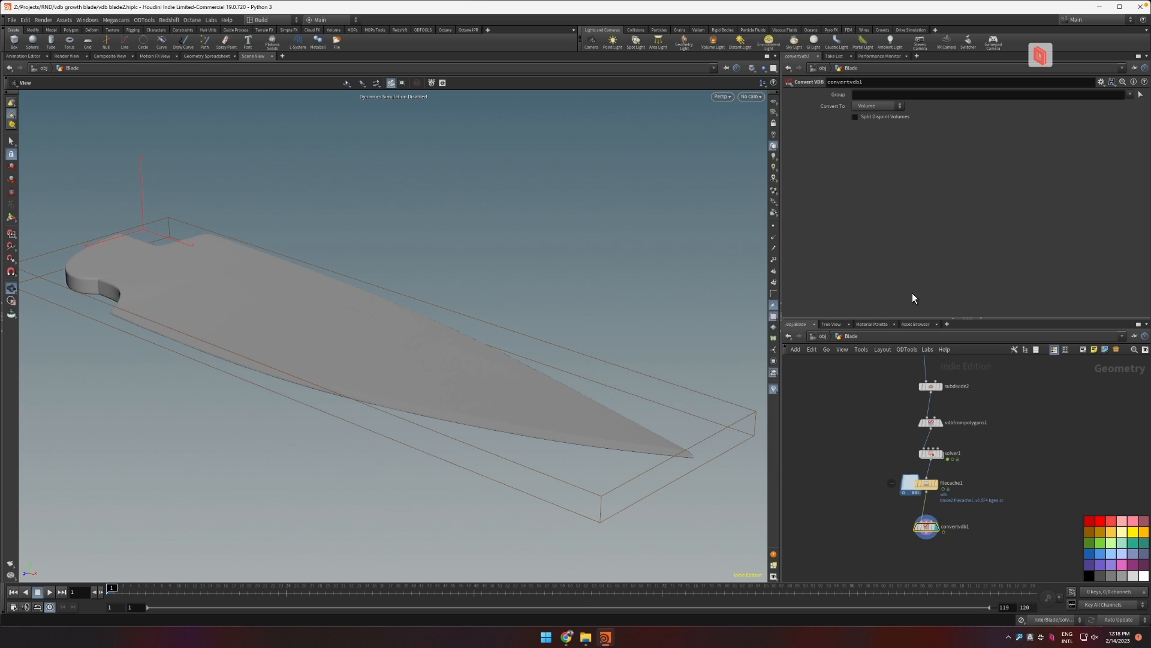
left_click(878, 105)
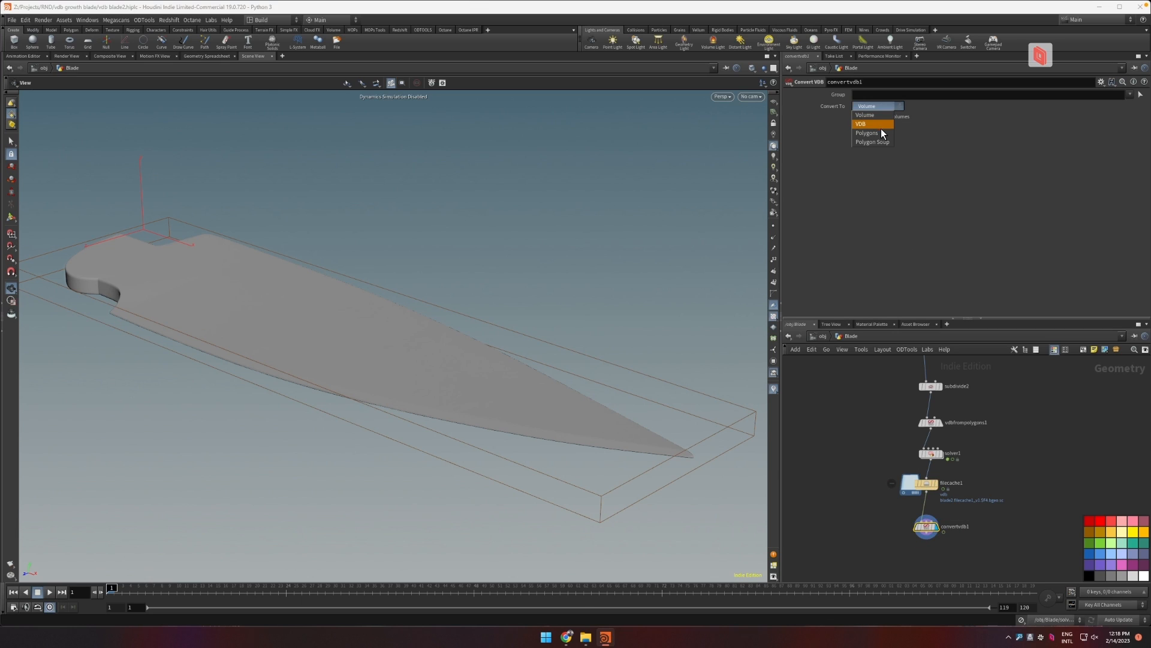
left_click(867, 133)
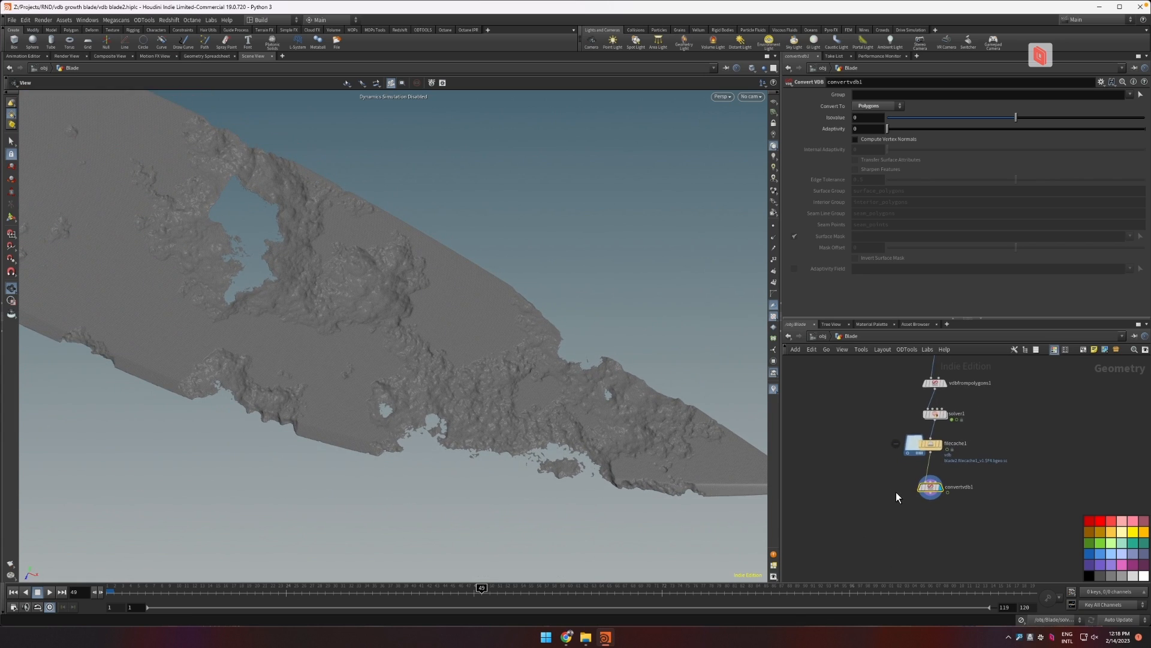
Add a point wrangle below convertvdb1 and make it the displayed node.
key("tab")
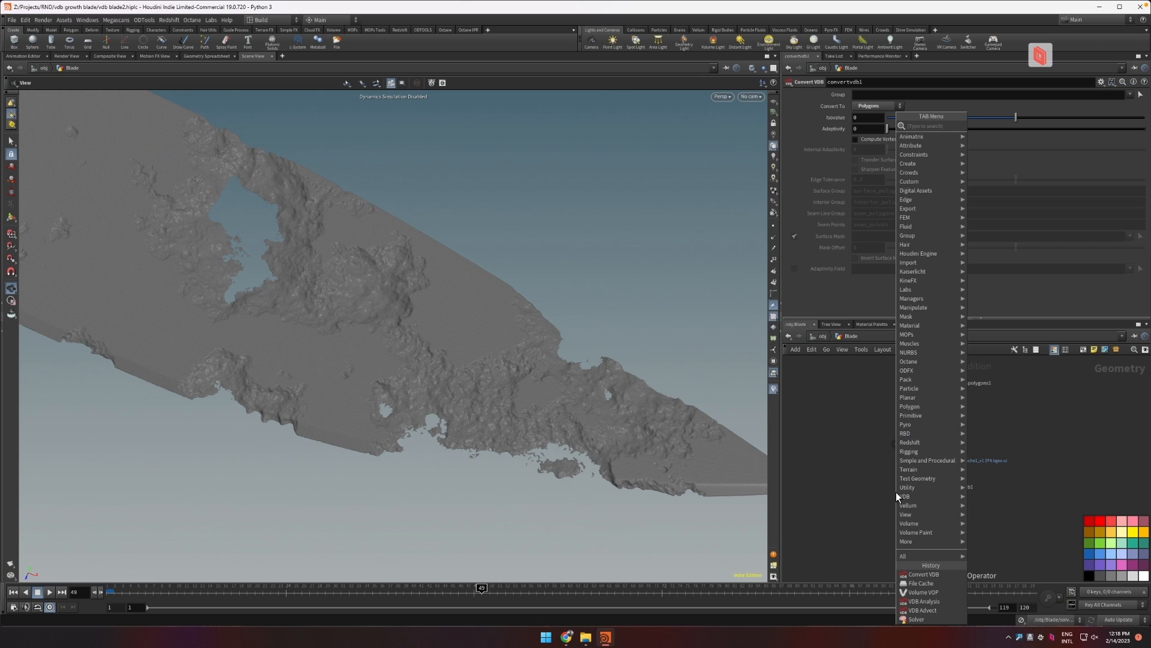
type("pointvop")
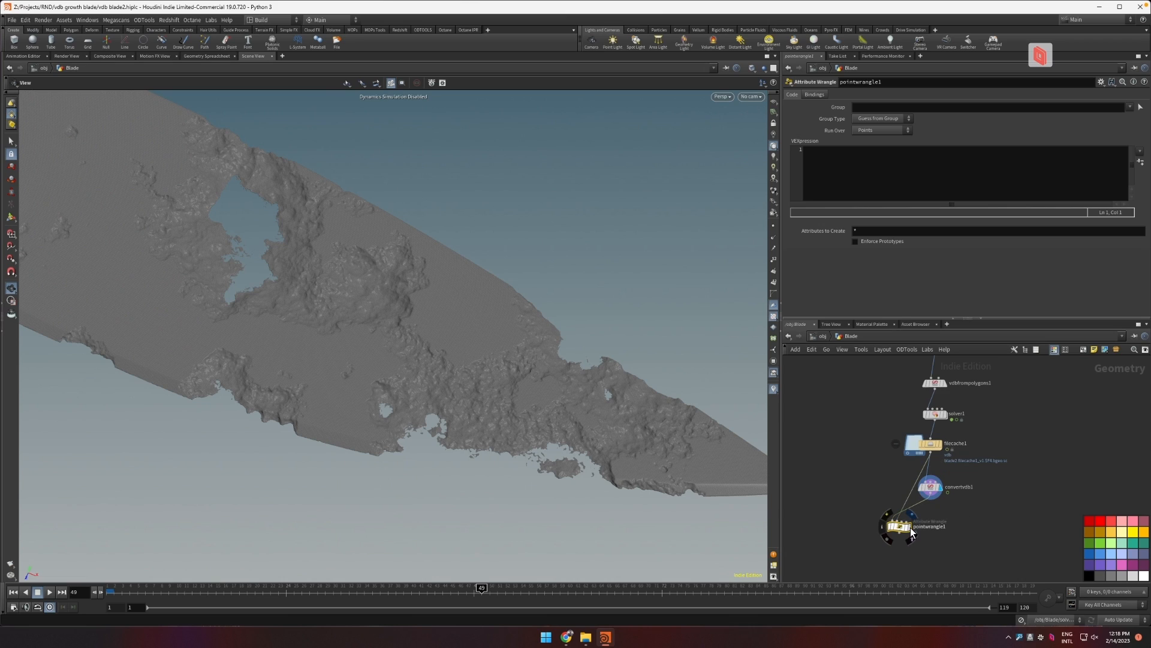
left_click(827, 150)
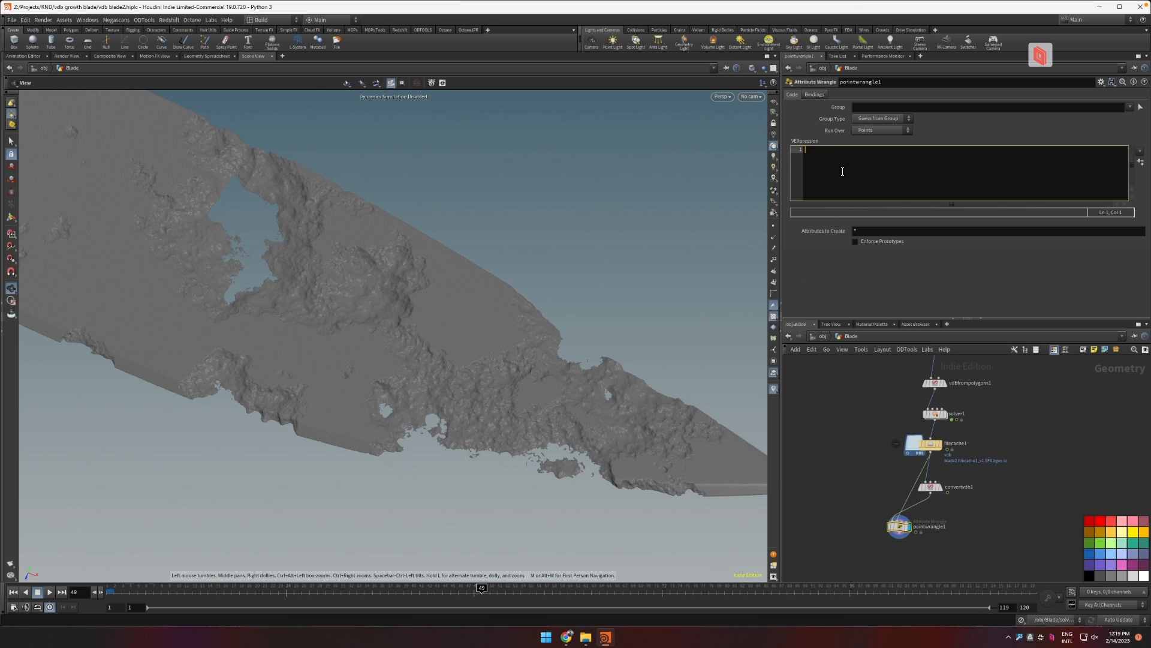
mouse_move(799, 184)
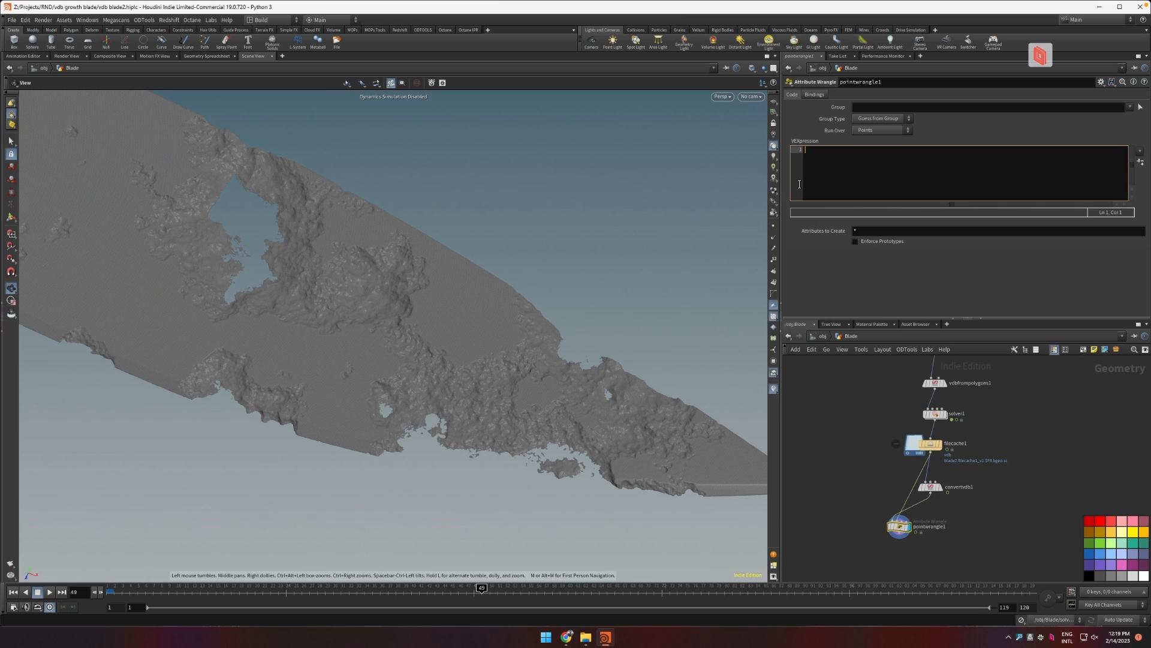
type("0")
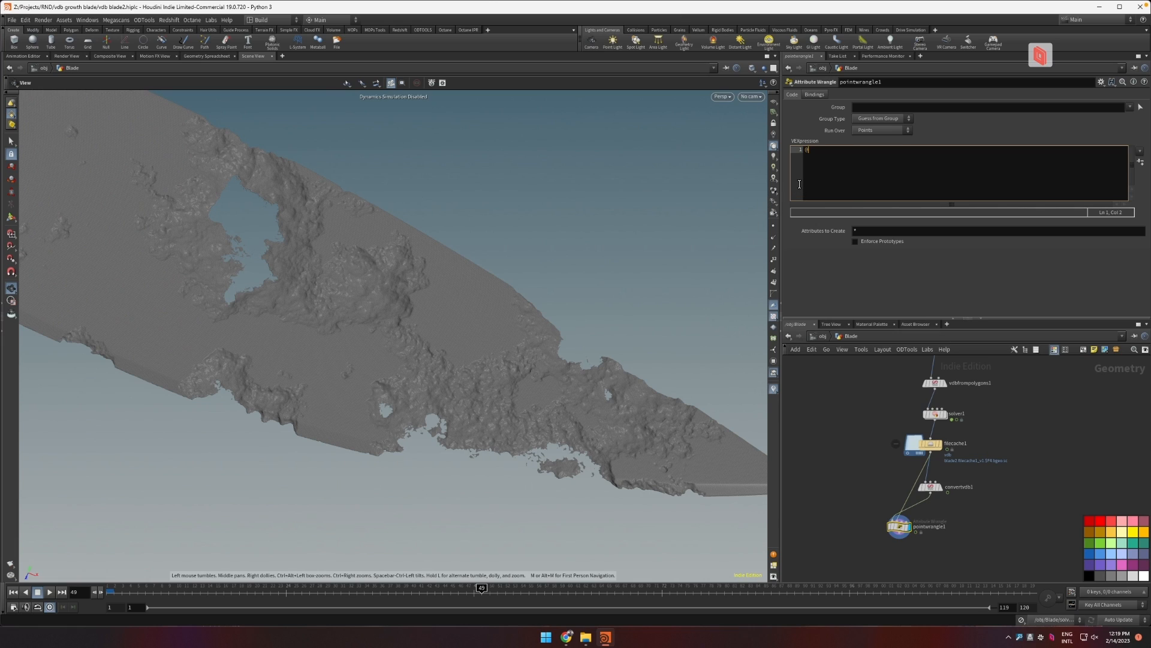
type("uv=point")
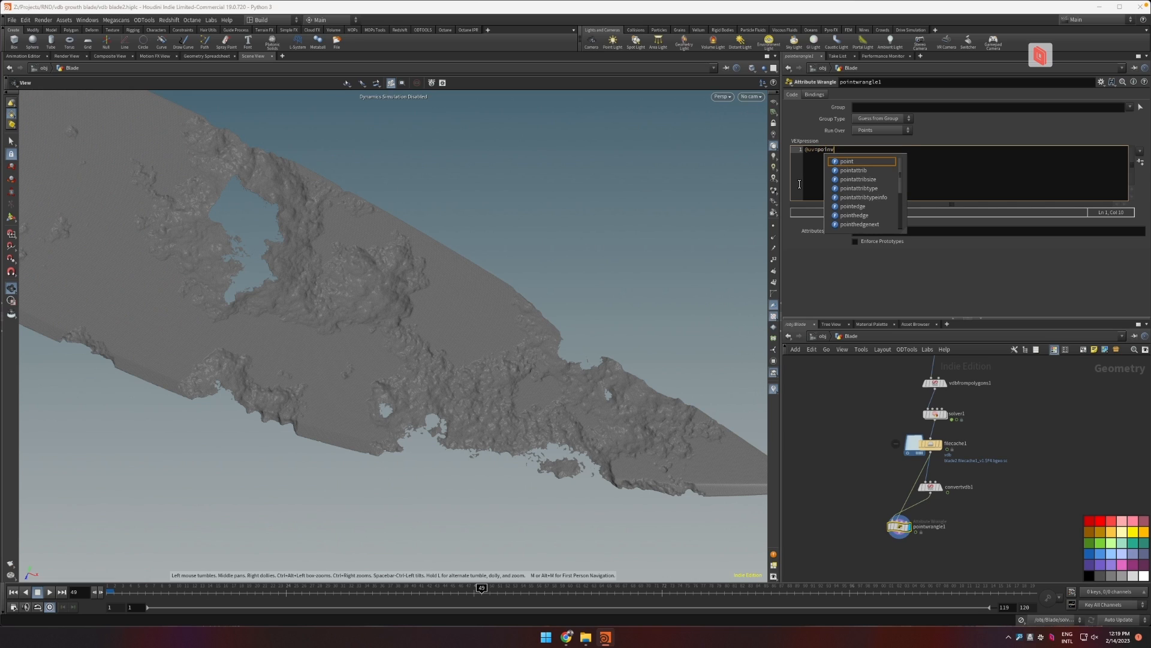
type("volum")
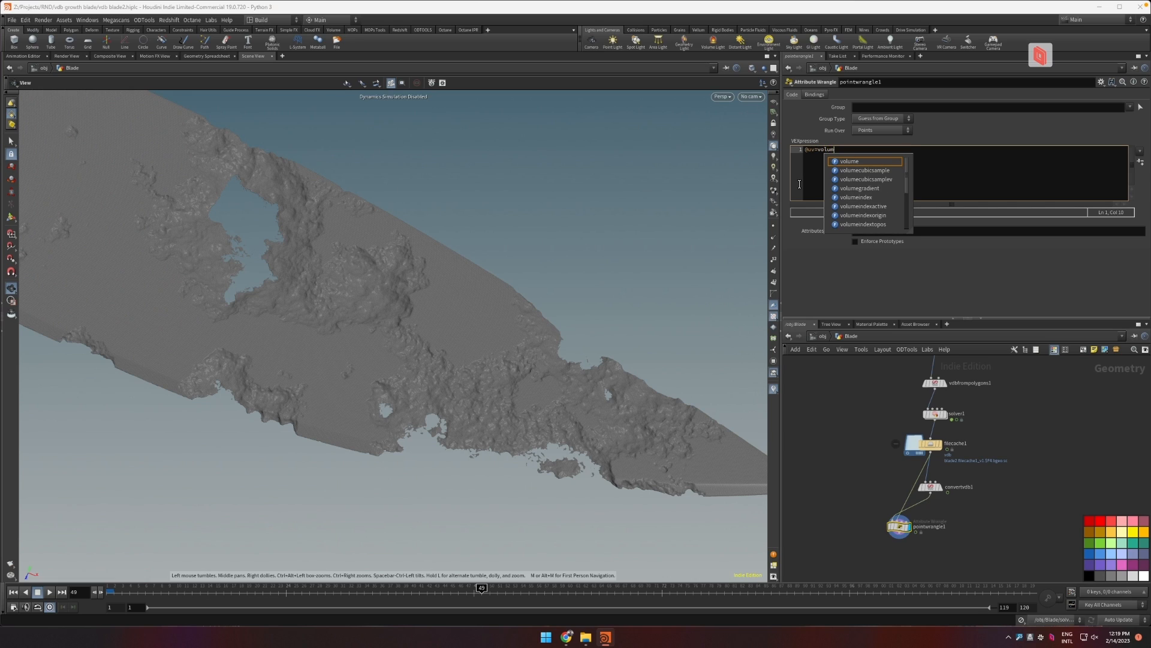
type("esamp")
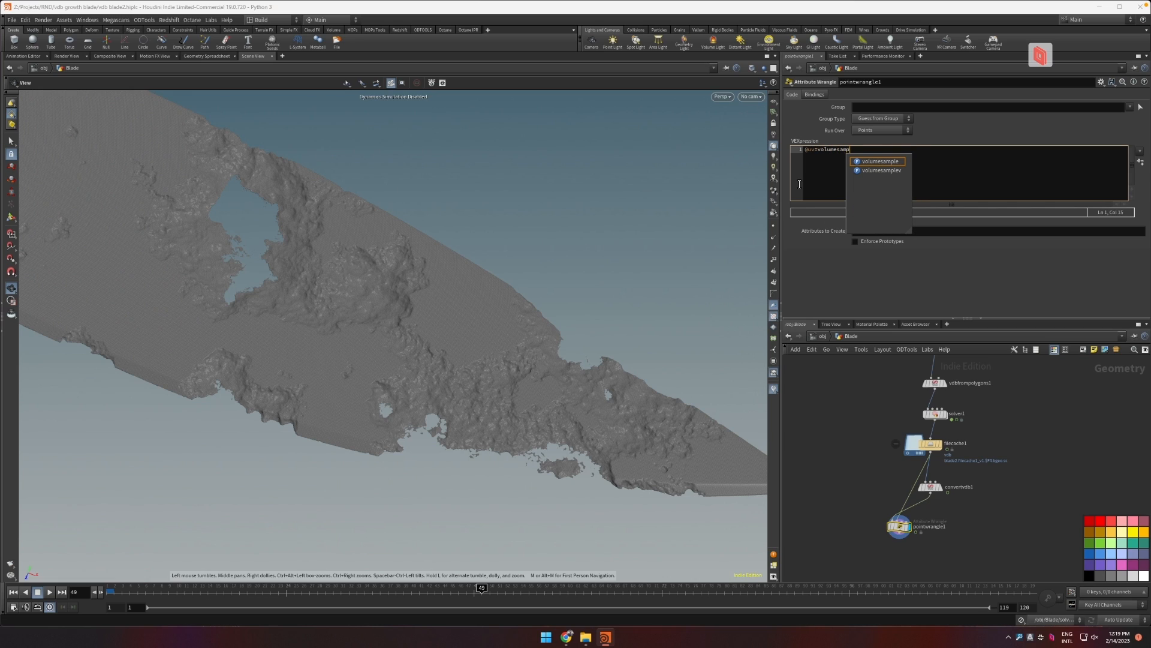
left_click(881, 169)
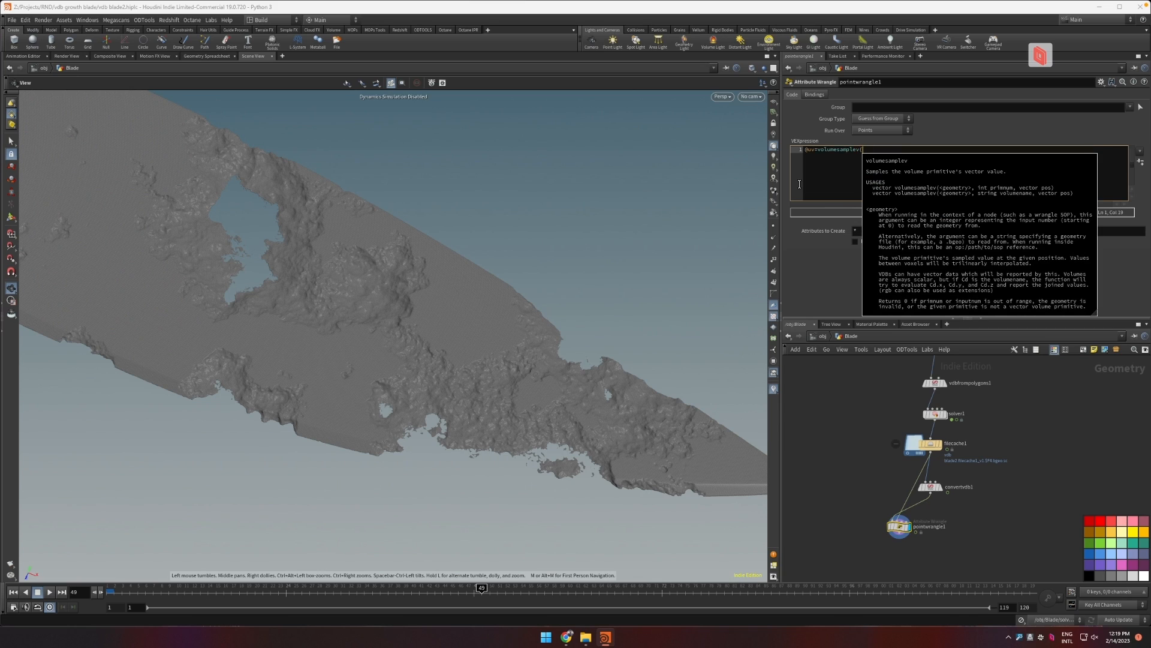
type("(")
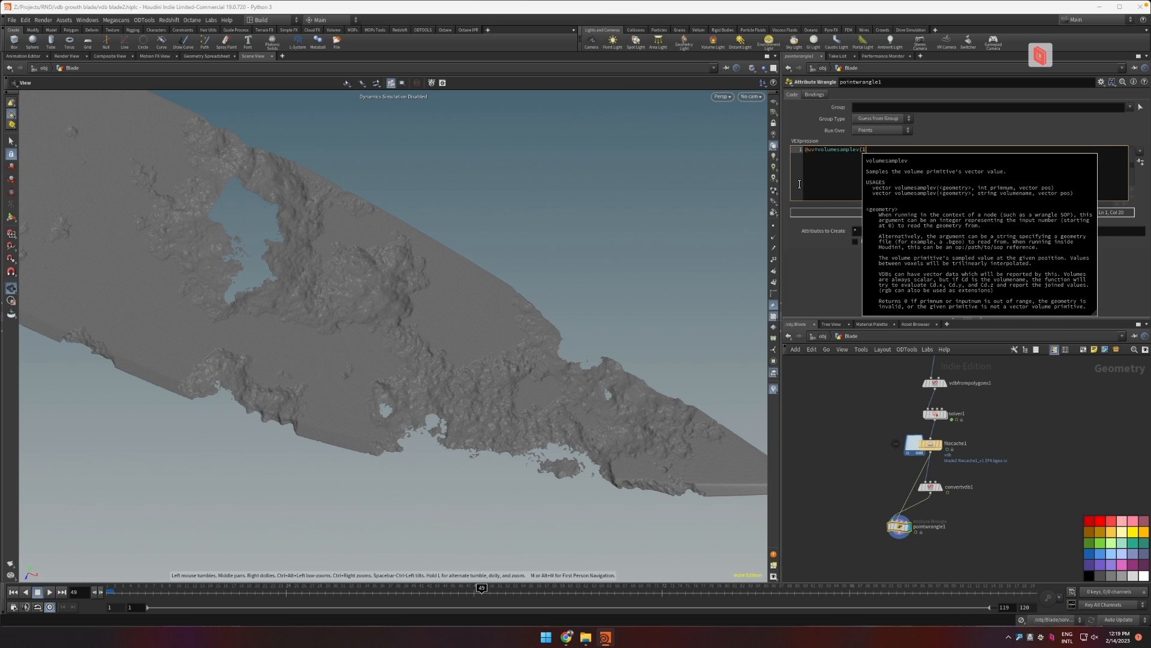
type(",\"uv")
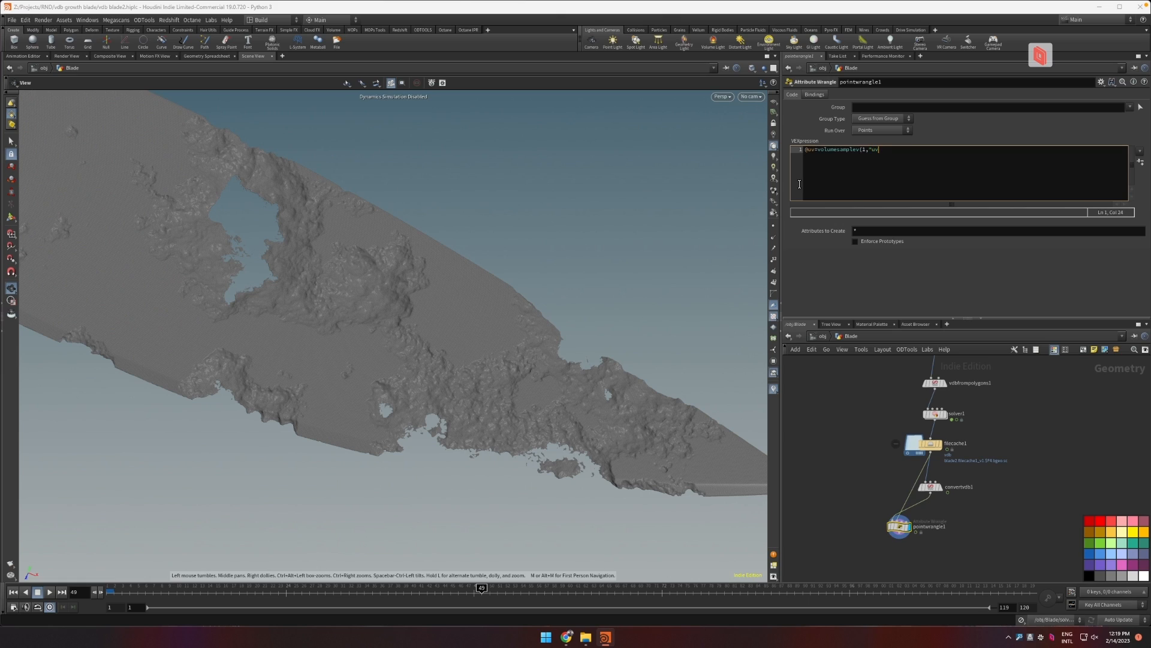
type(".")
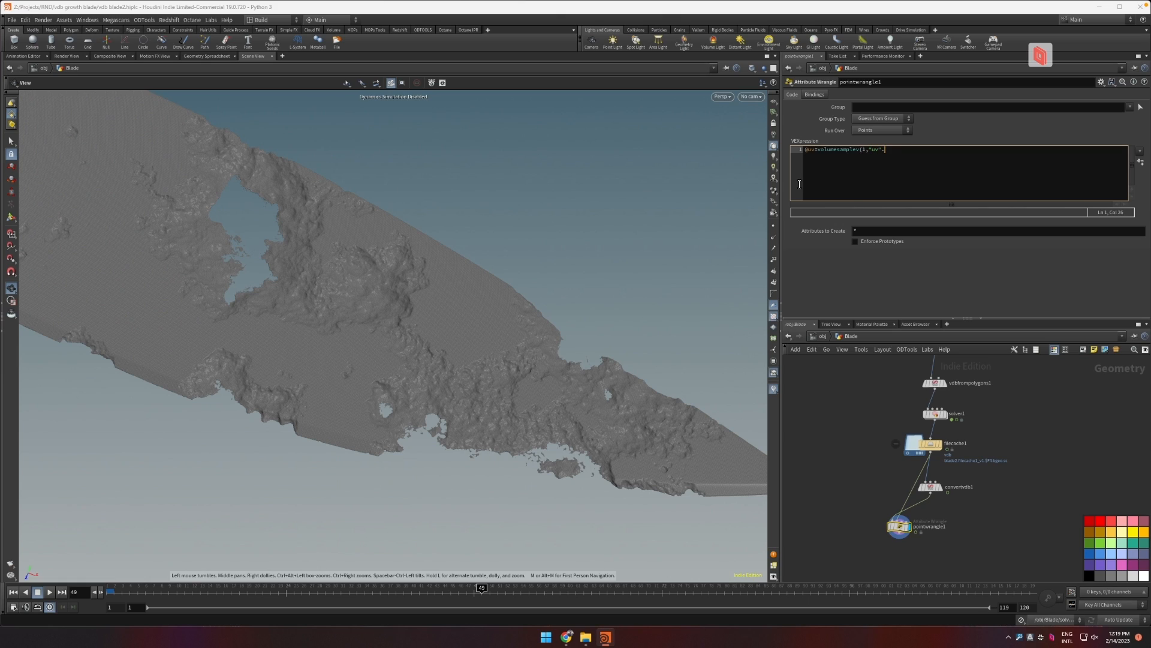
type("0")
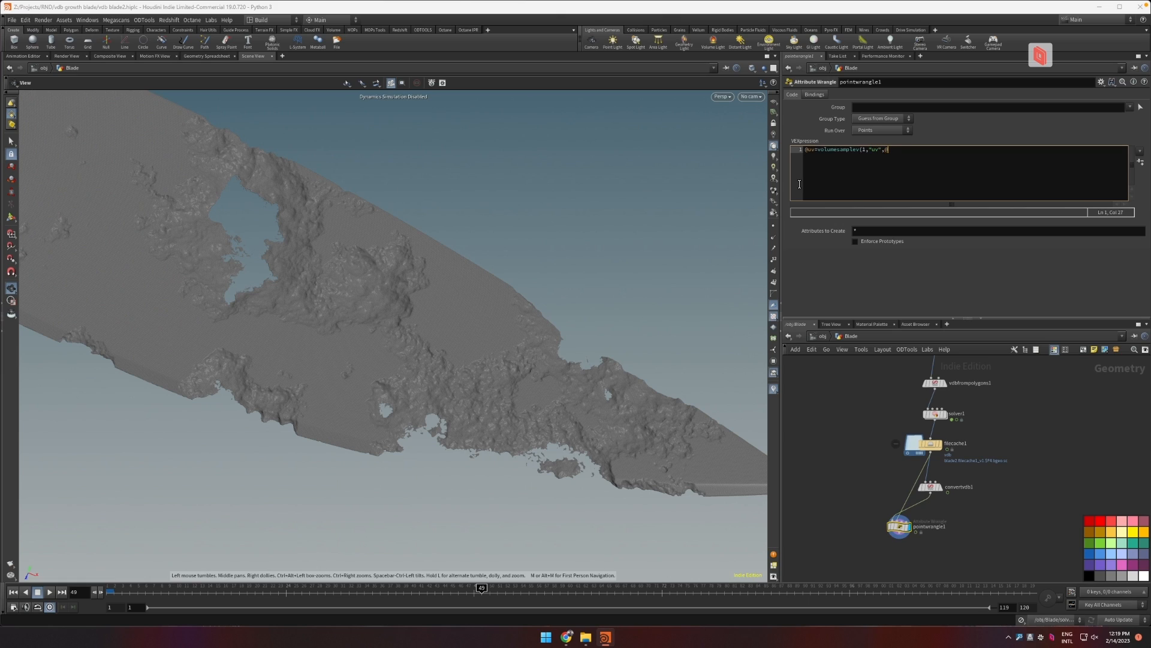
type("P);")
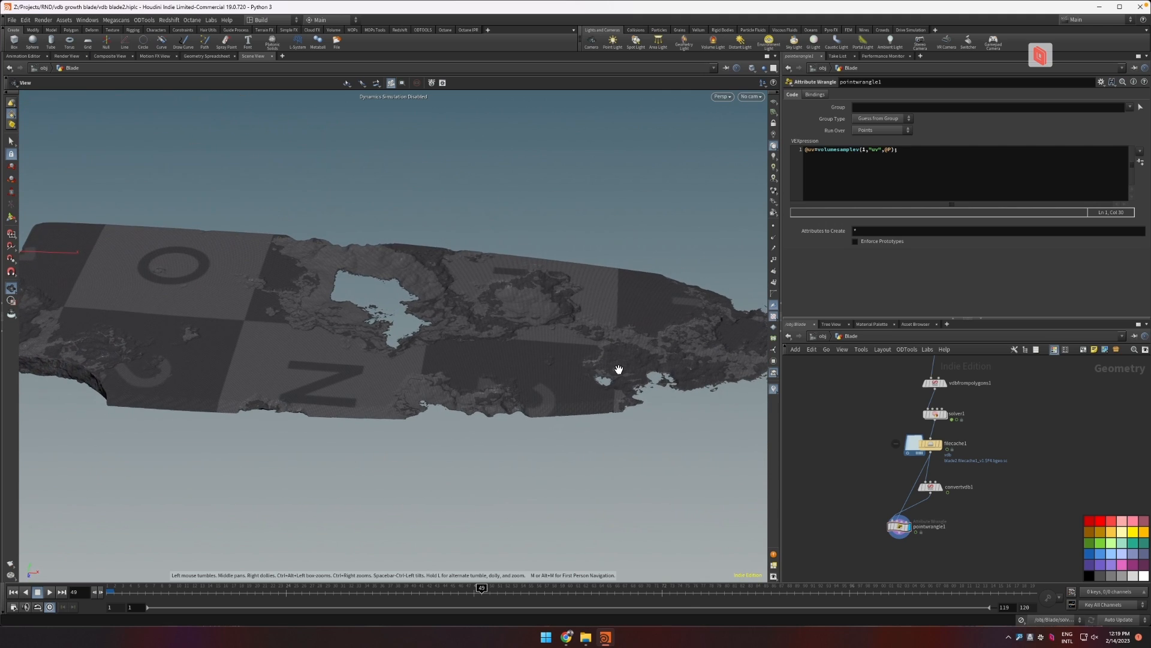
left_click_drag(619, 368, 530, 314)
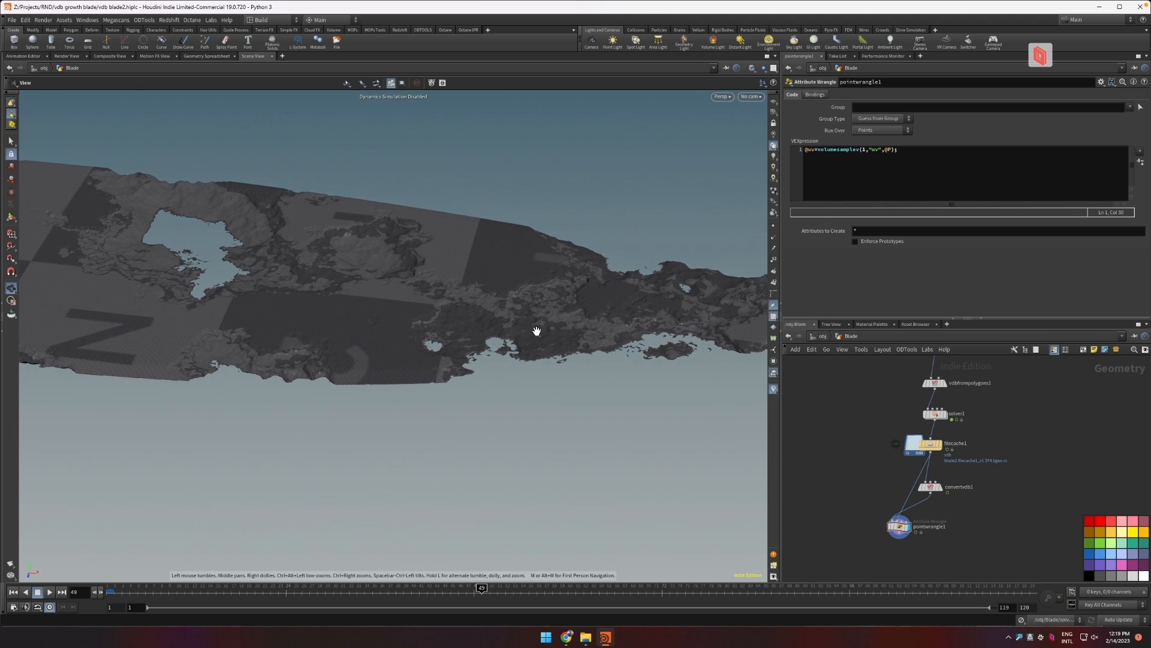
left_click_drag(536, 331, 514, 304)
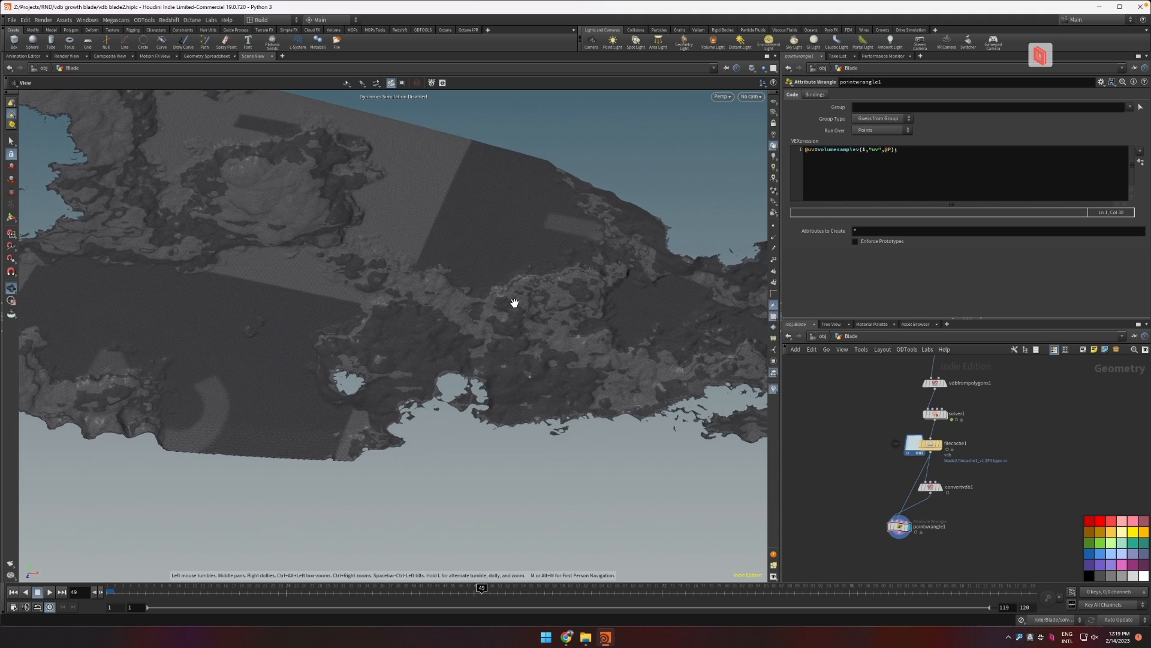
left_click_drag(515, 304, 560, 279)
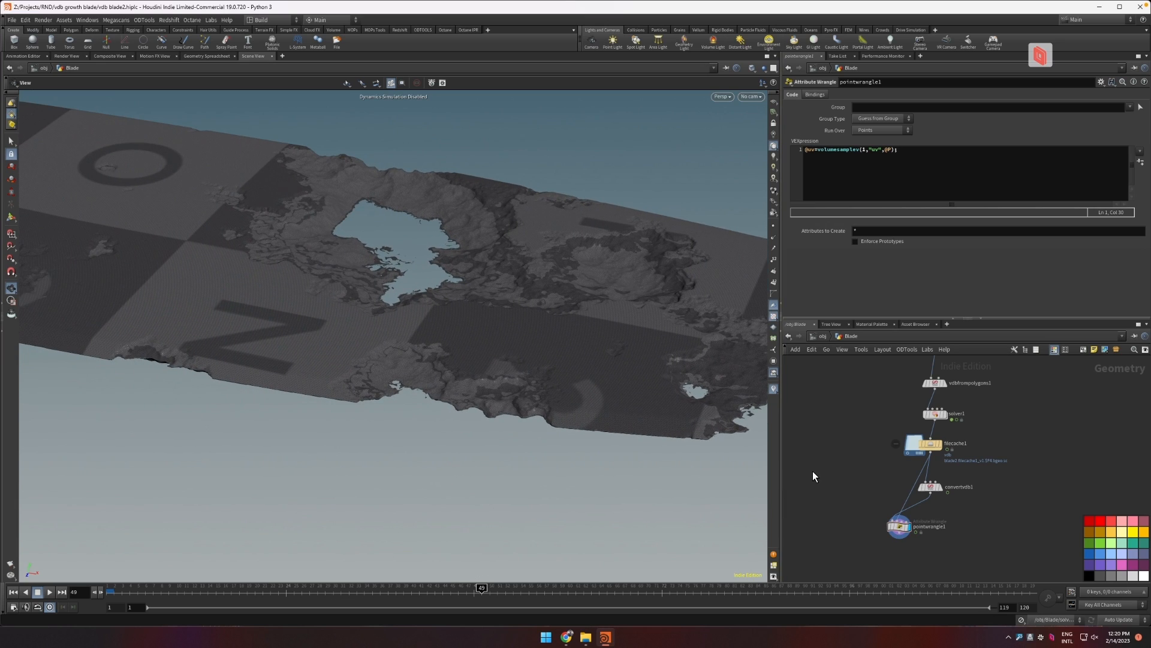
Add a VDB Combine set to Subtract into pointwrangle1's third input and redisplay the wrangle.
key("Tab")
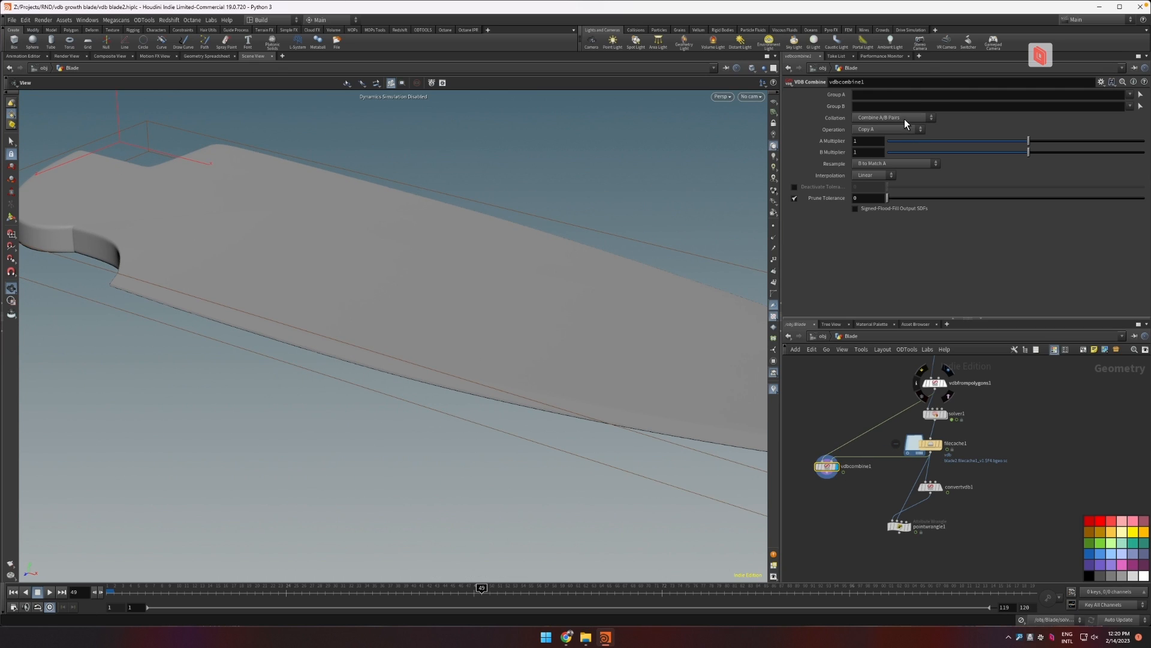
left_click(888, 129)
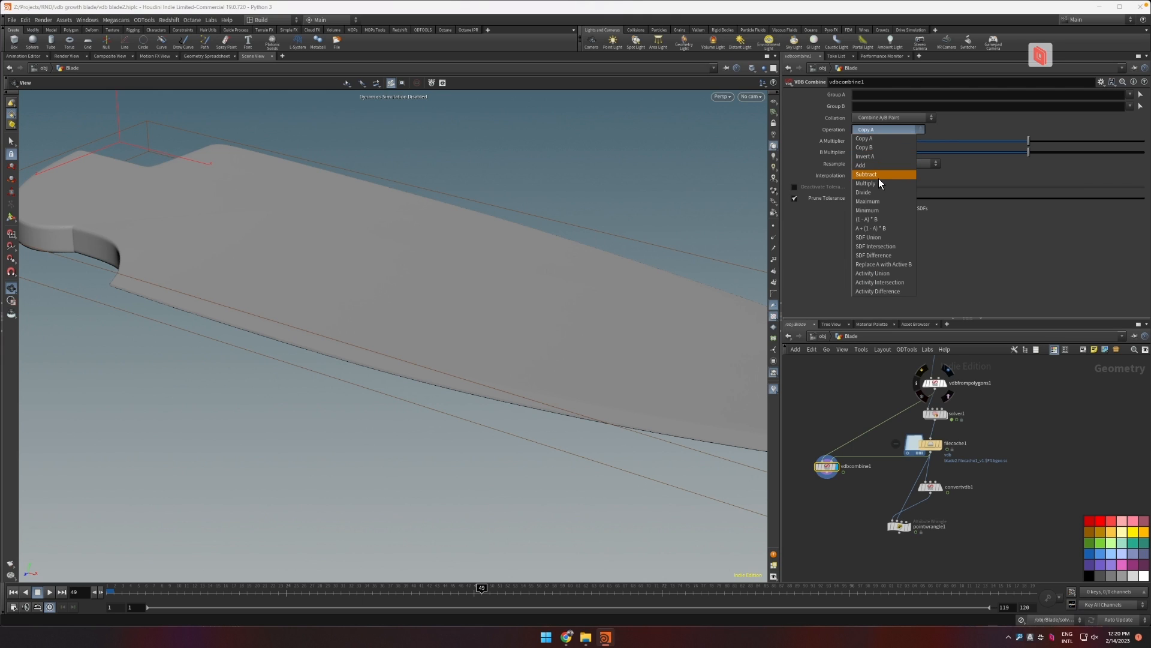
left_click(865, 174)
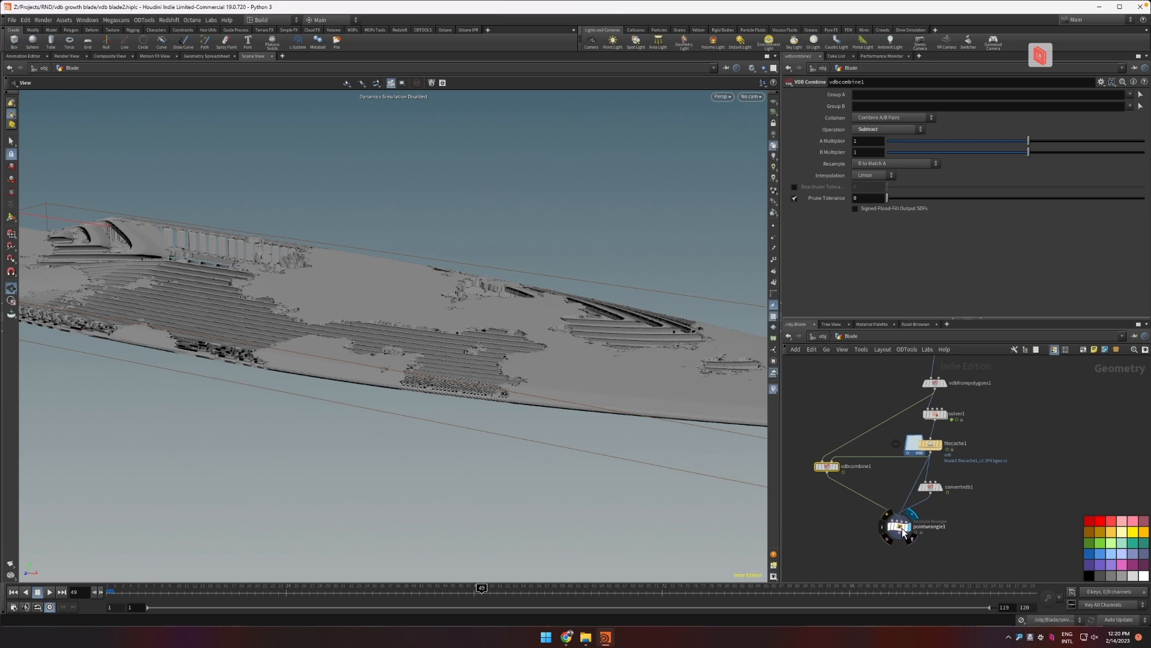
left_click(900, 525)
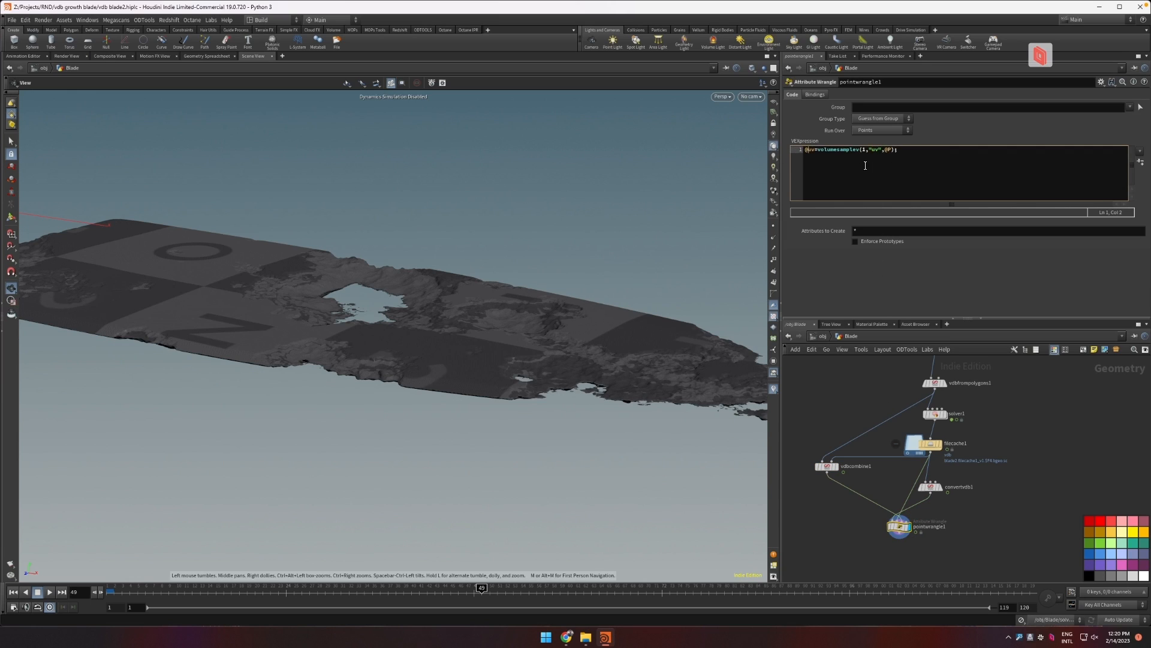
key("enter")
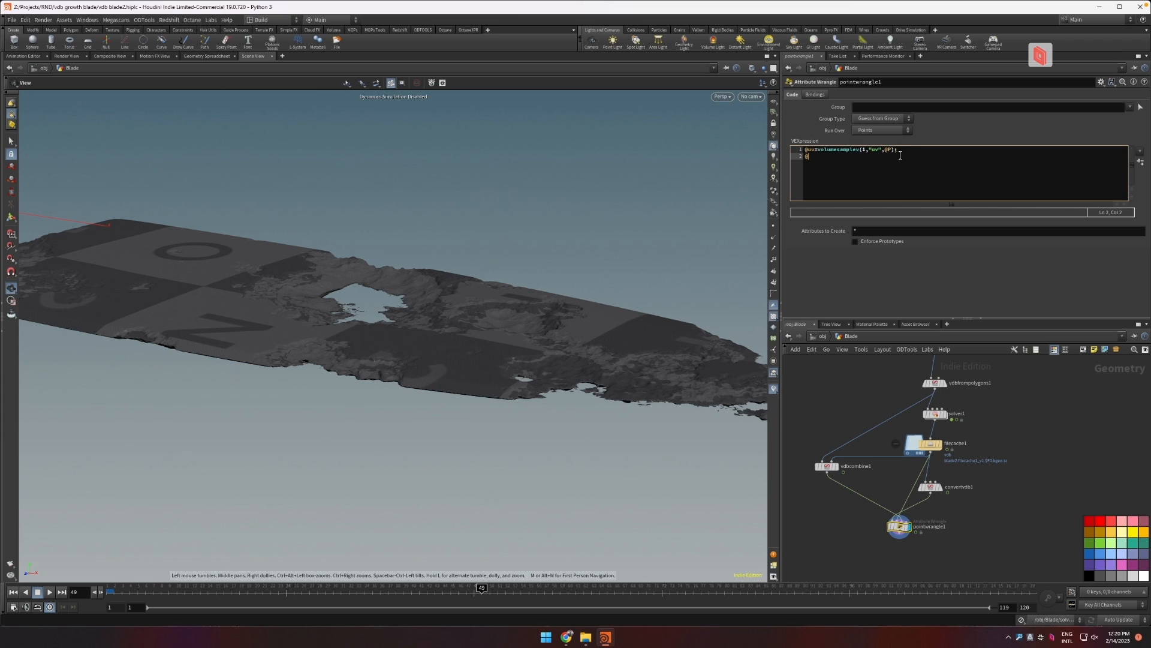
type("Cd=0;")
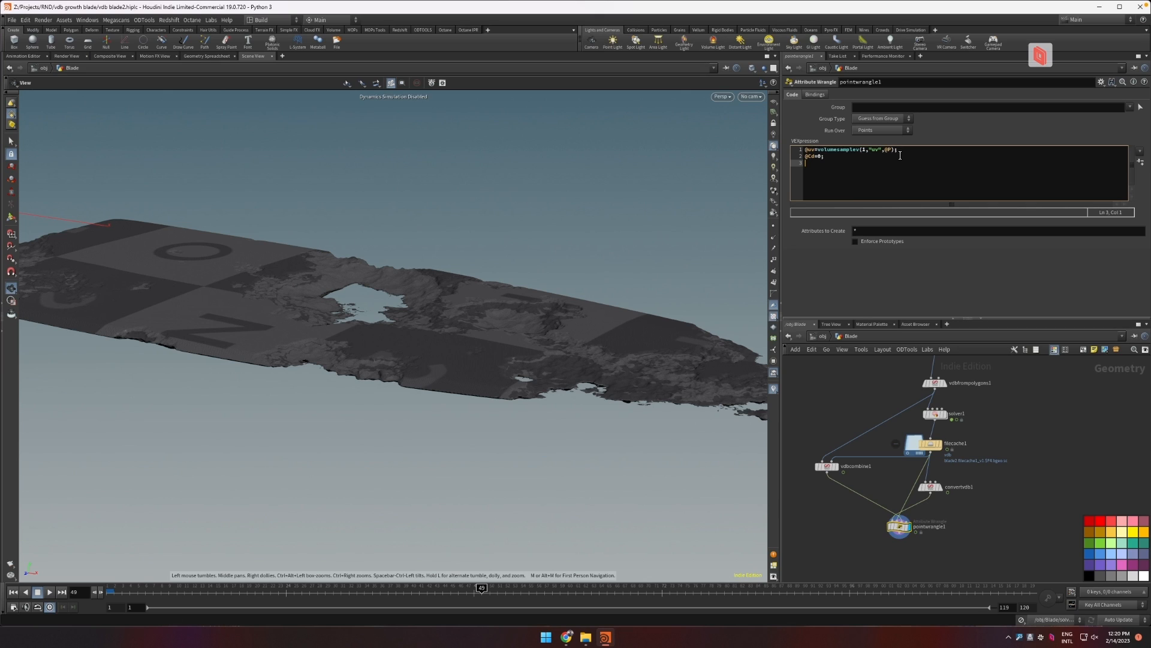
type("if(")
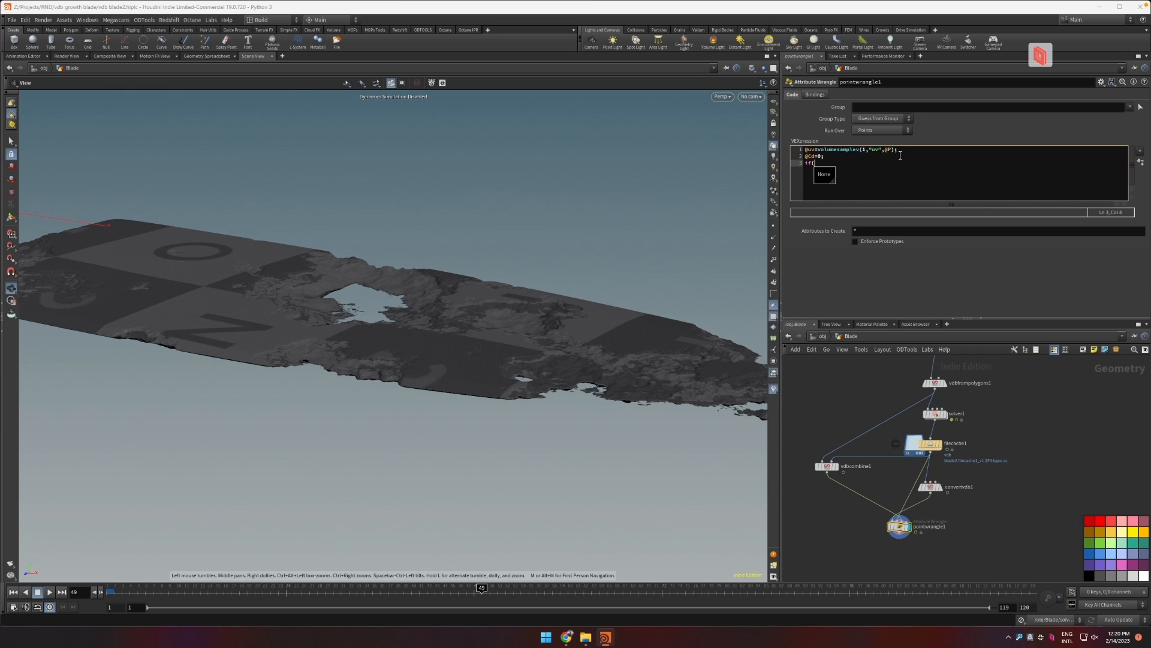
type("volumesample(")
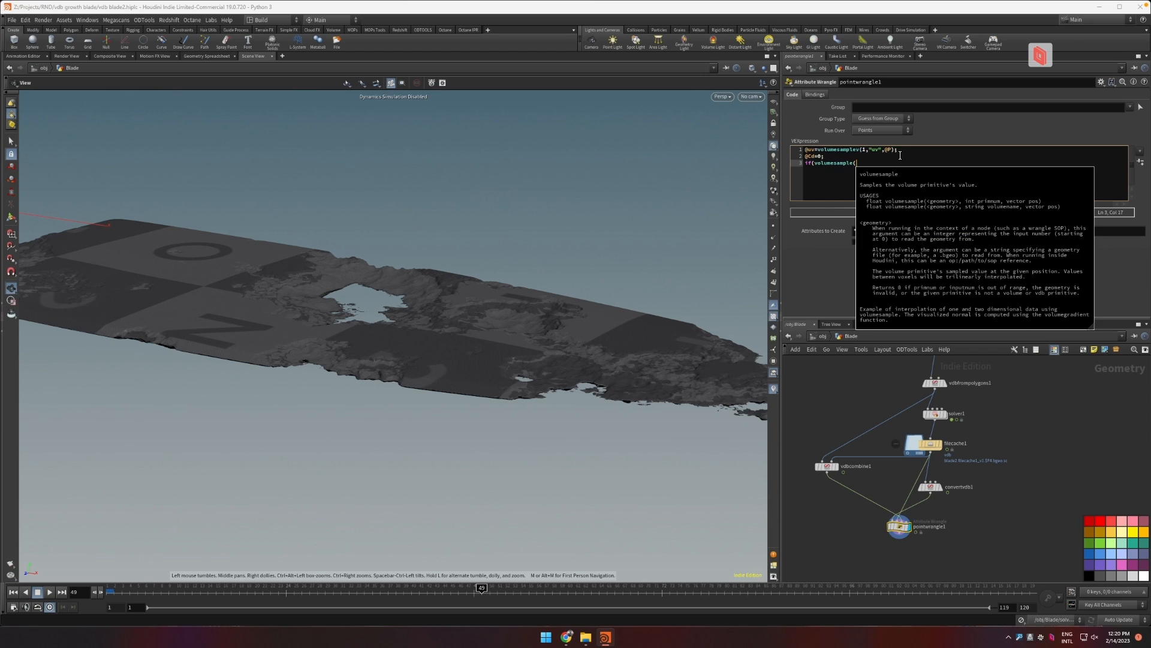
type("2")
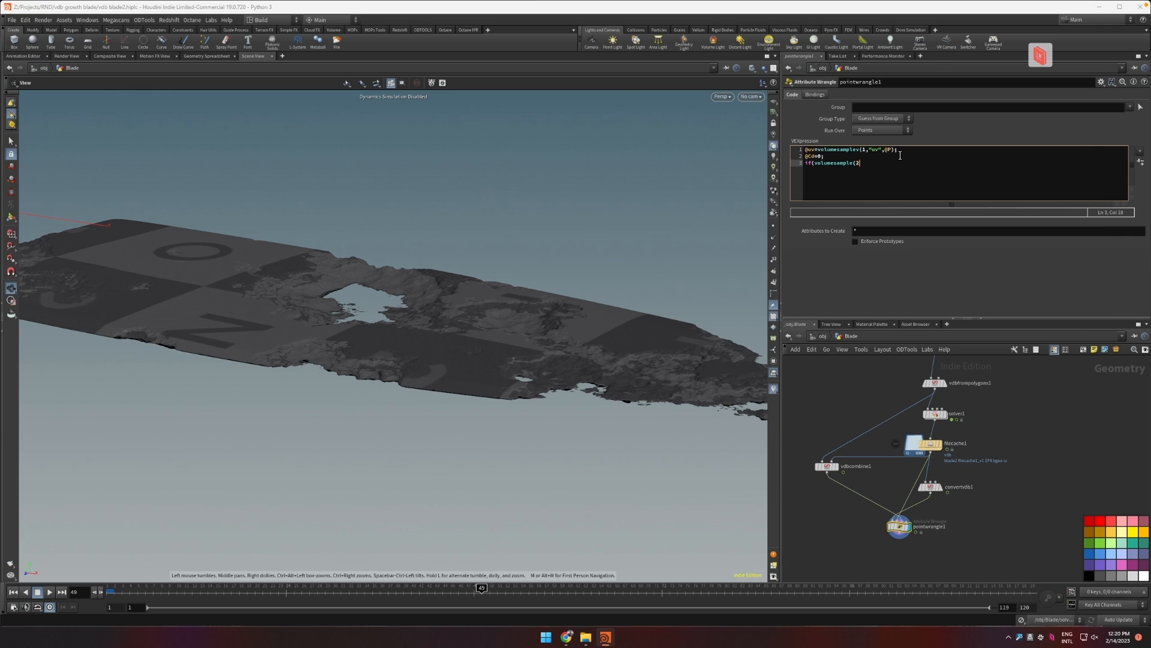
type(",")
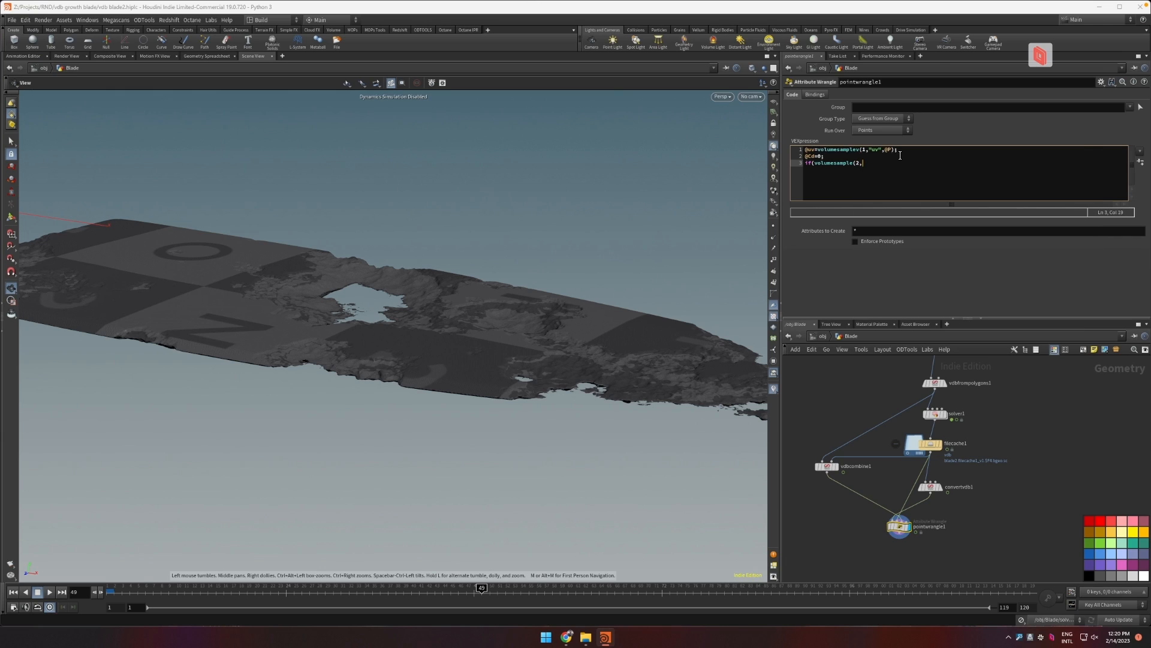
type("\"s")
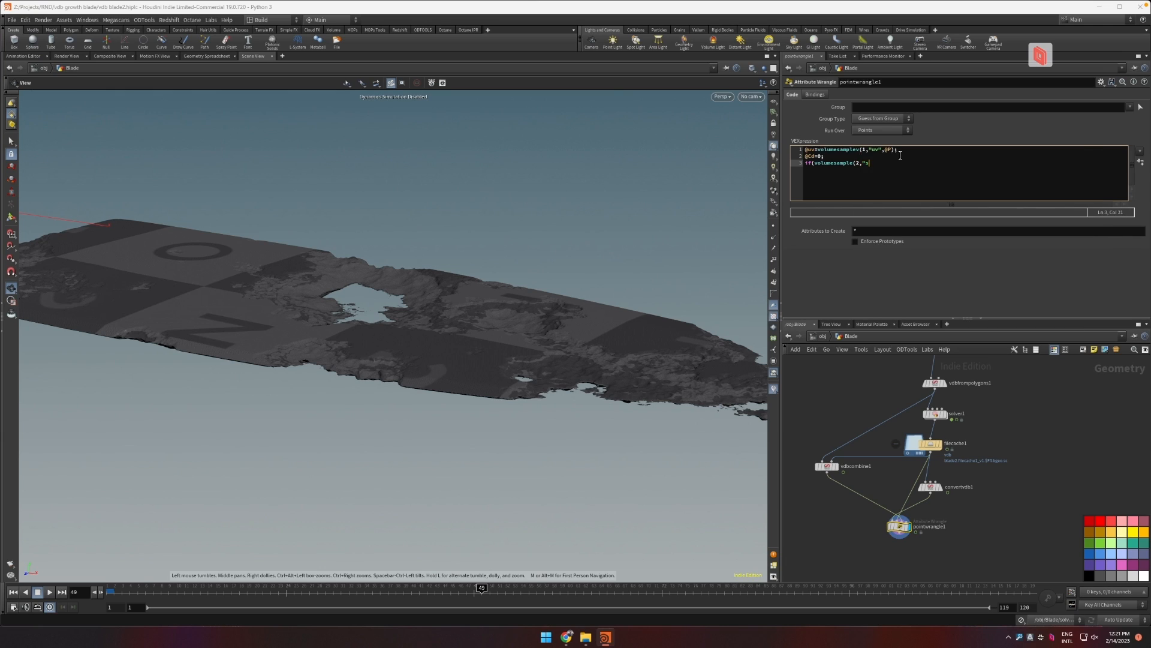
type("urface")
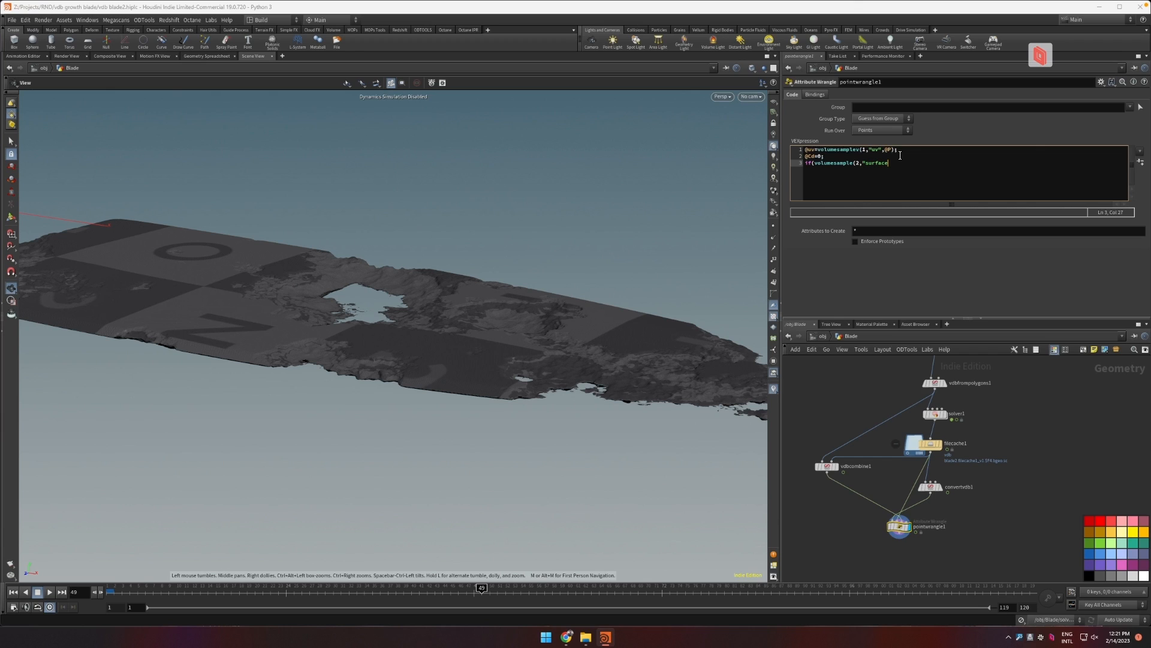
type(",@0")
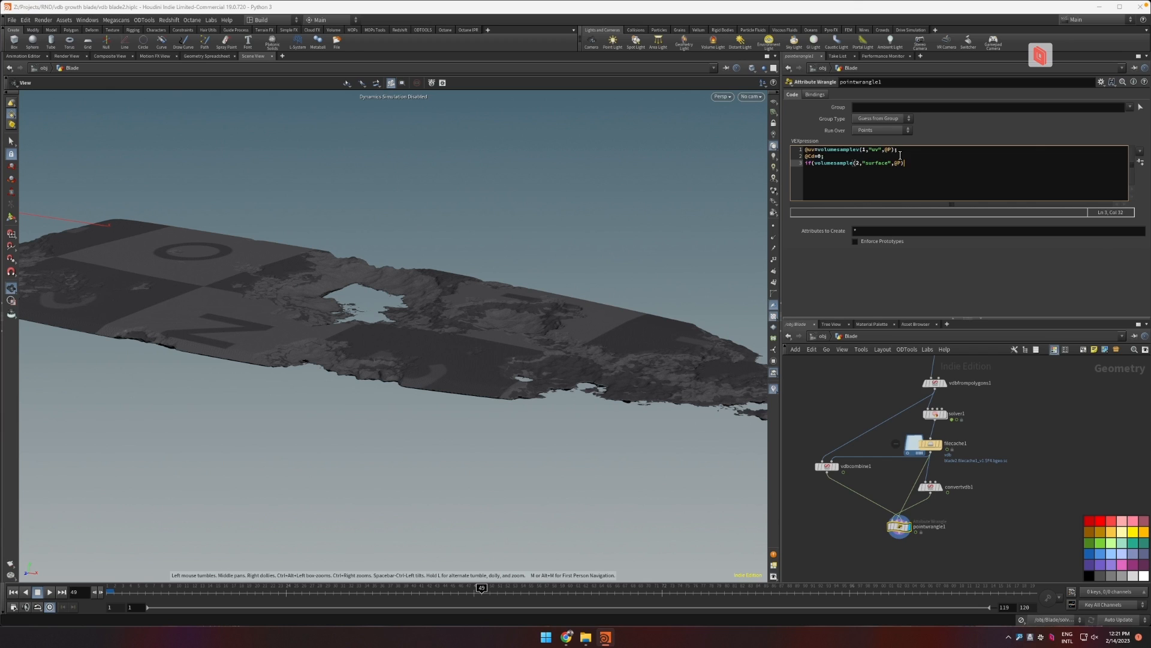
type("<")
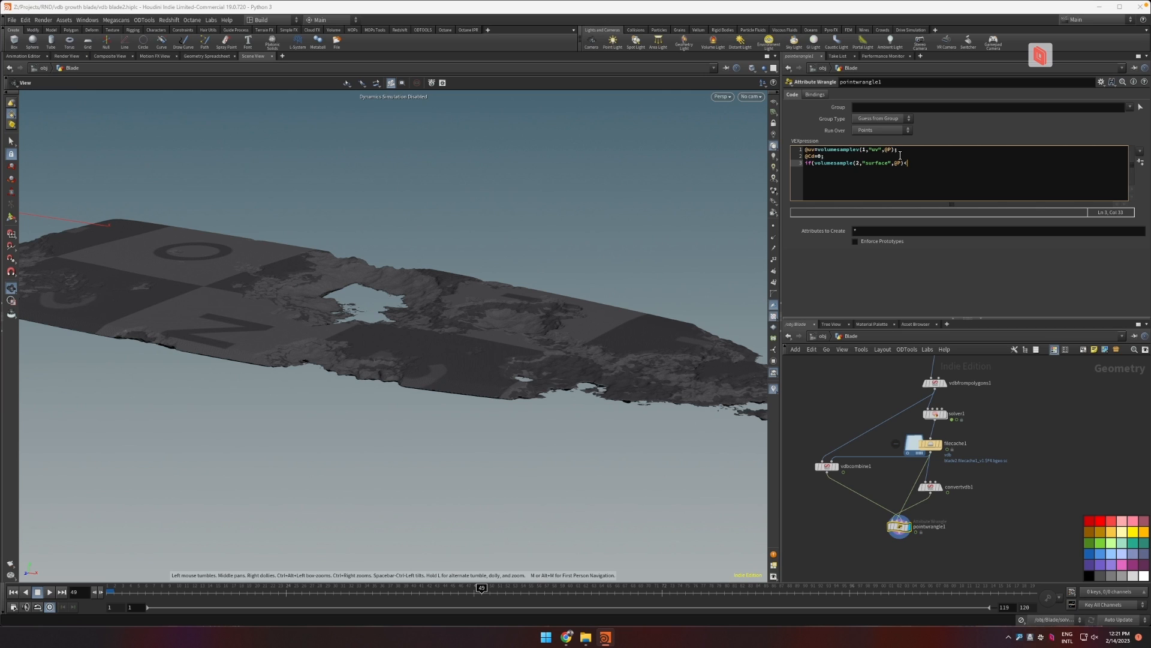
type("0")
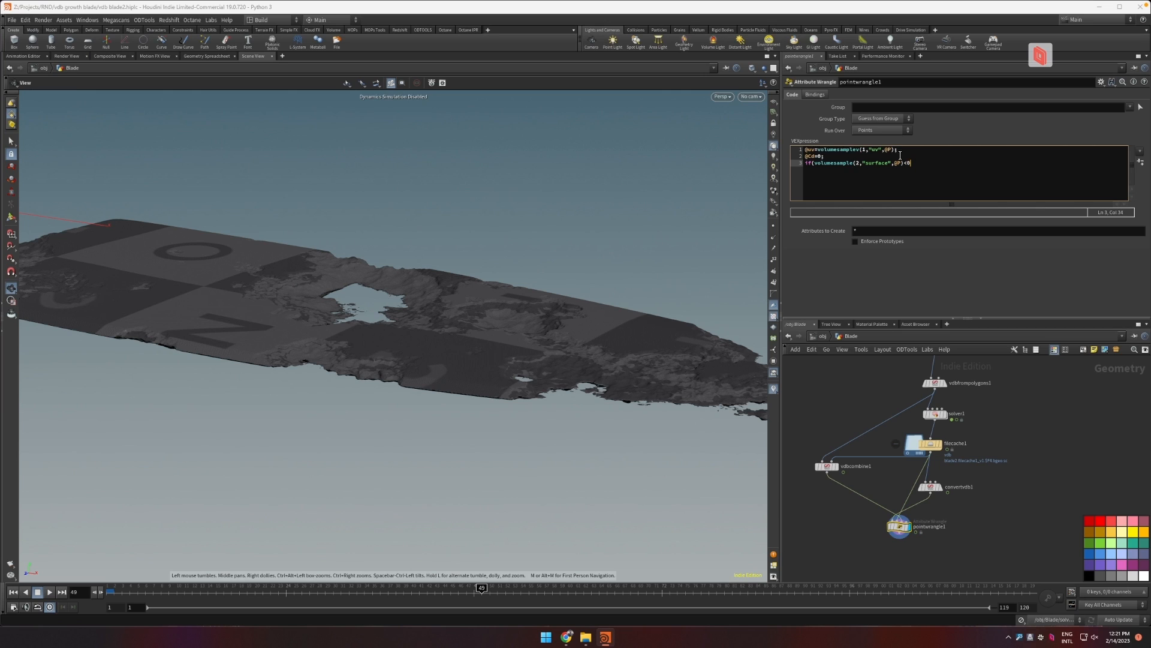
type("chf(\"isovalue\"")
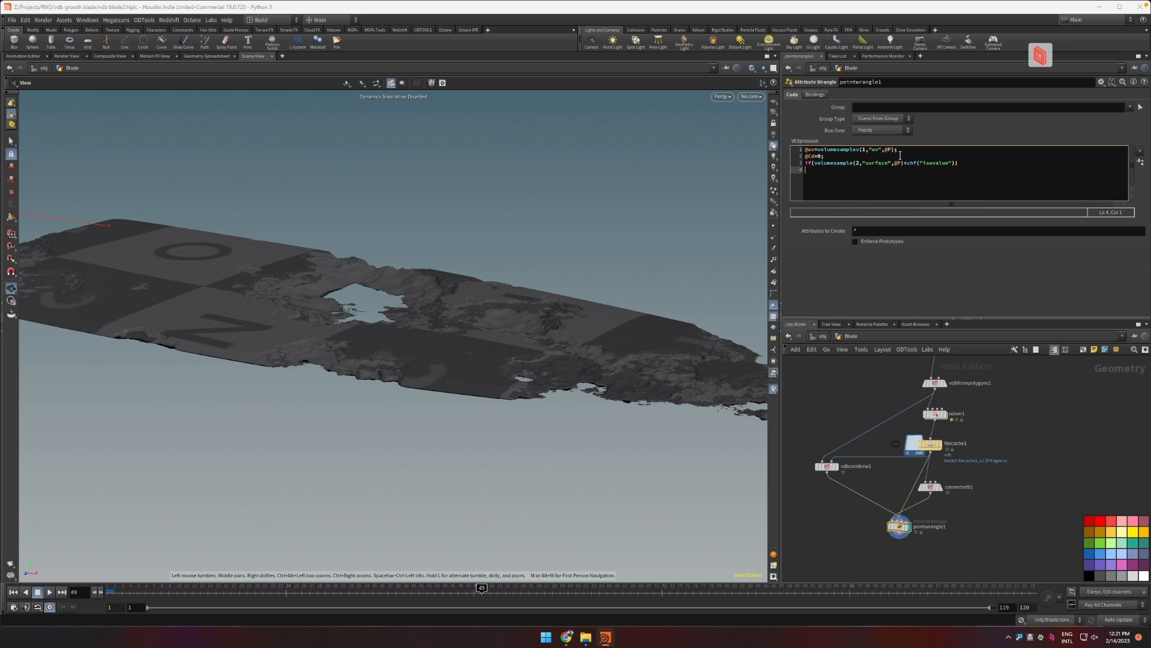
type("@Cd=1;")
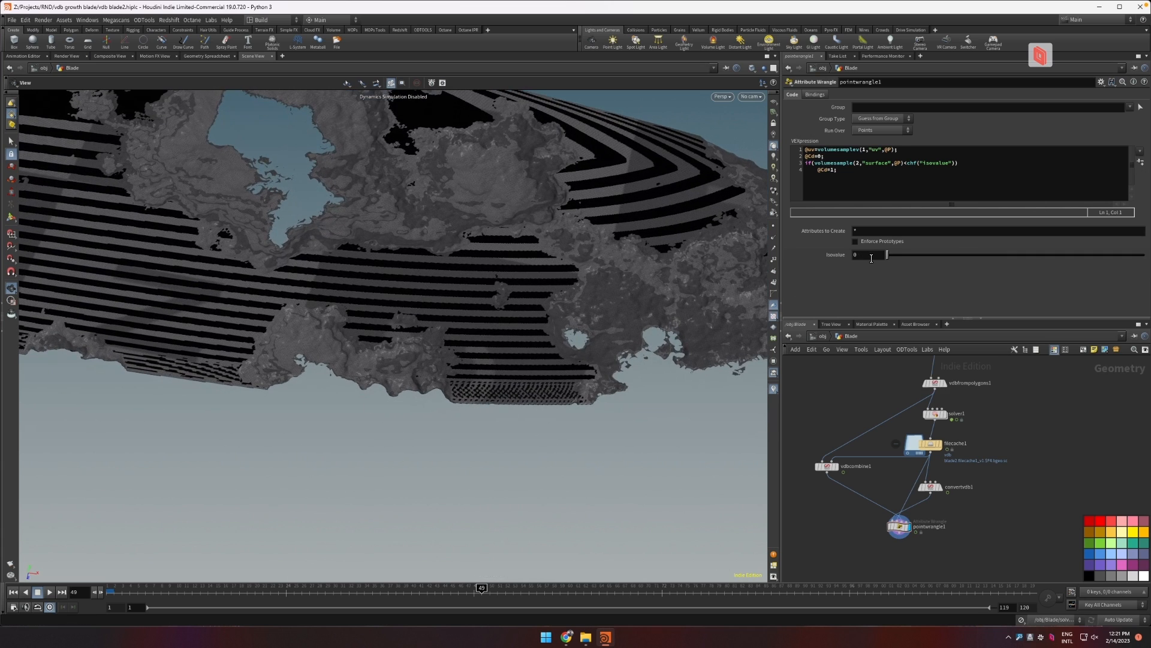
left_click_drag(886, 254, 870, 309)
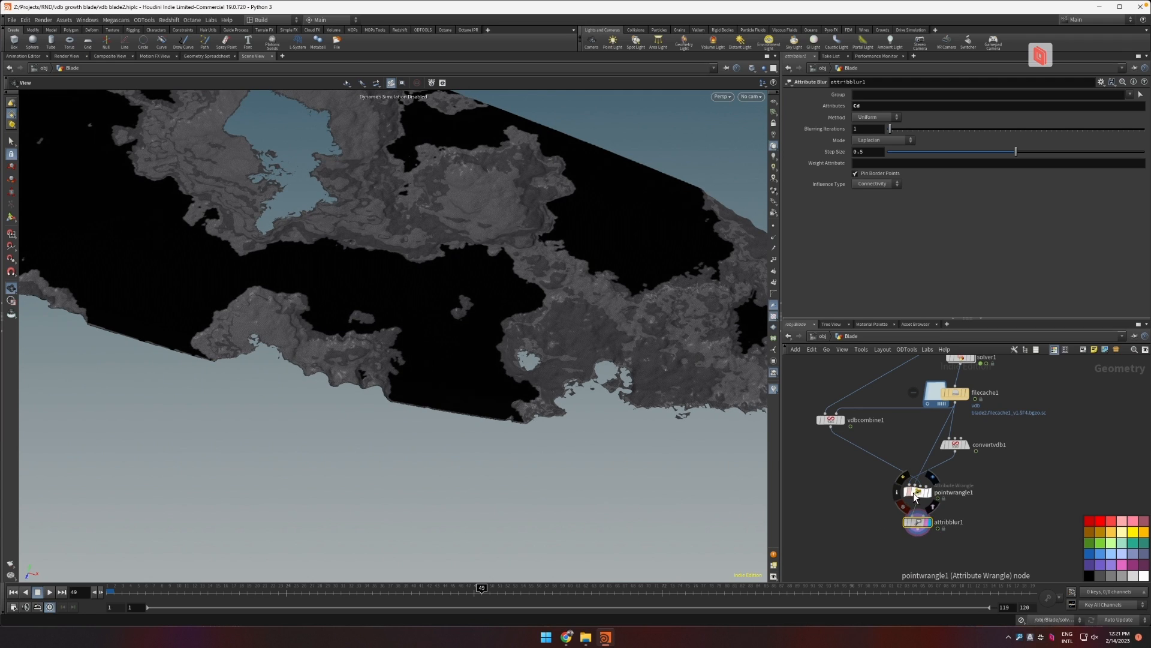
Compare the wrangle mask and VDB Combine outputs, then cache the blurred mask after attribblur1.
left_click(917, 491)
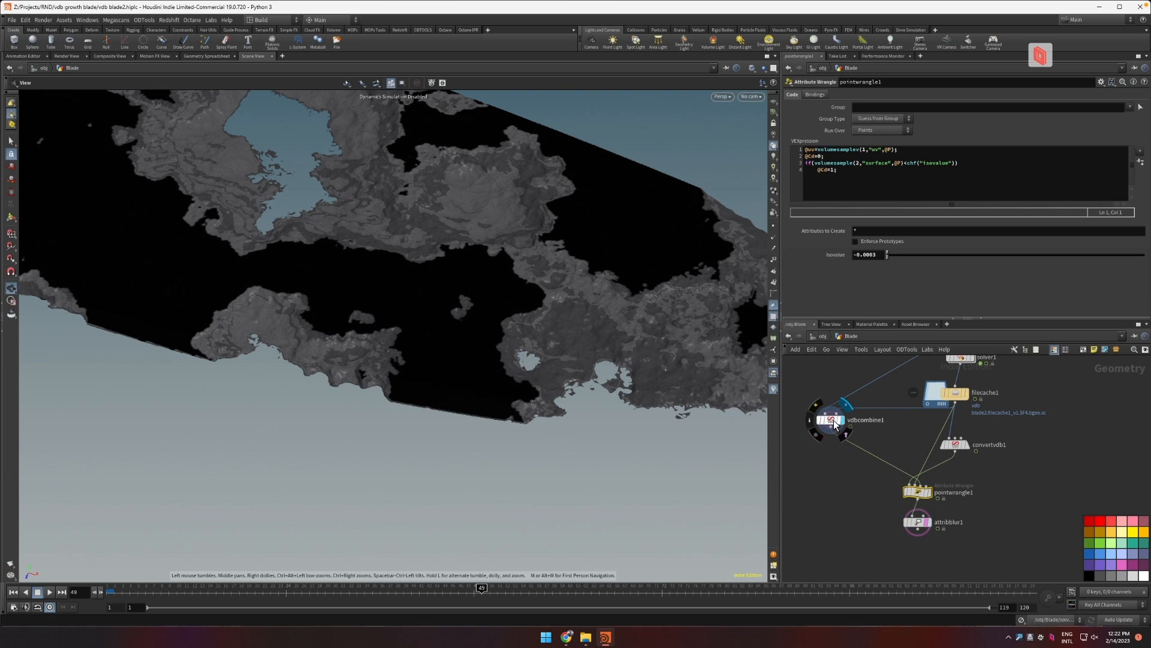
left_click(830, 420)
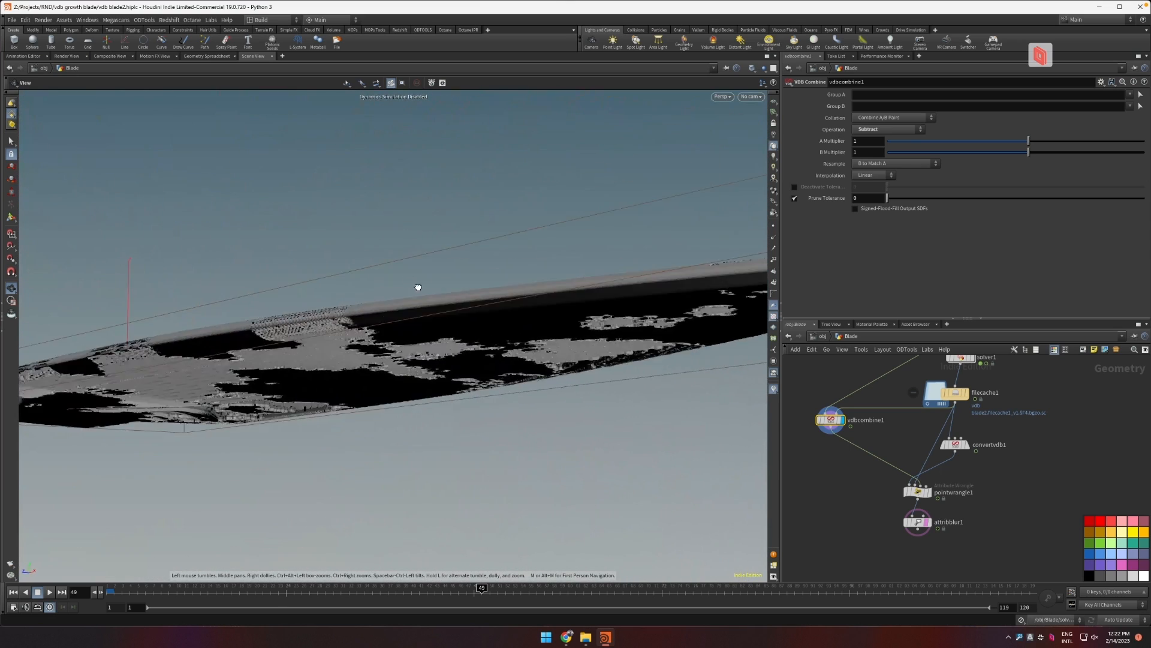
left_click(916, 492)
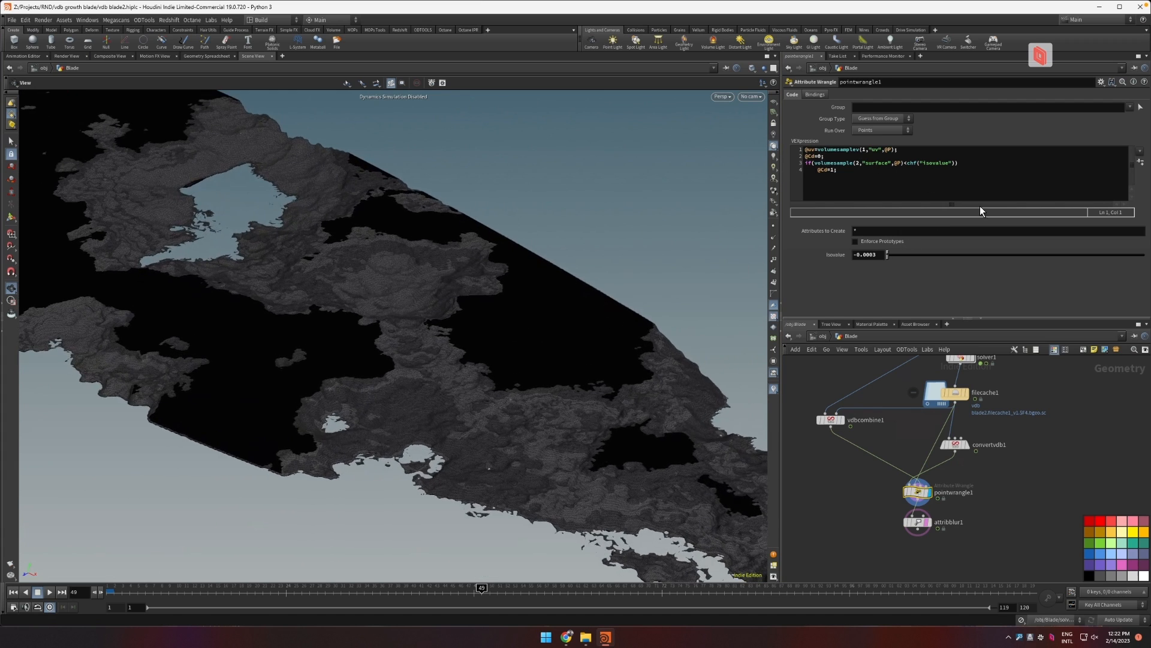
mouse_move(898, 264)
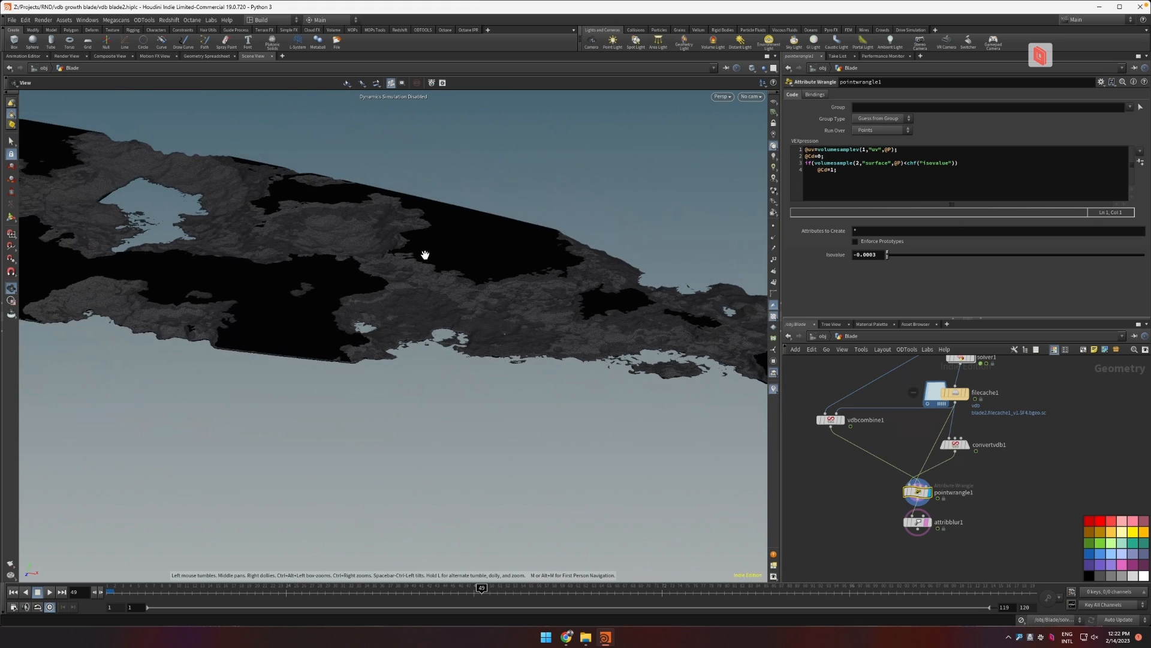
left_click_drag(424, 254, 456, 382)
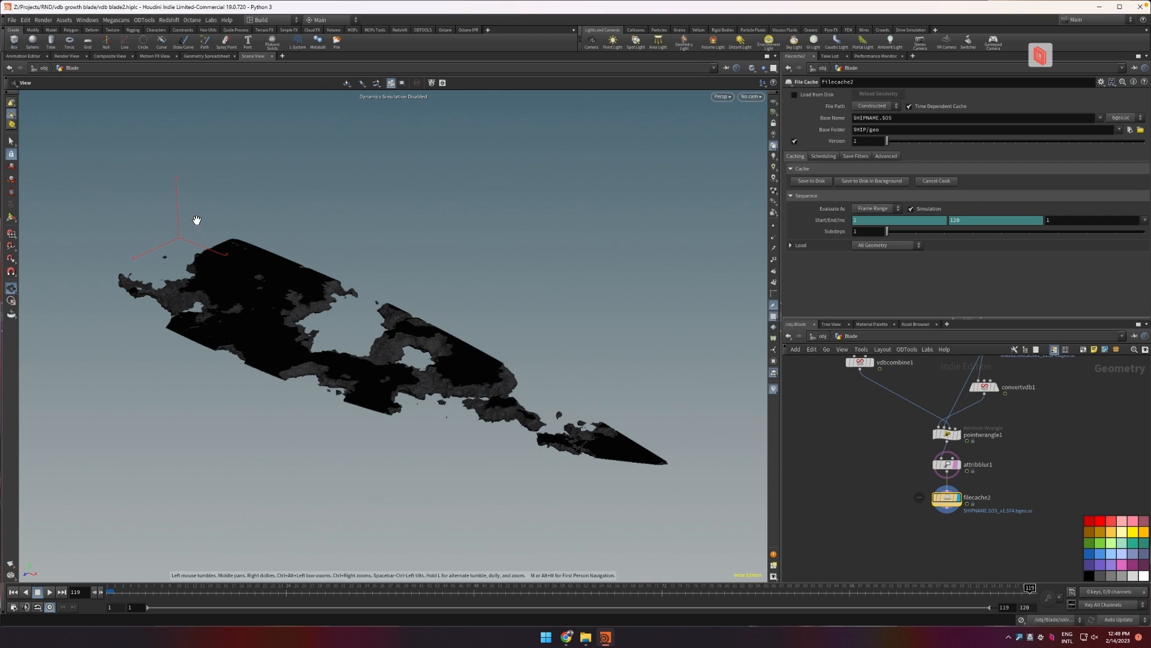
mouse_move(937, 552)
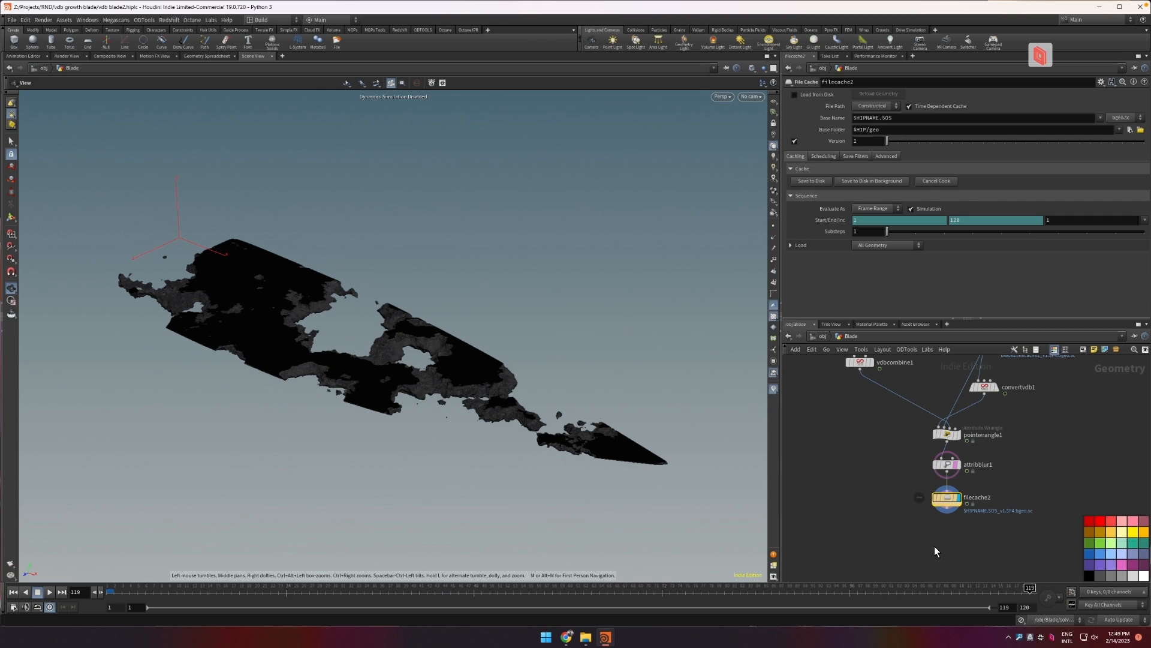
Add a Time Shift SOP below filecache2 via the Tab menu.
key("tab")
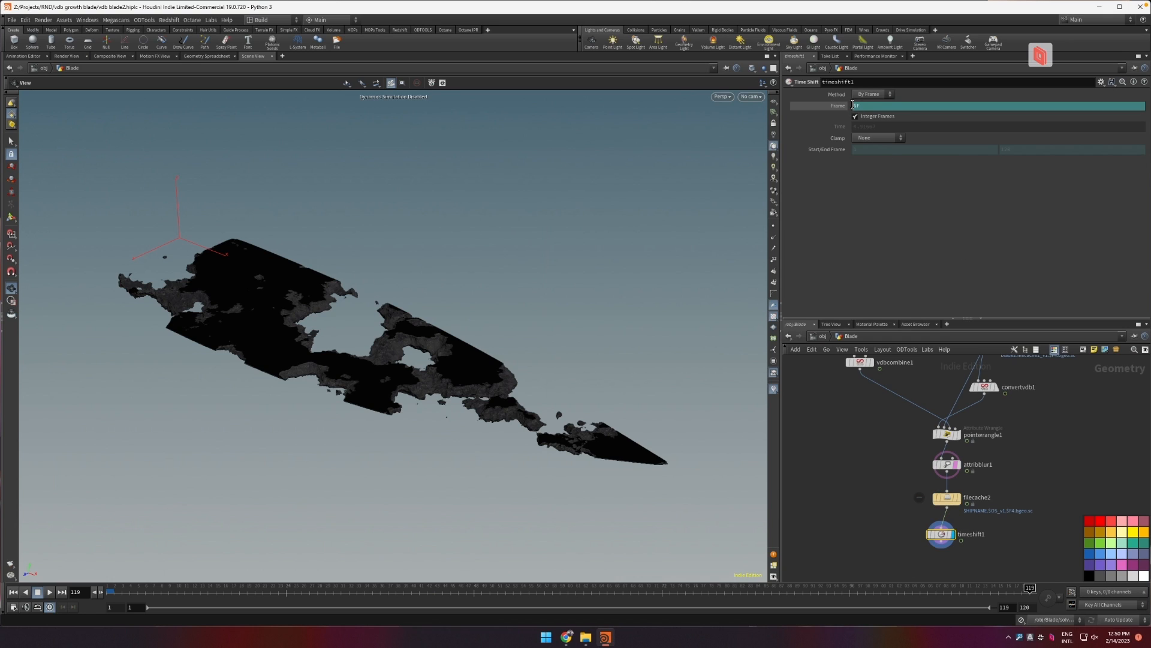
Set timeshift1's Frame to an end-frame expression like $FEND-$F+1 to reverse the cached erosion.
type("$F")
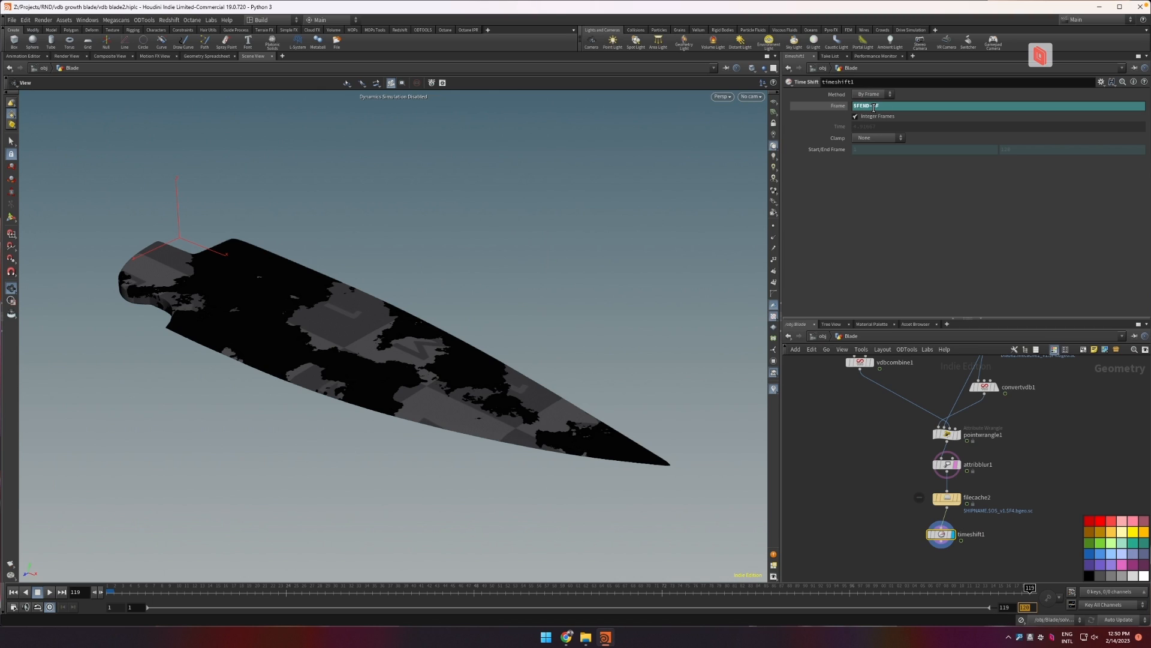
type("1")
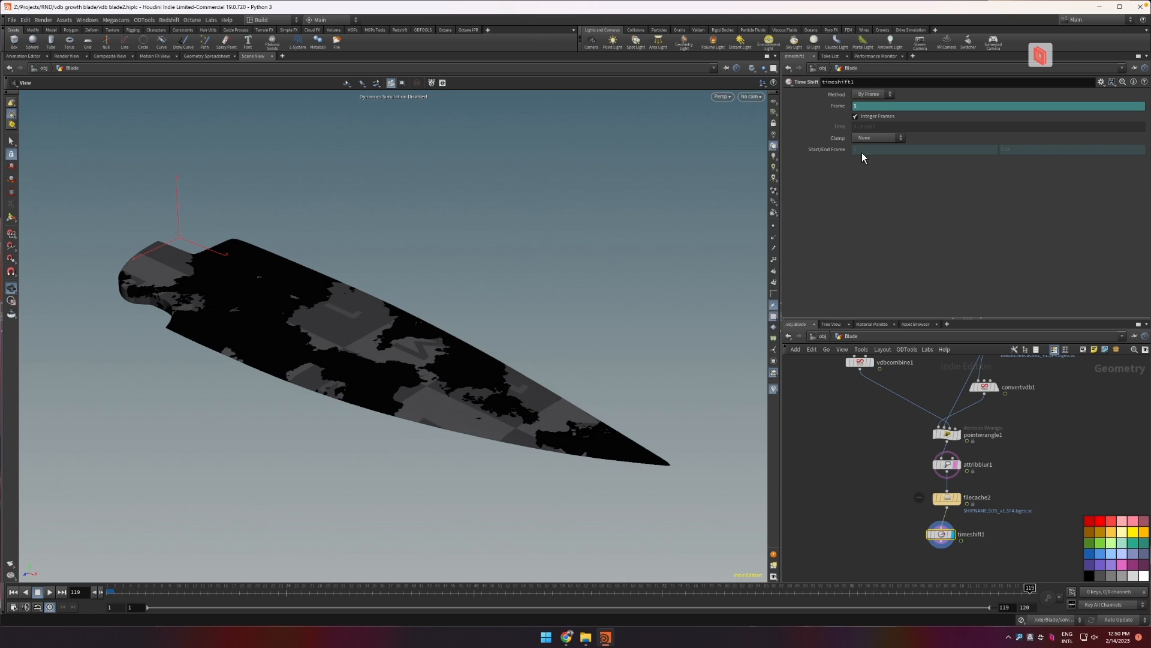